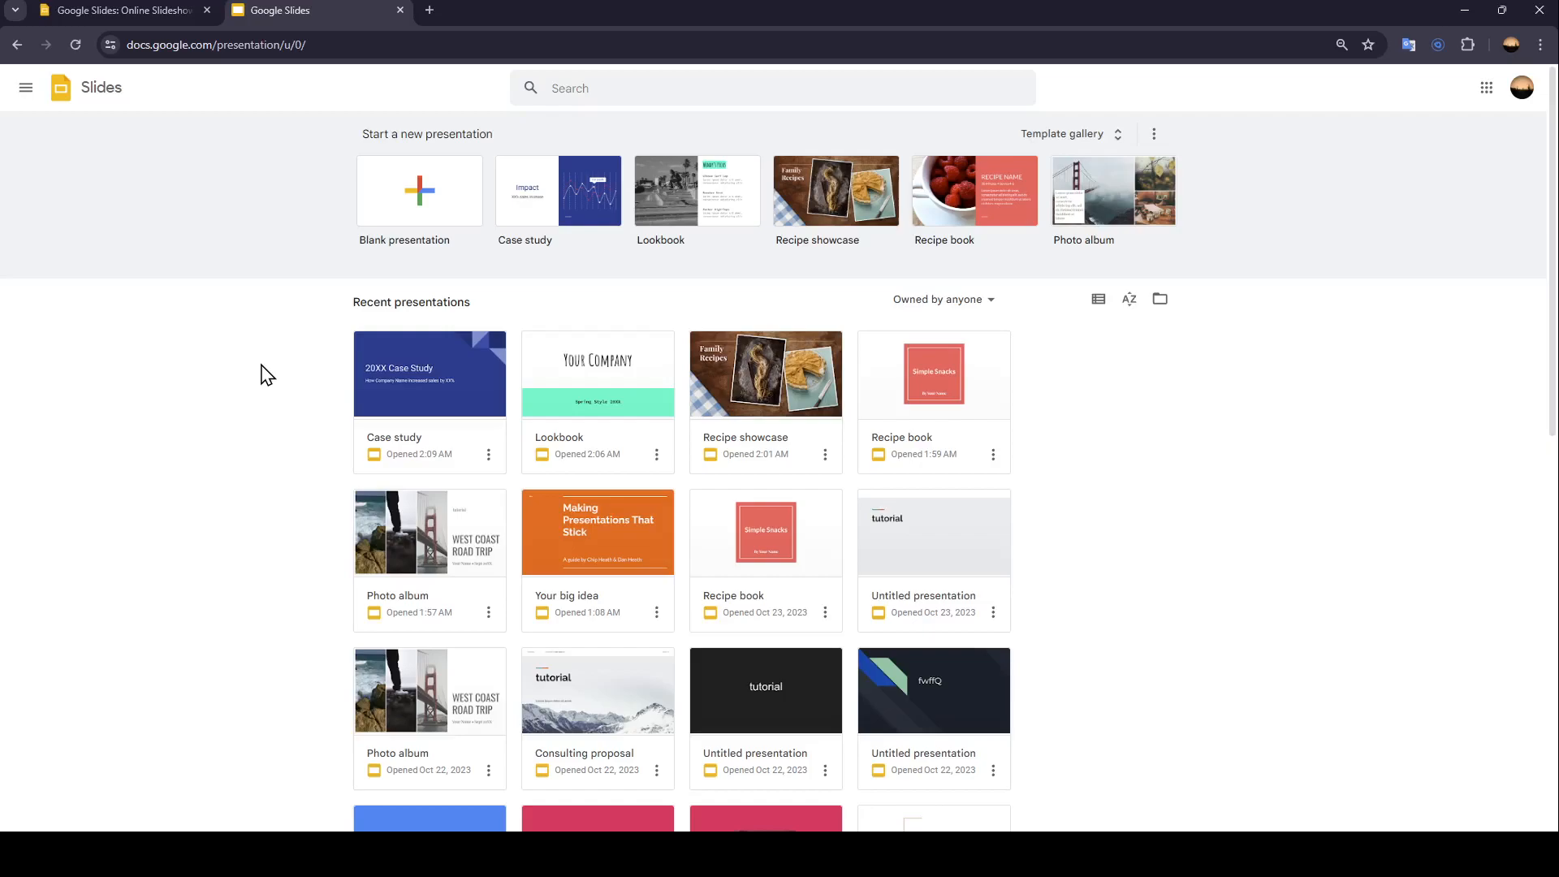
mouse_move(303, 89)
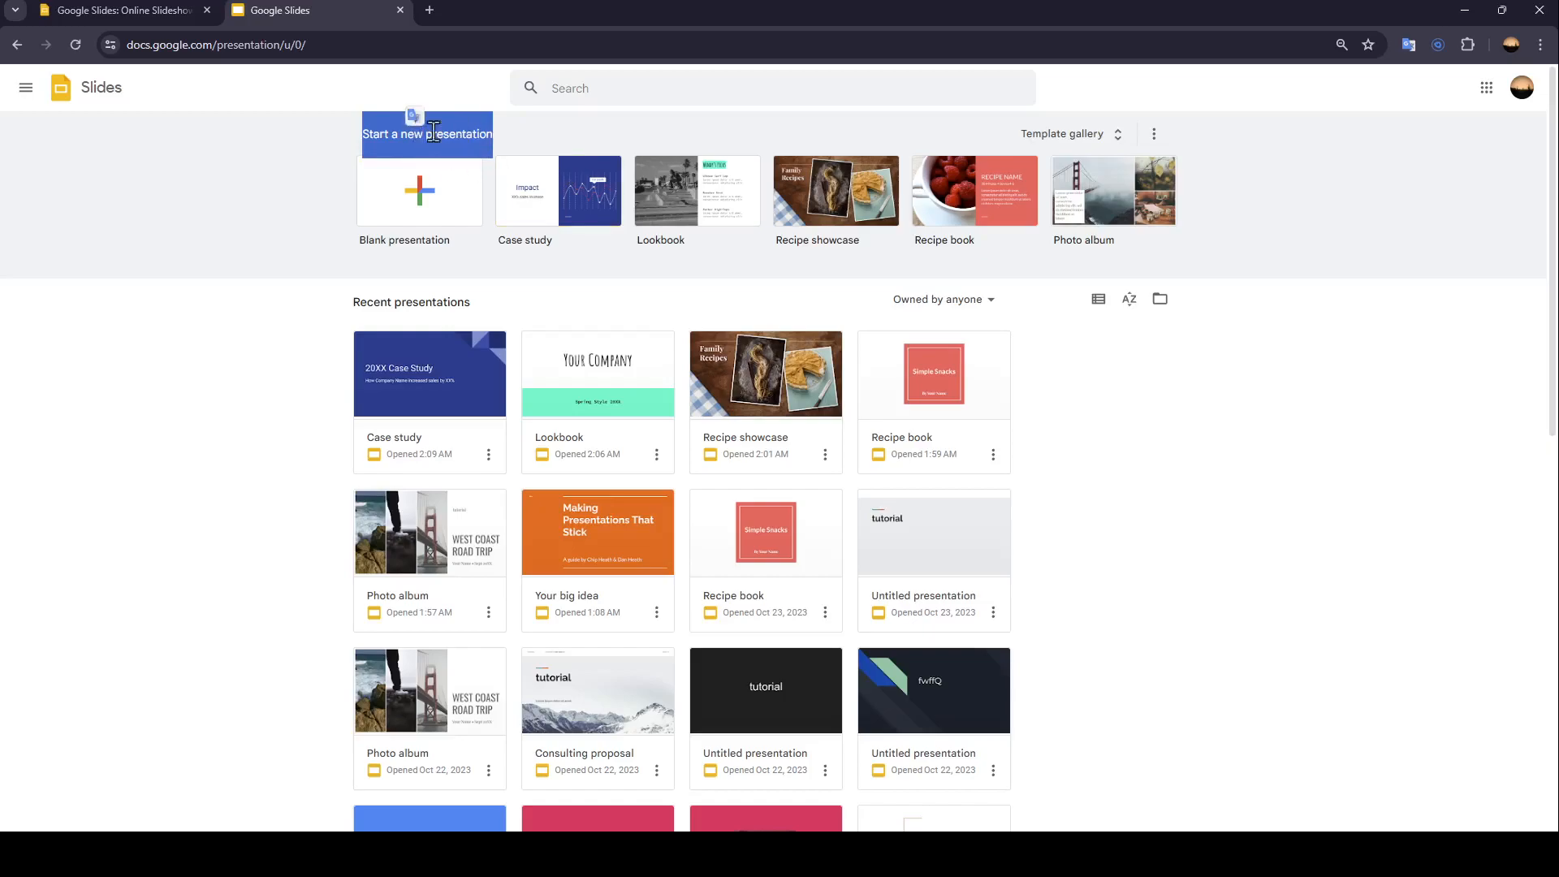
mouse_move(404, 215)
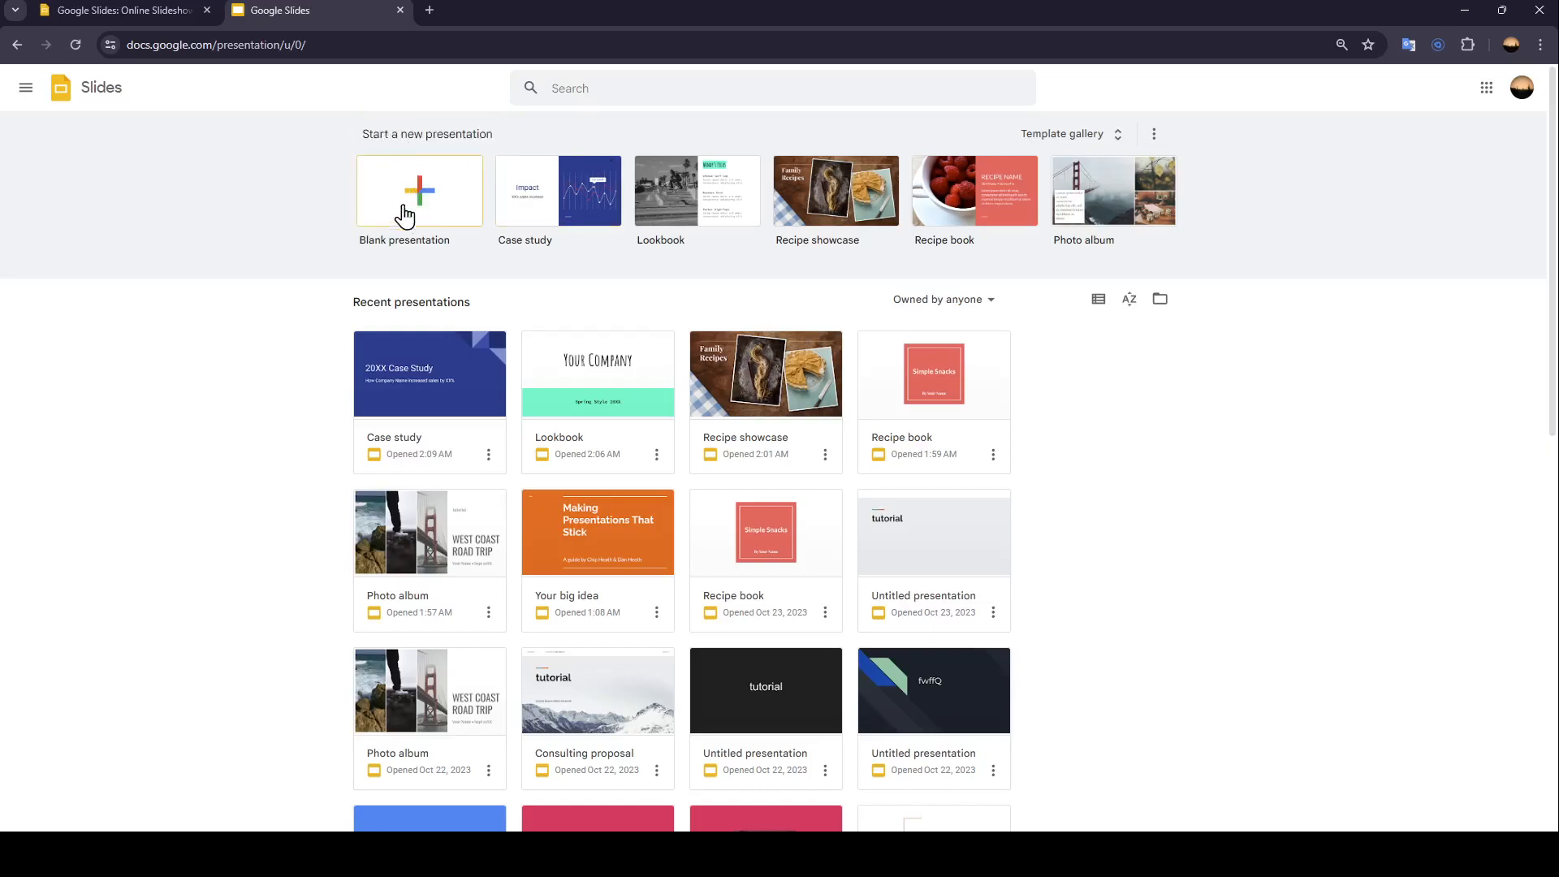
mouse_move(446, 212)
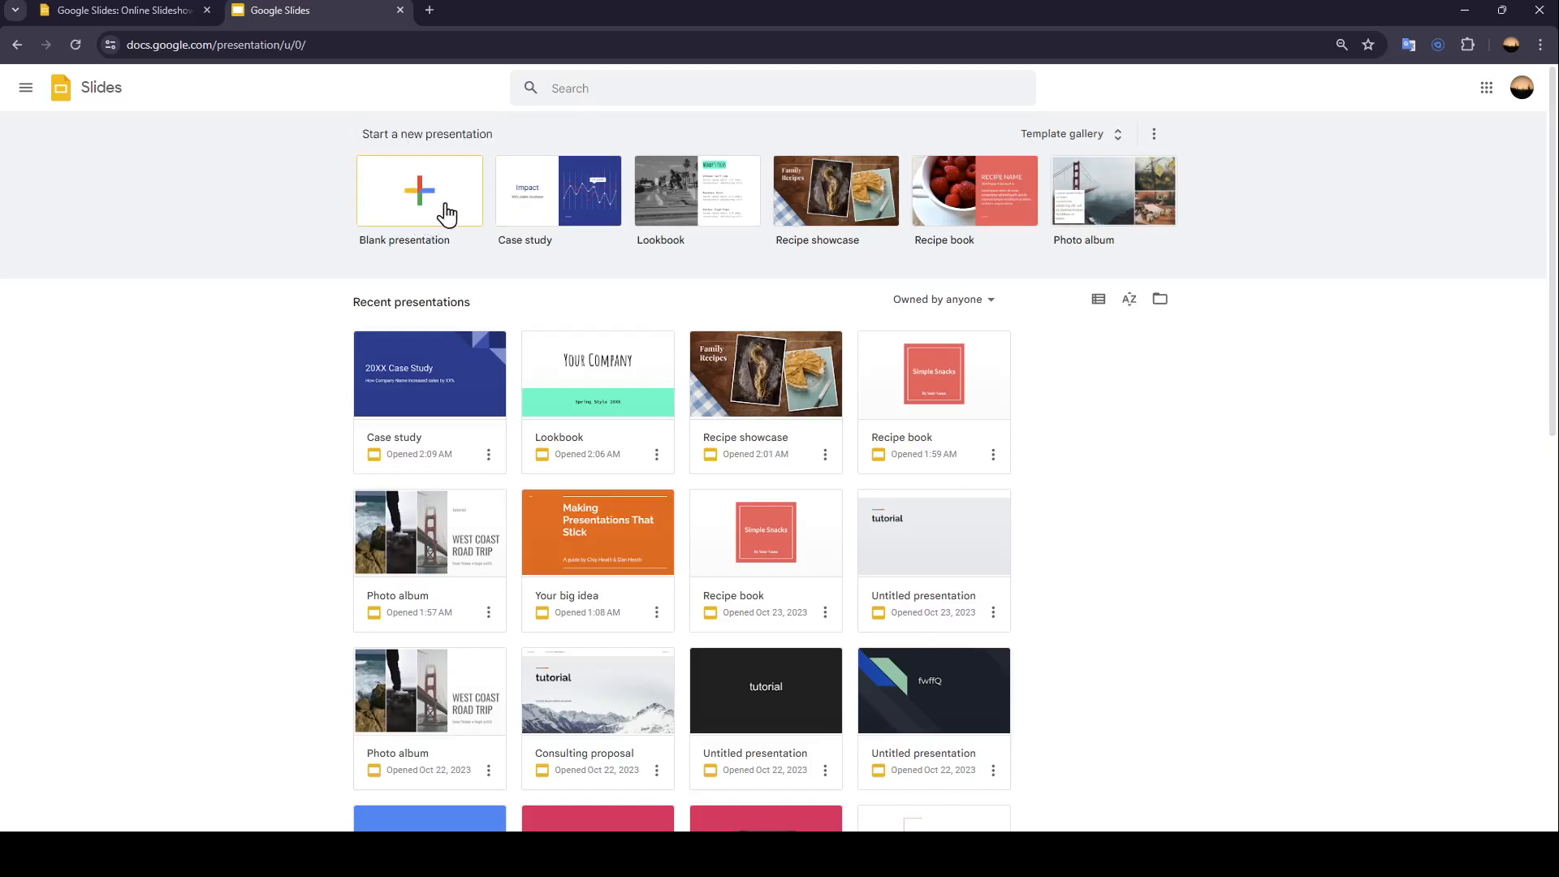
mouse_move(1213, 235)
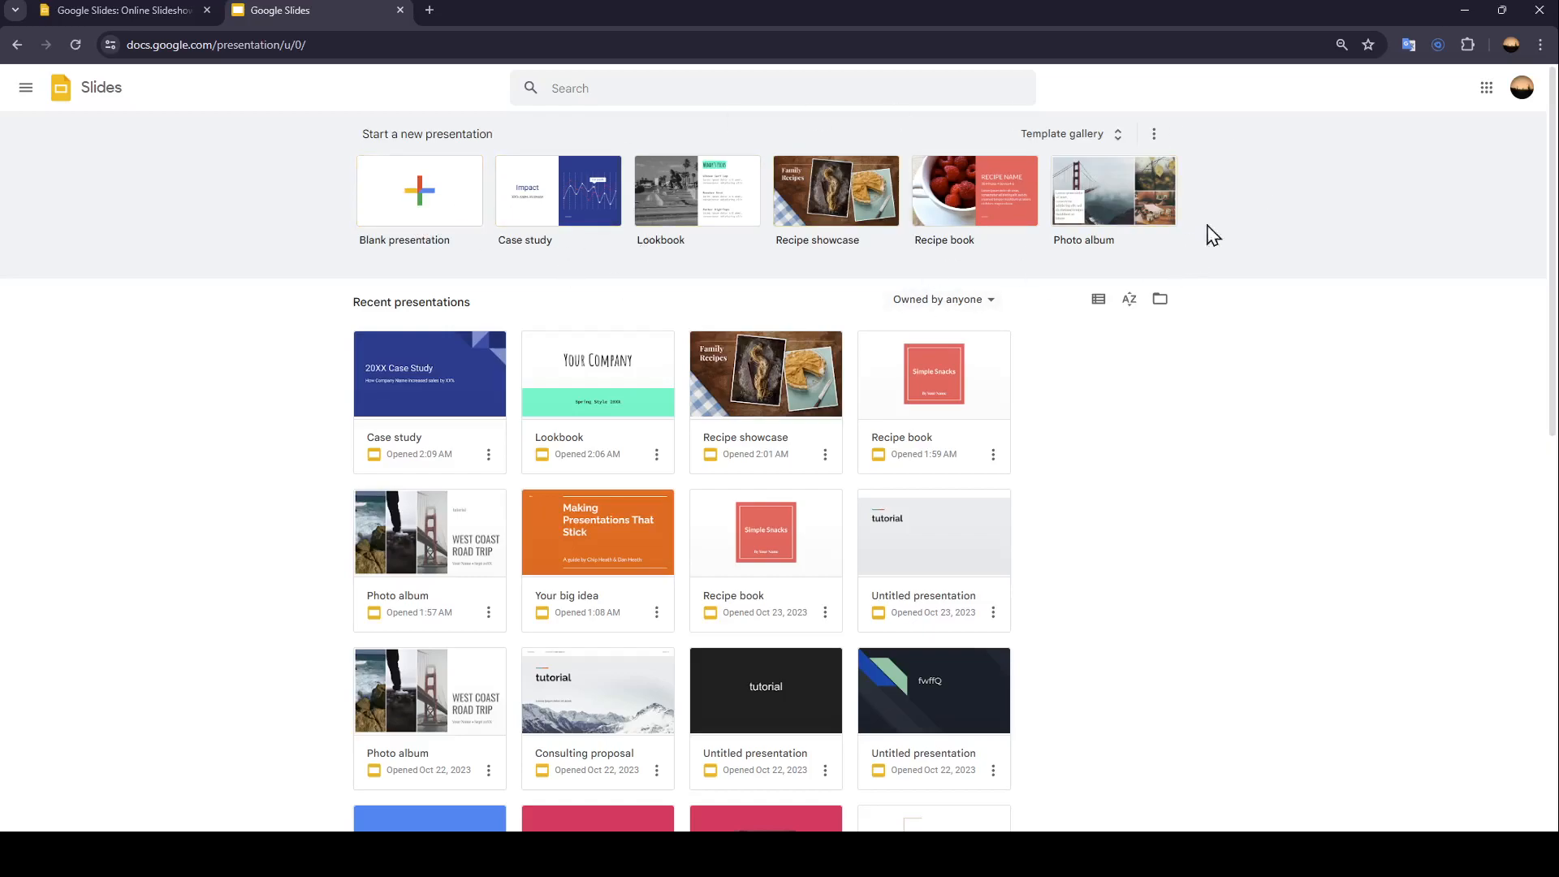
mouse_move(1062, 247)
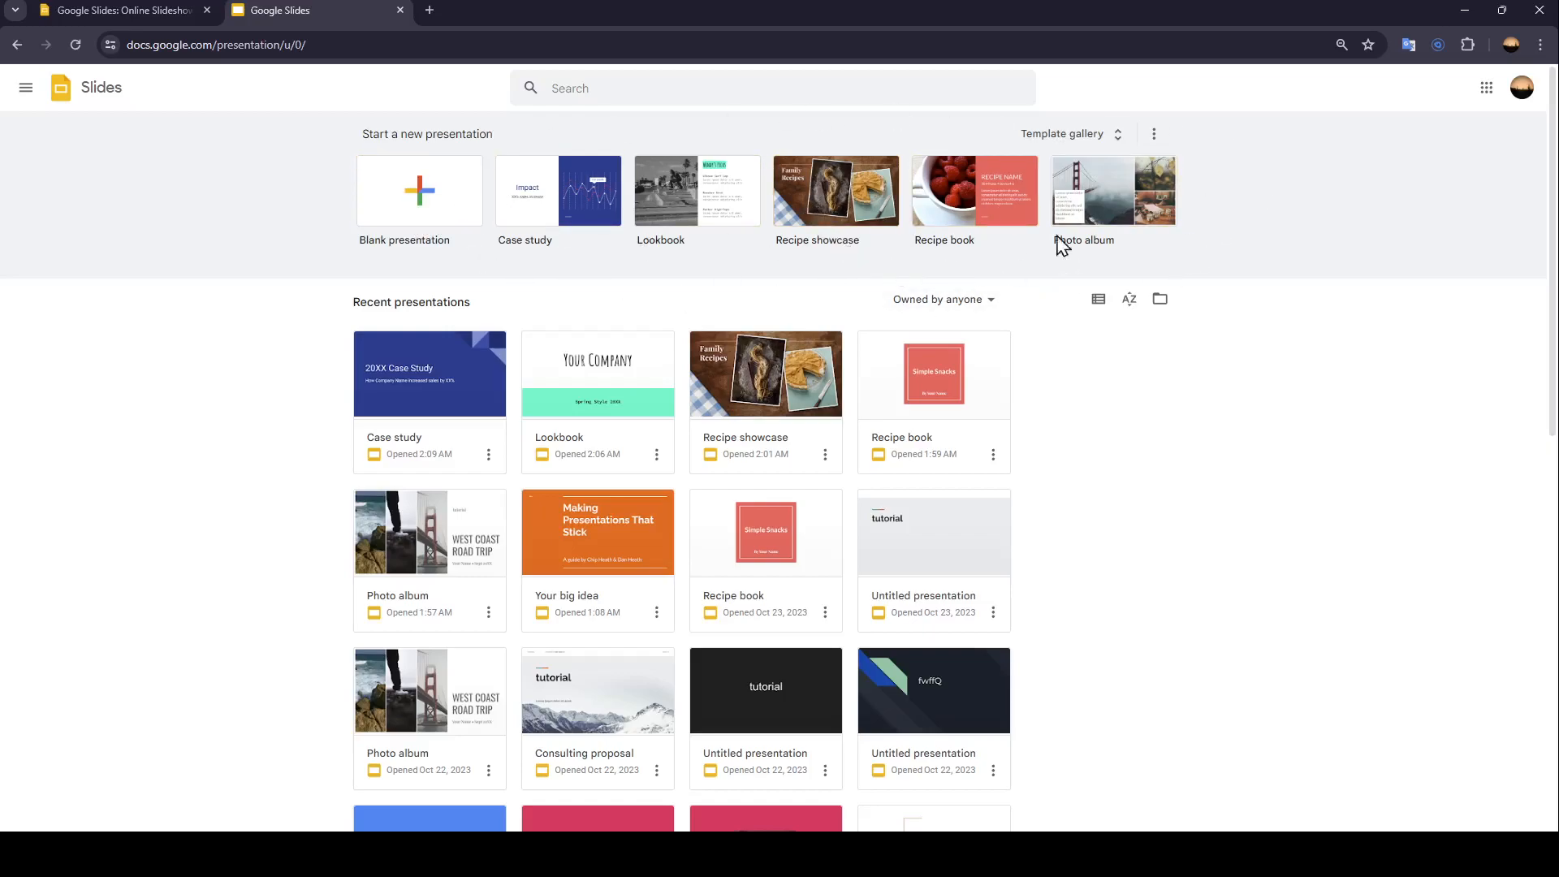
mouse_move(1098, 298)
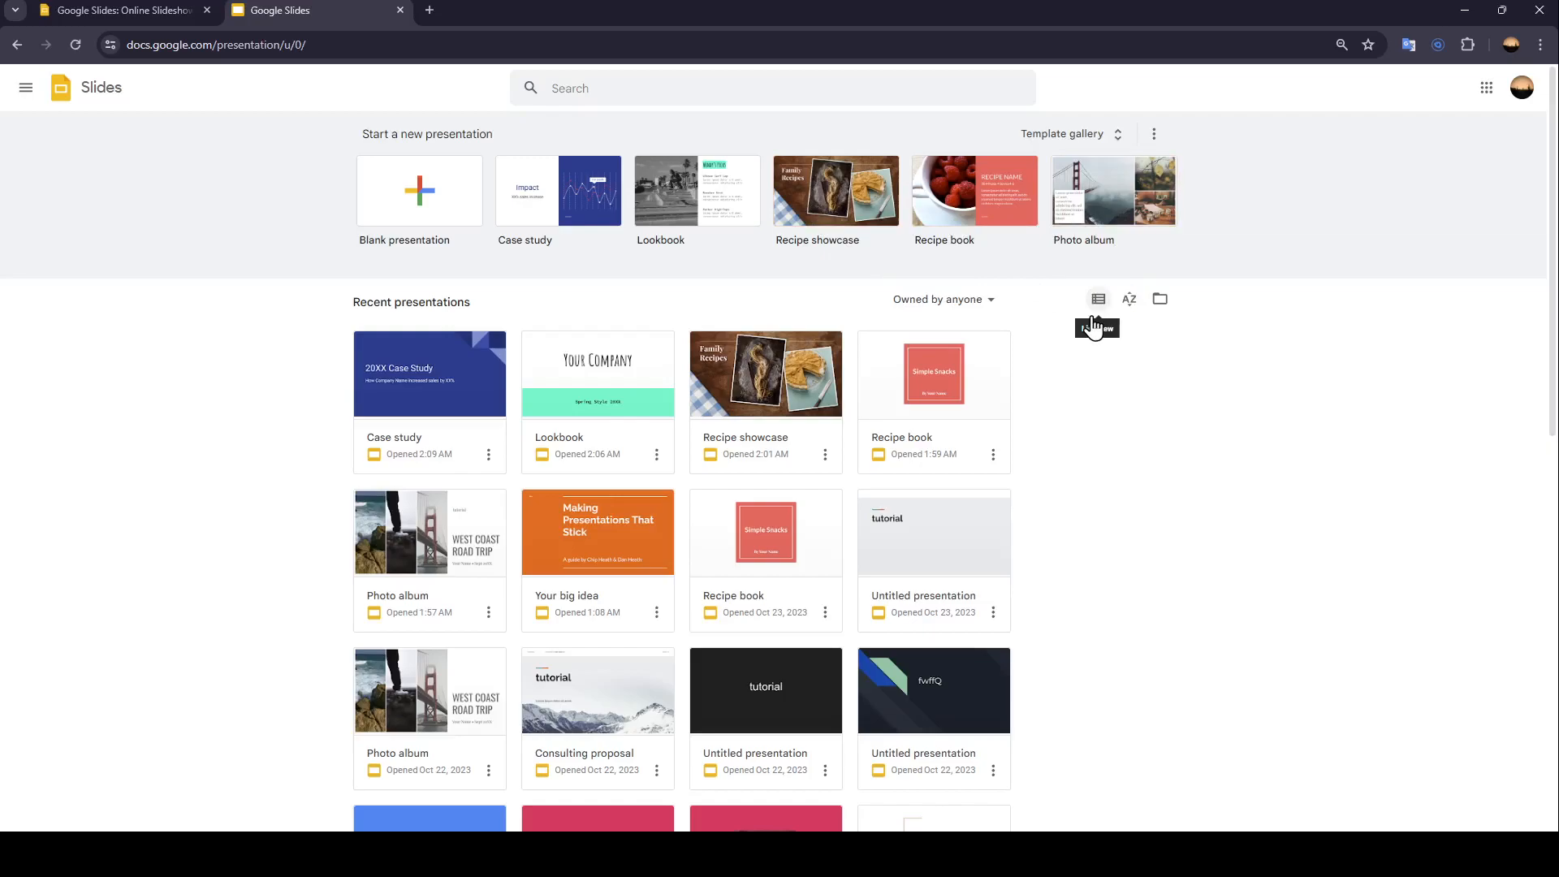
Step: Open the Slides template gallery, browse its Work and Education templates, and return to the top
click(1062, 133)
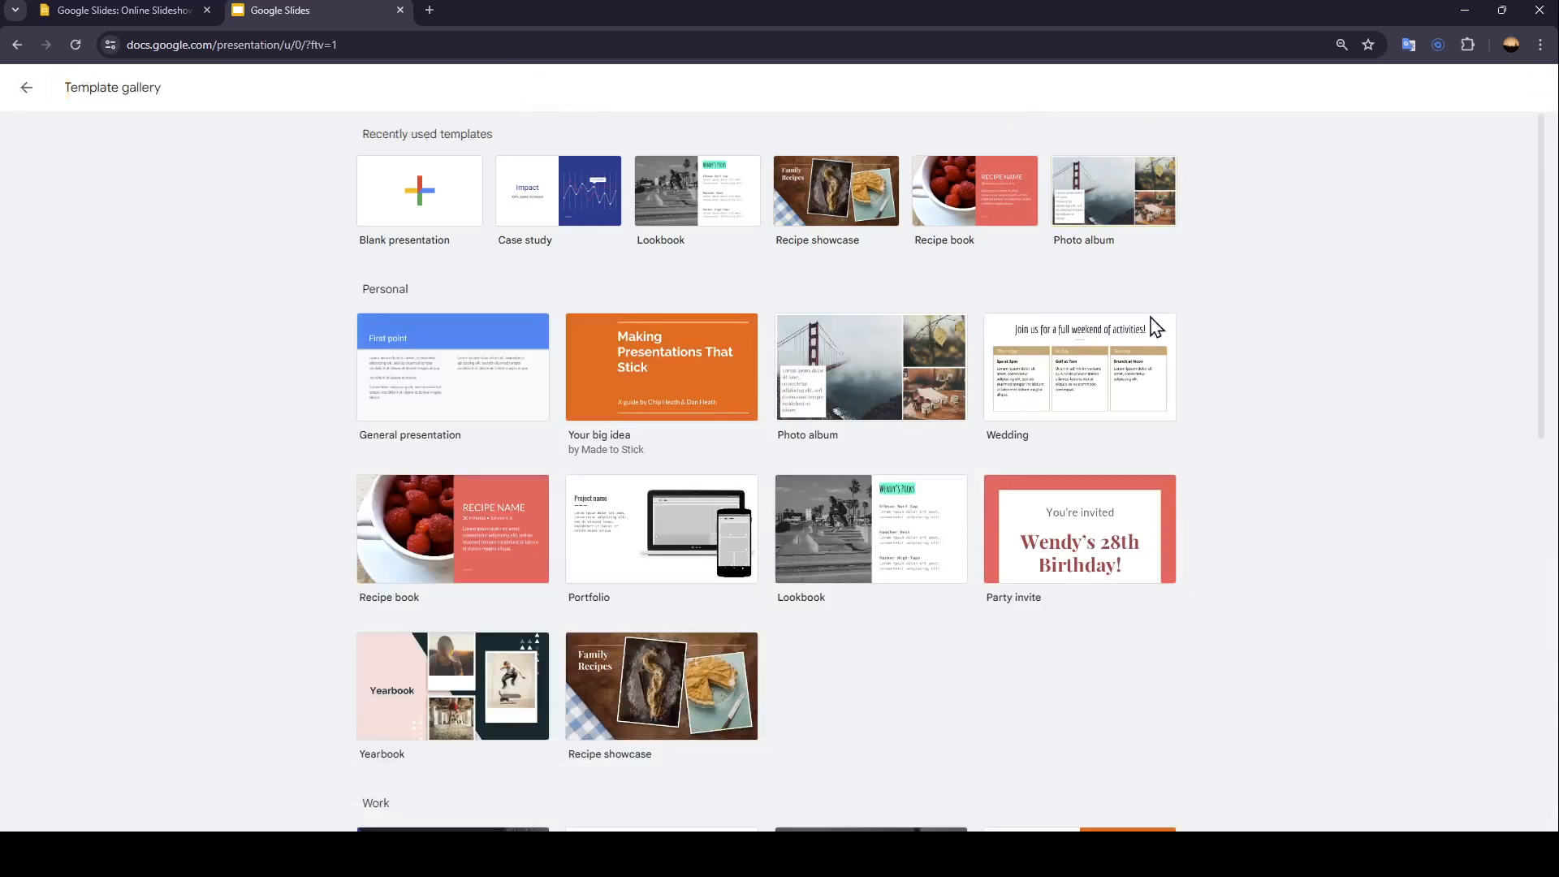
scroll(down, 3)
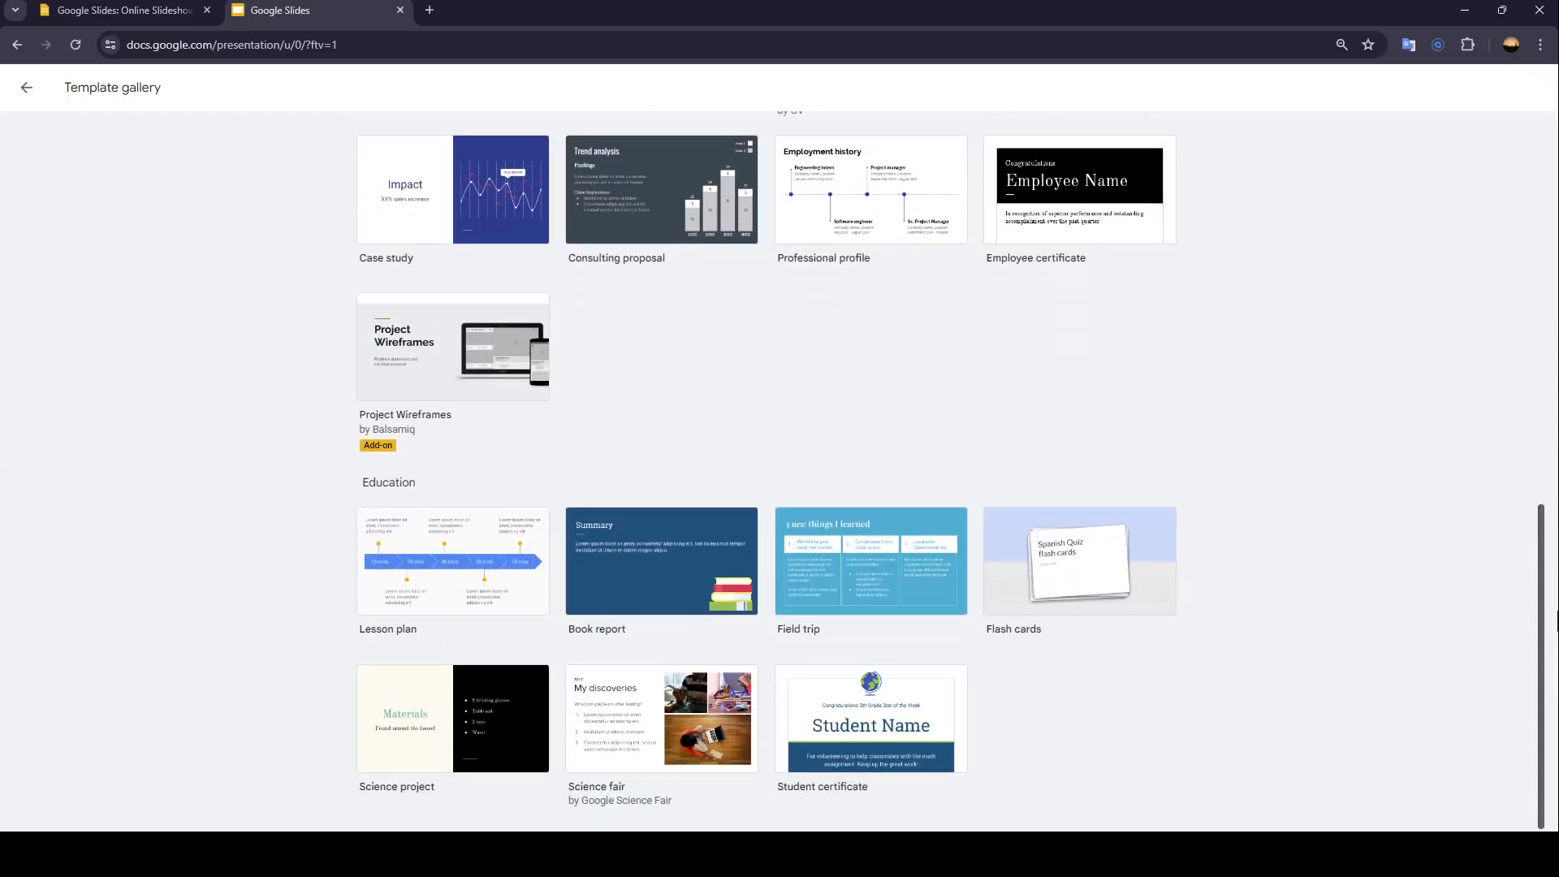
scroll(up, 3)
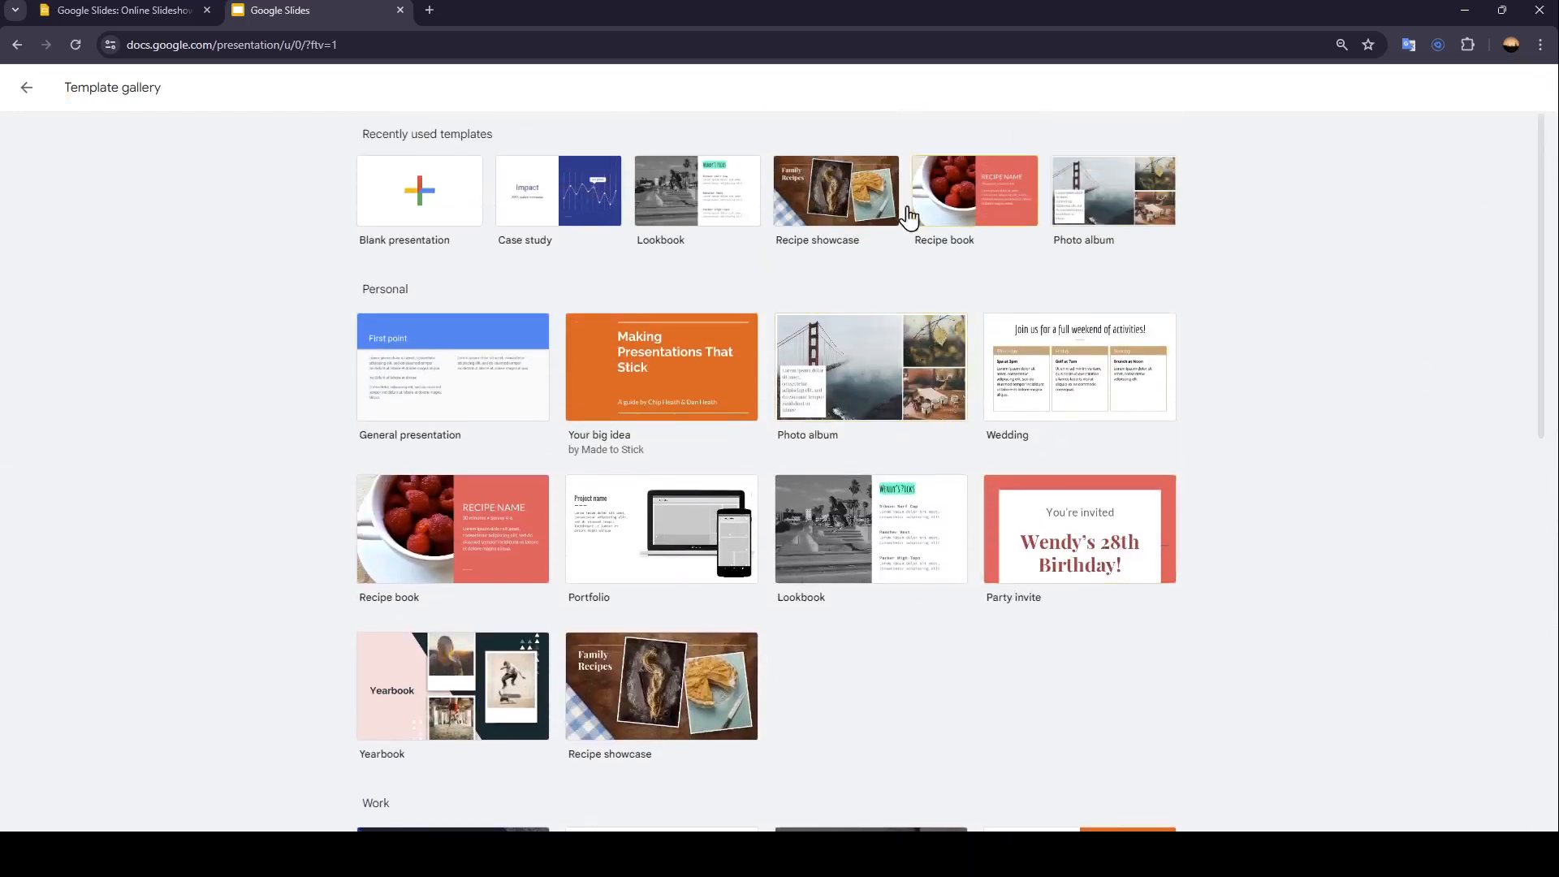
scroll(down, 3)
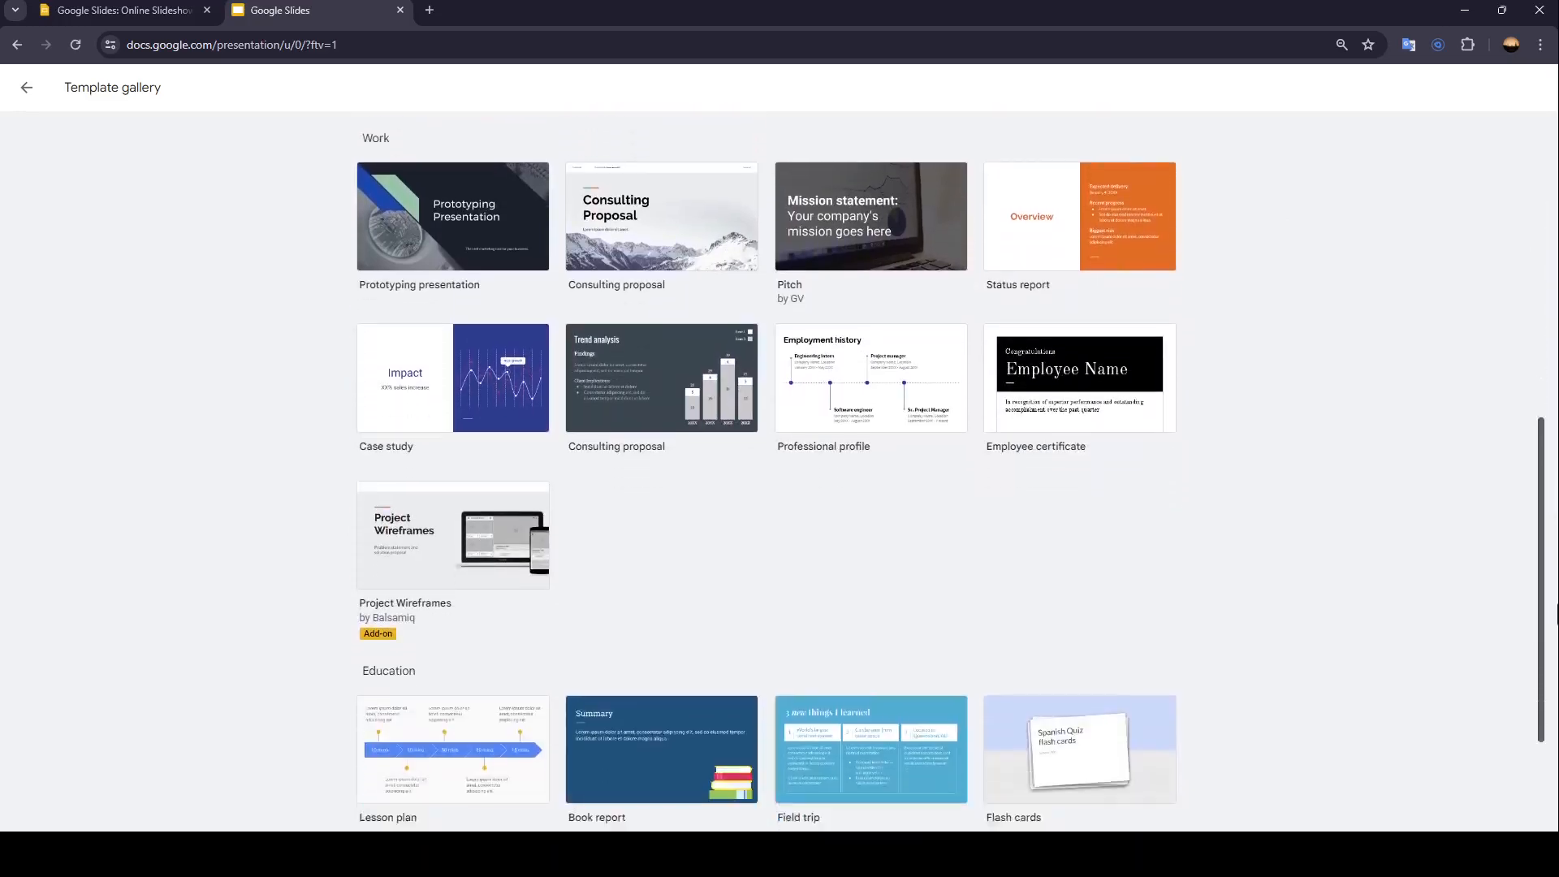
scroll(up, 3)
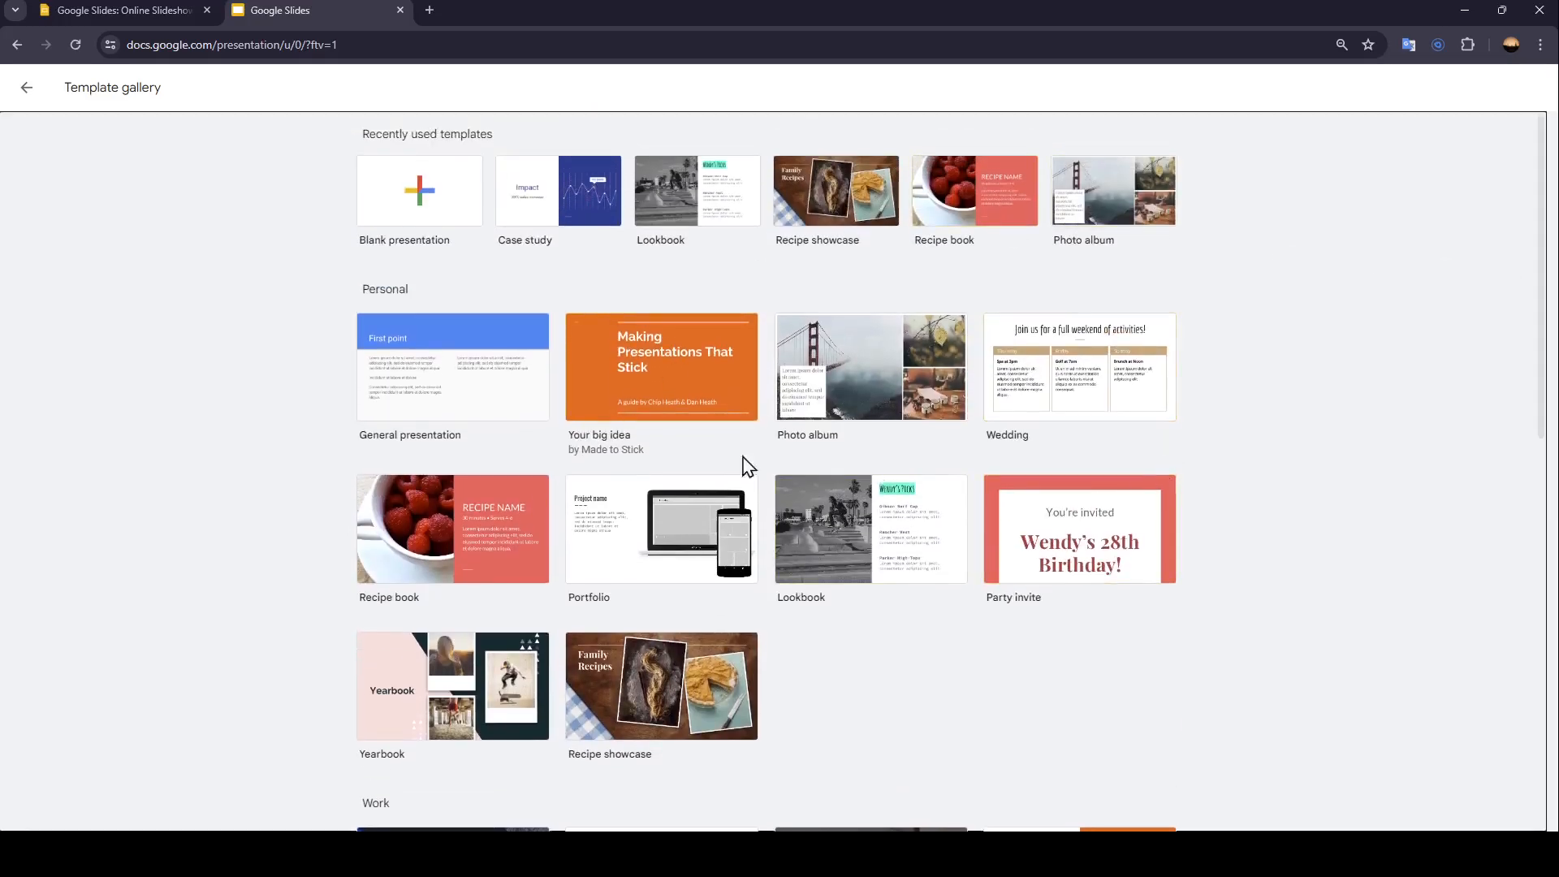
mouse_move(869, 576)
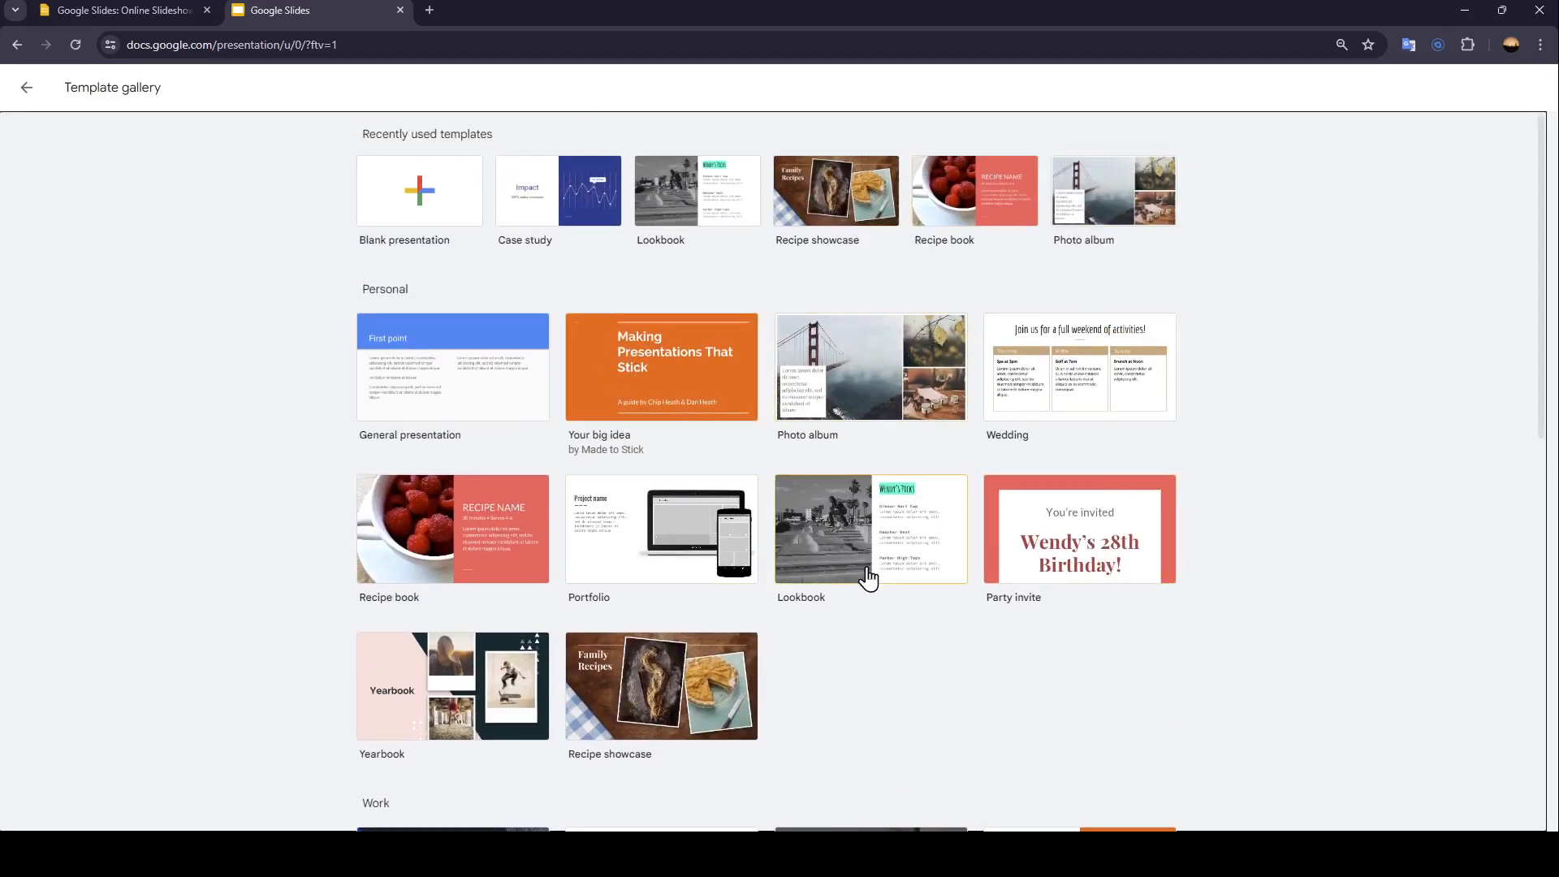
mouse_move(705, 491)
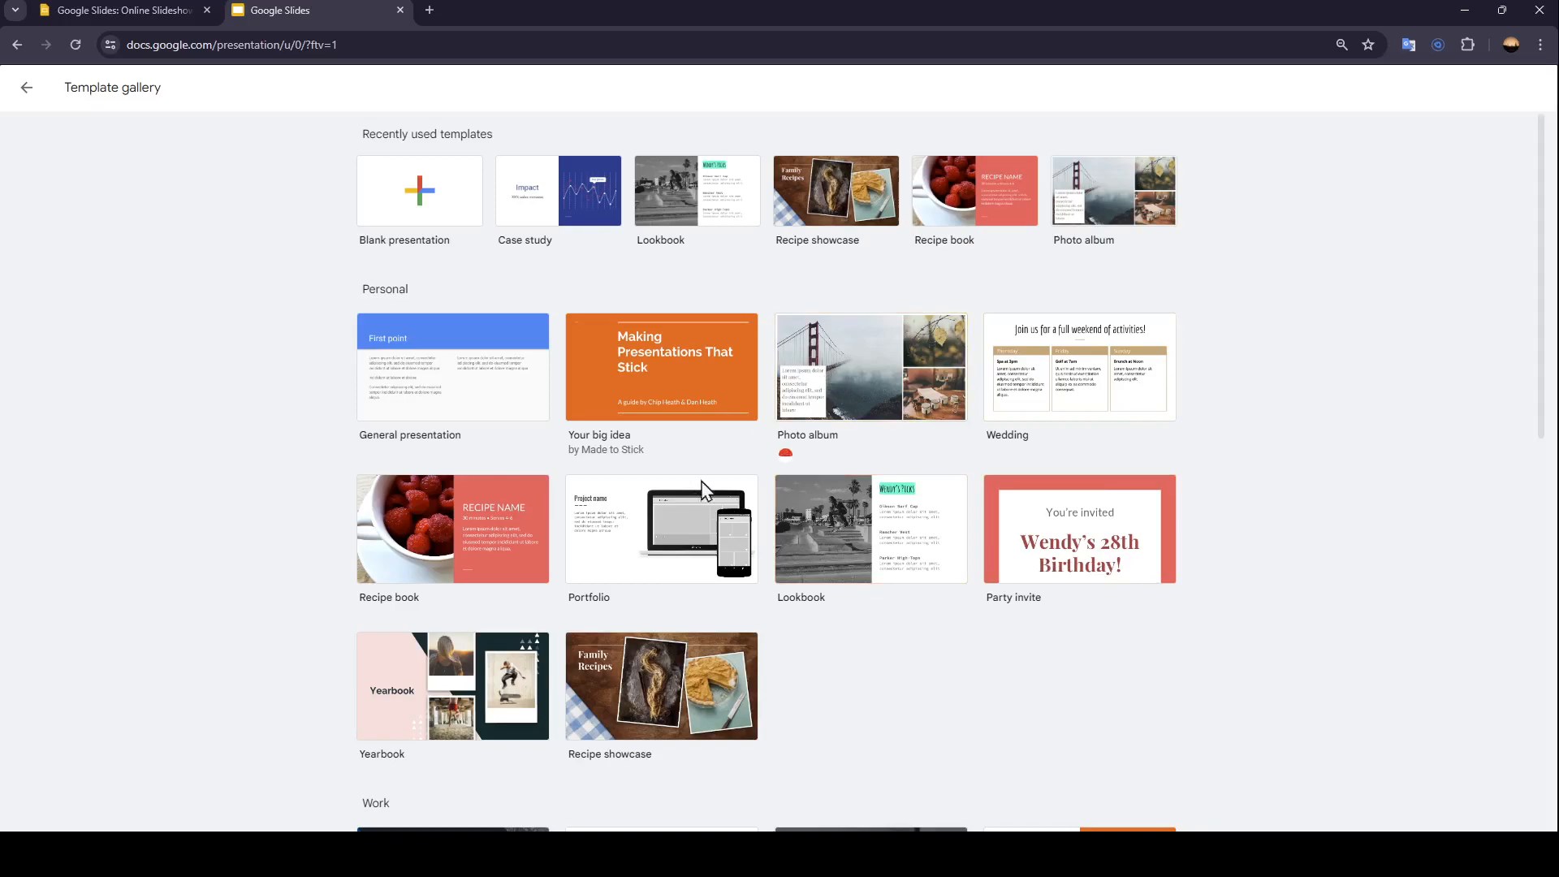
mouse_move(644, 399)
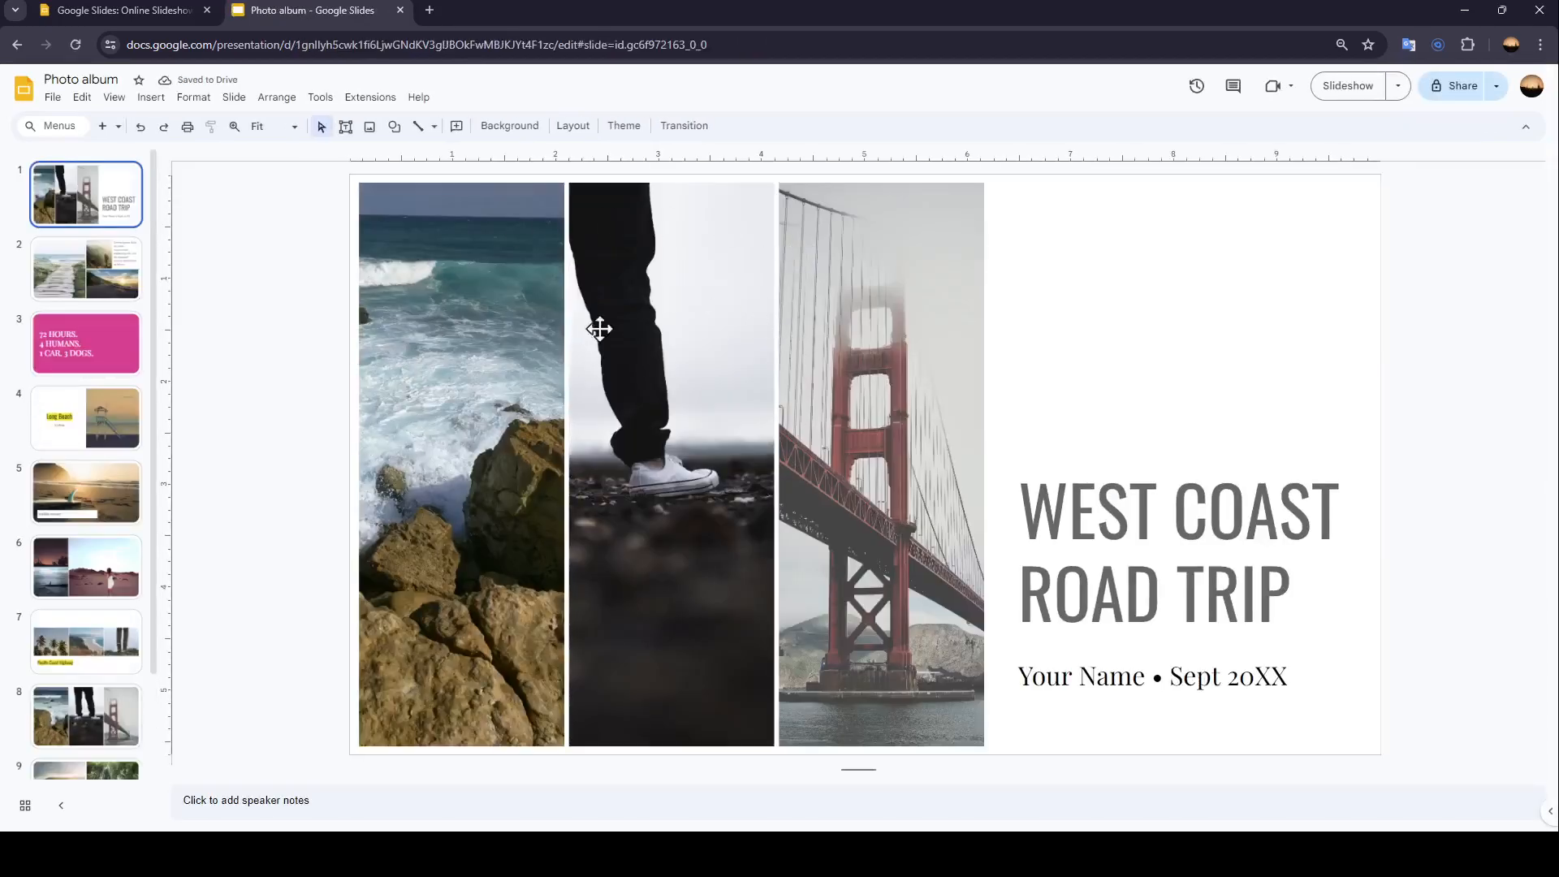
mouse_move(673, 492)
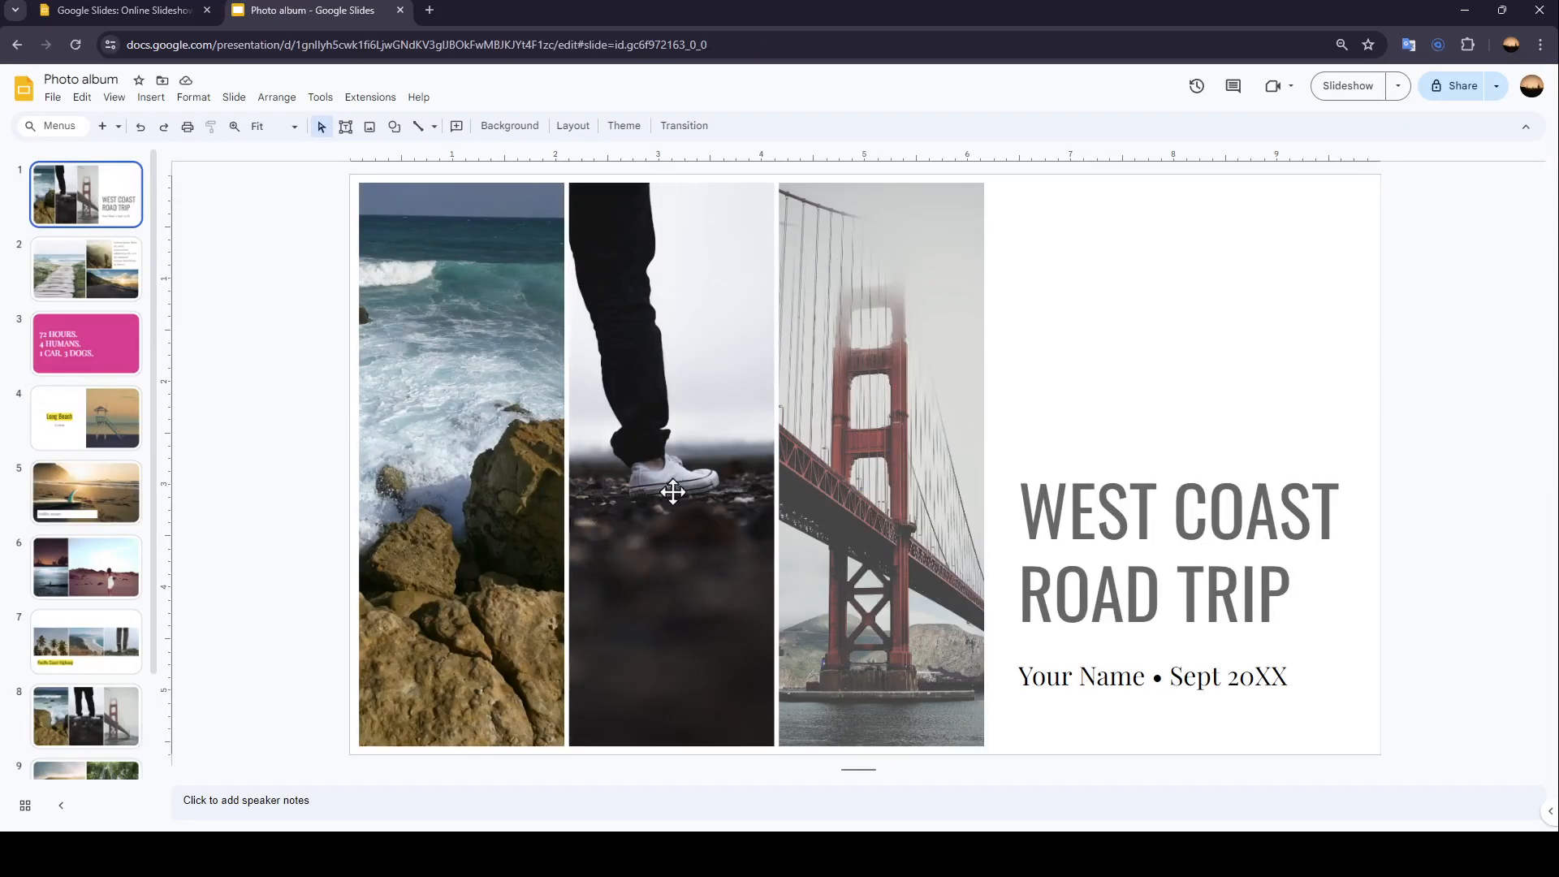
mouse_move(425, 234)
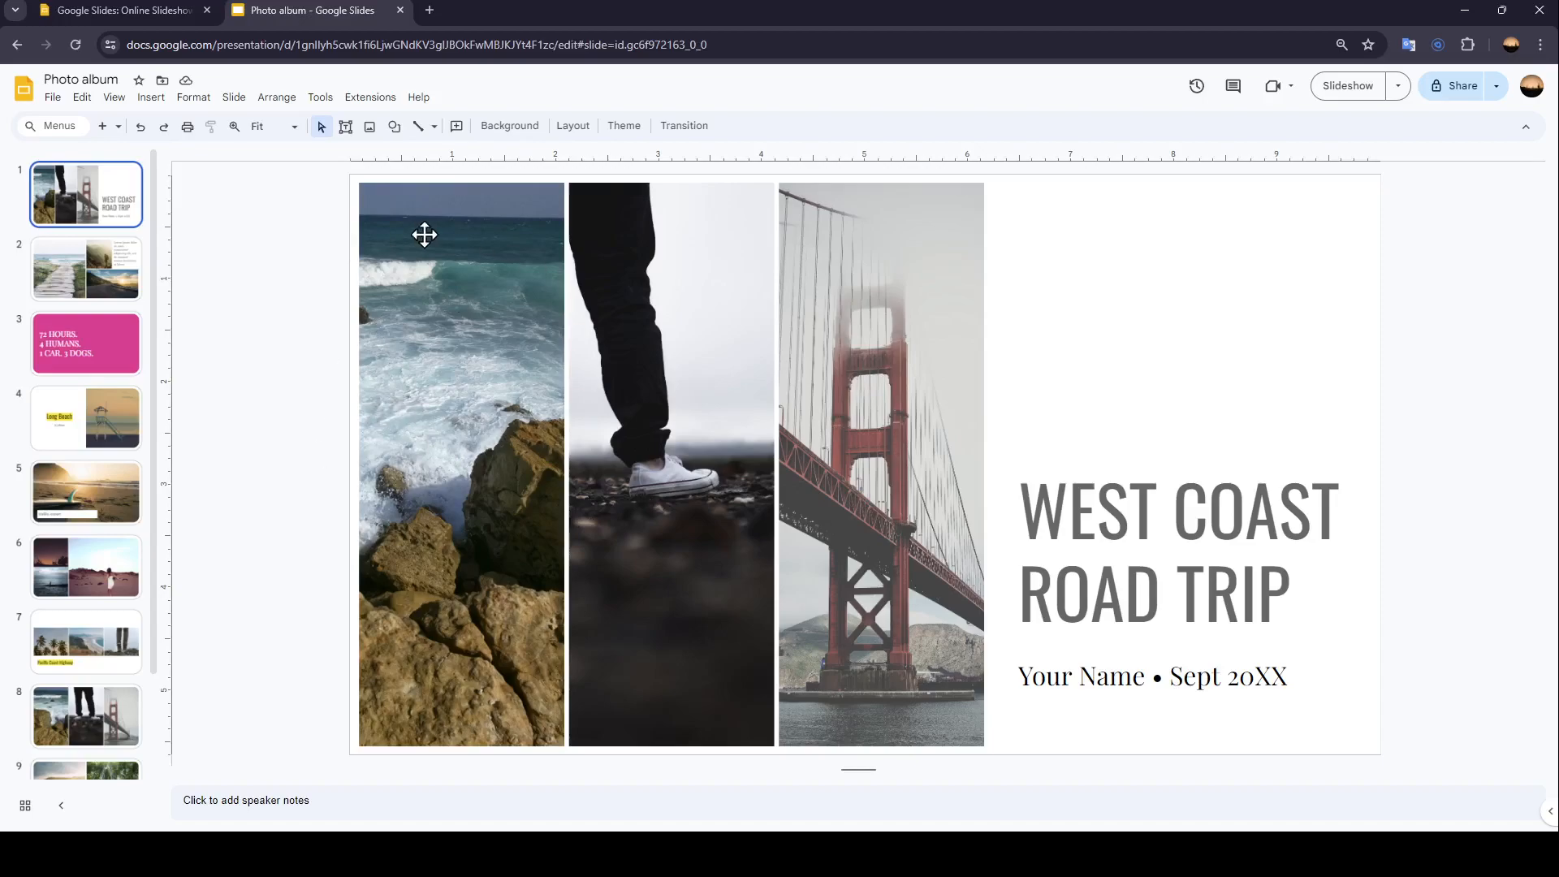
mouse_move(66, 331)
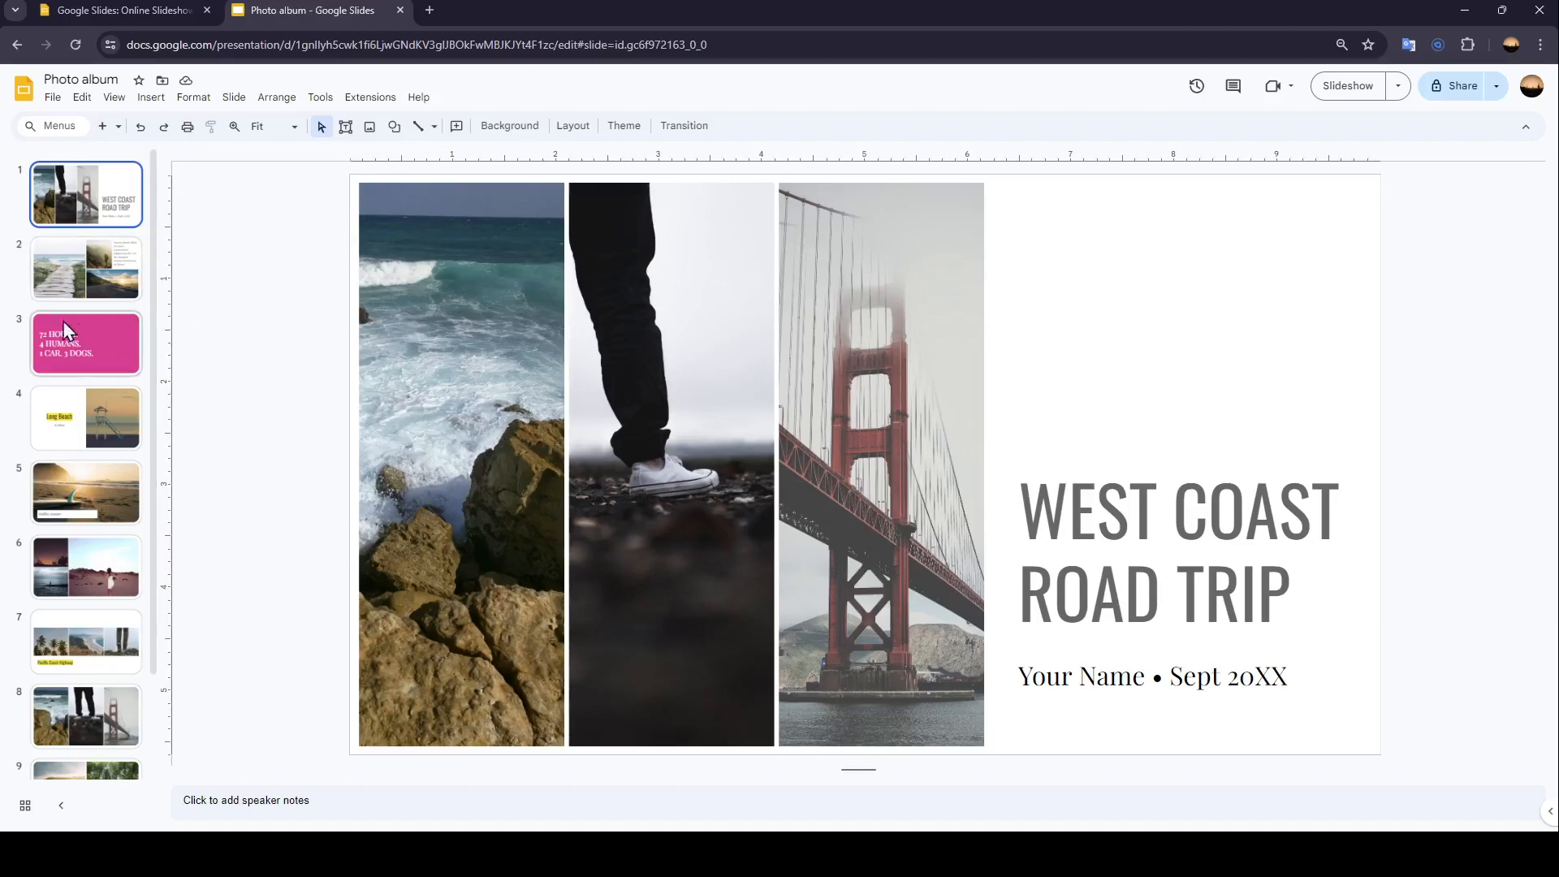
mouse_move(1239, 335)
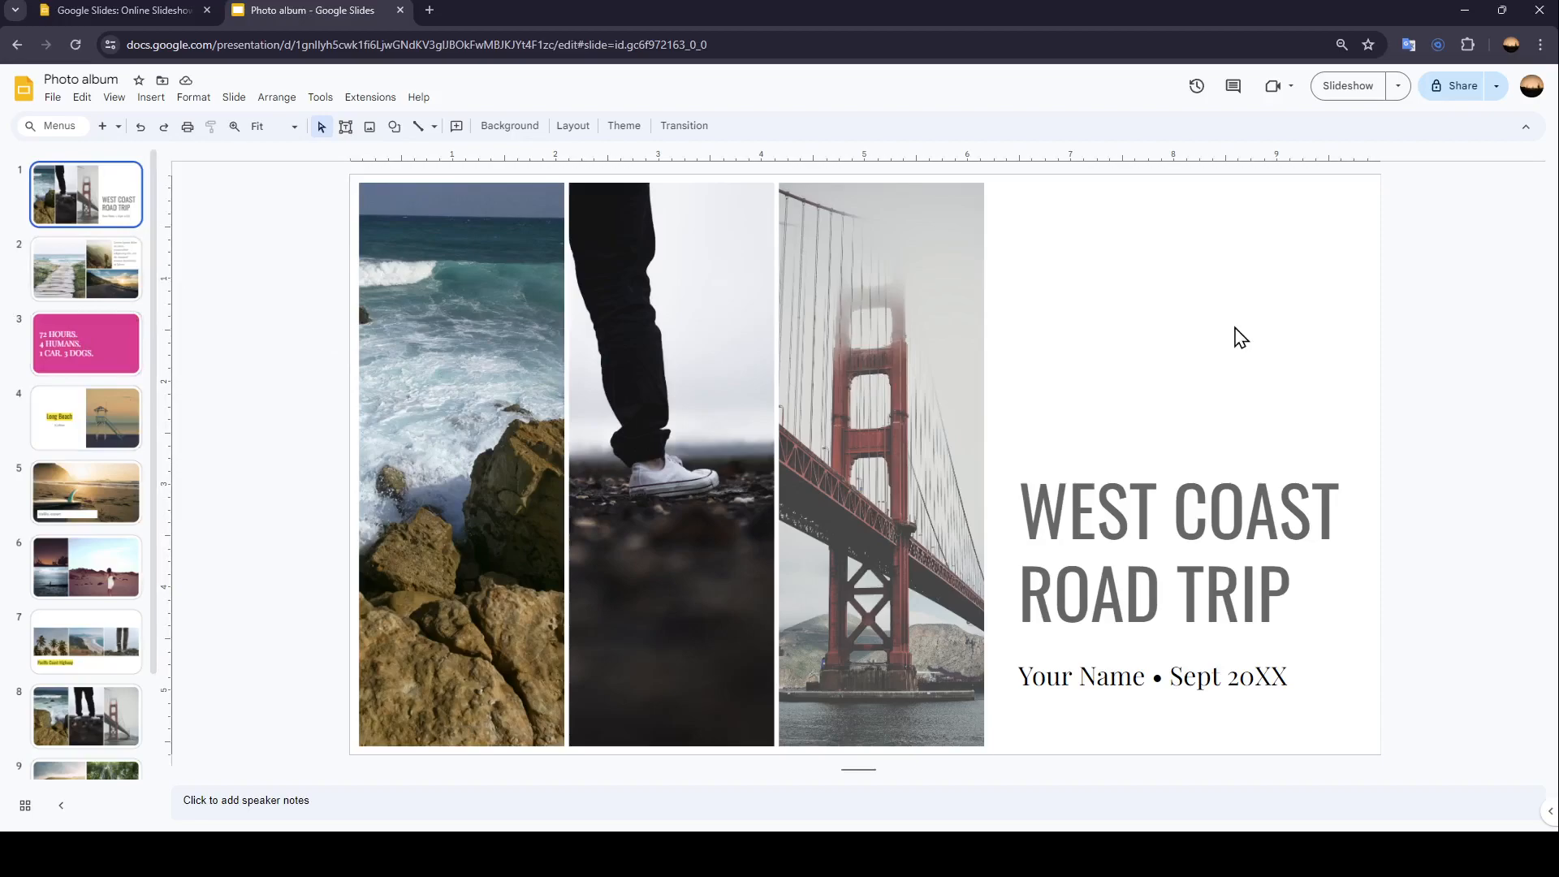
mouse_move(114, 97)
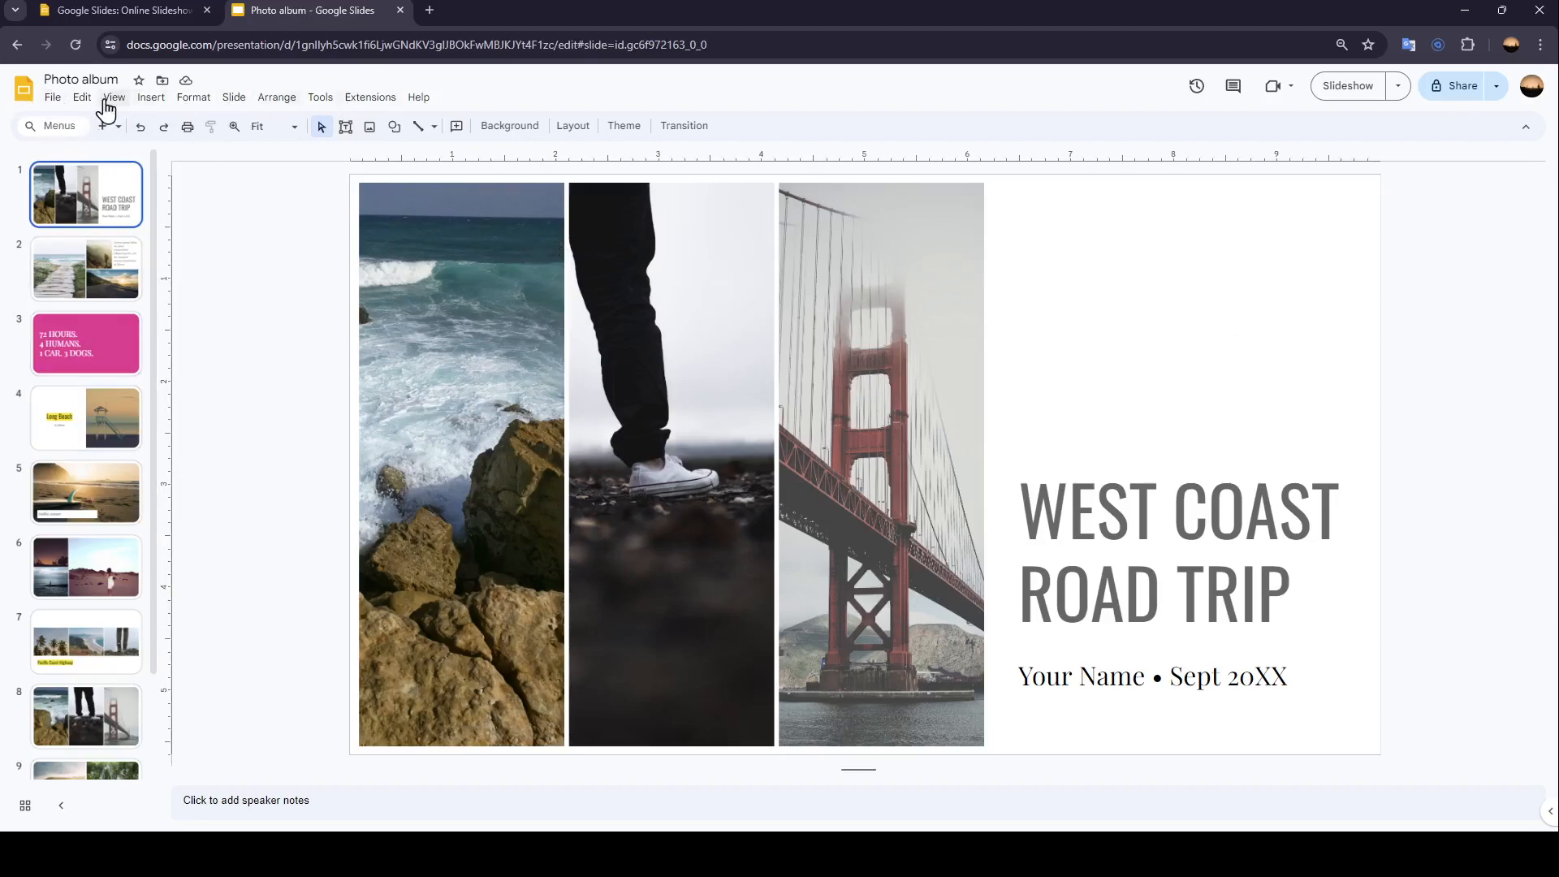
mouse_move(117, 121)
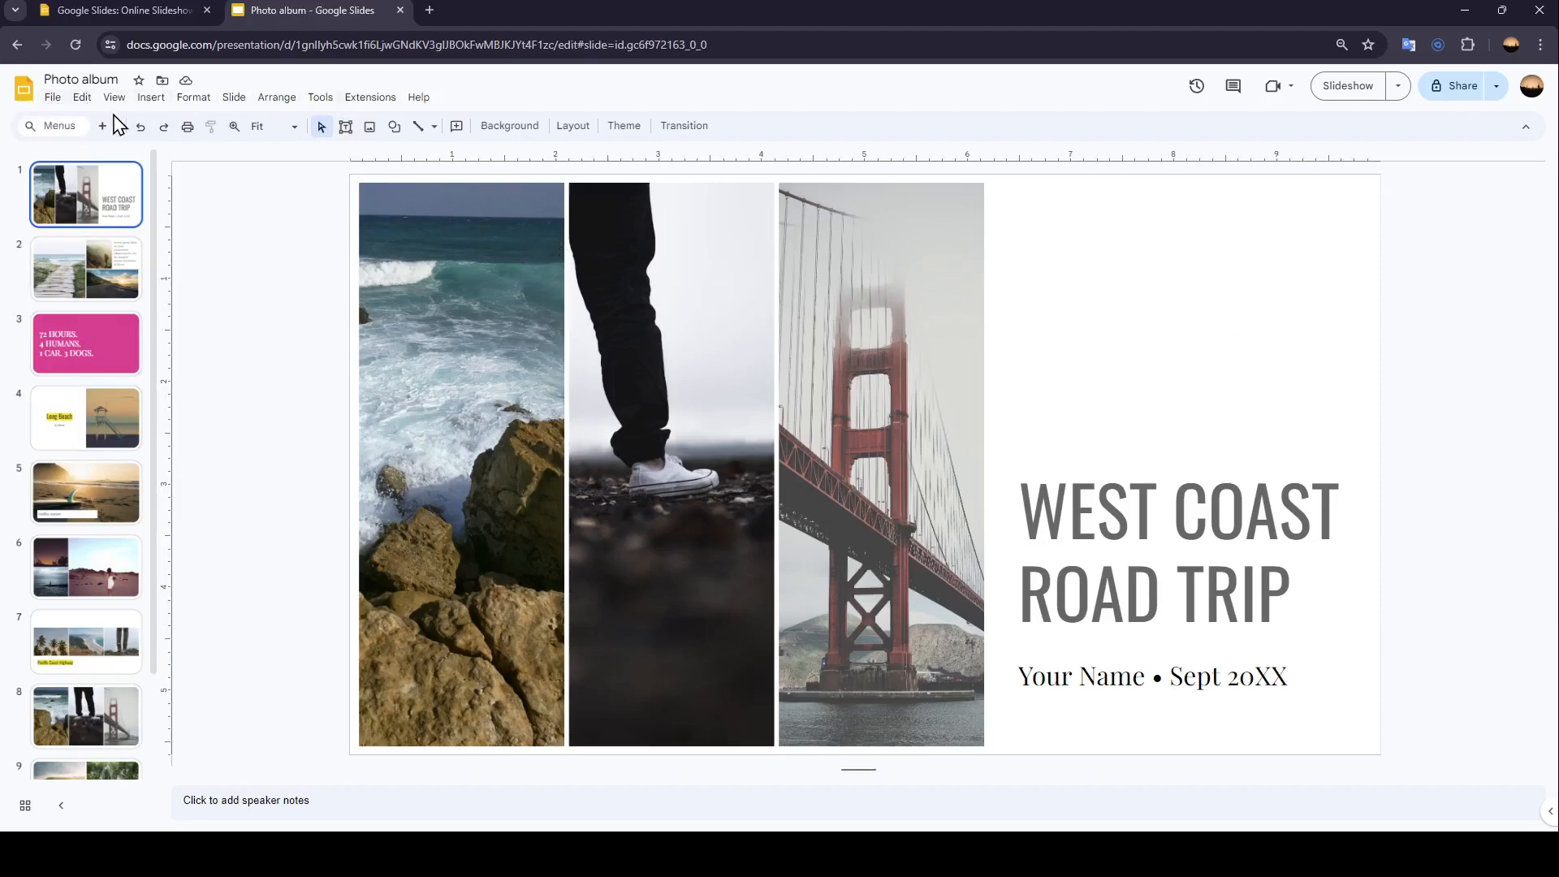
click(150, 96)
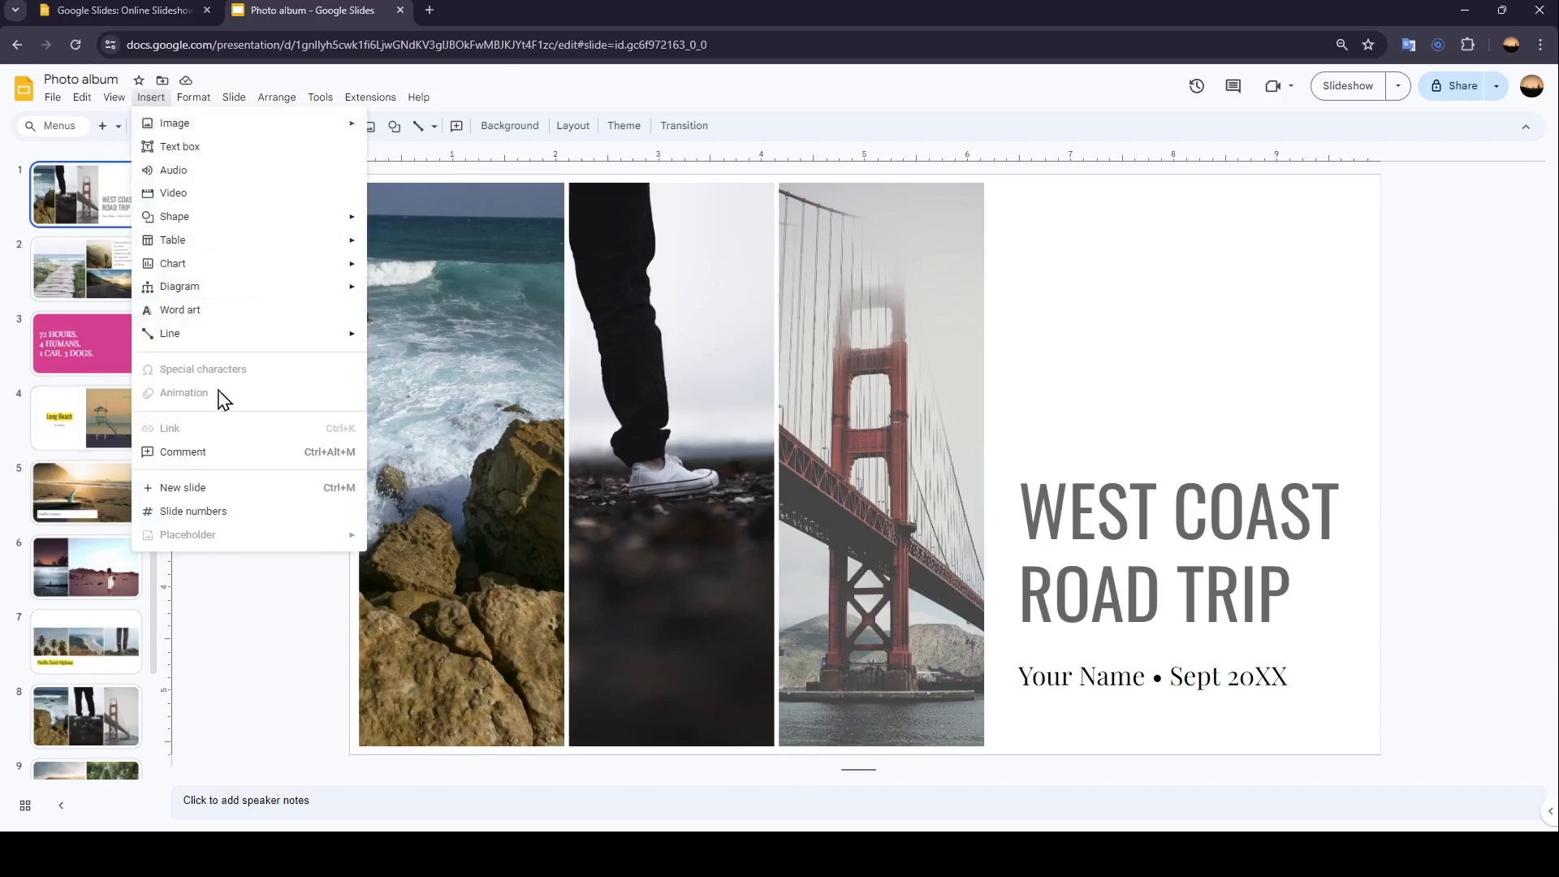
mouse_move(173, 171)
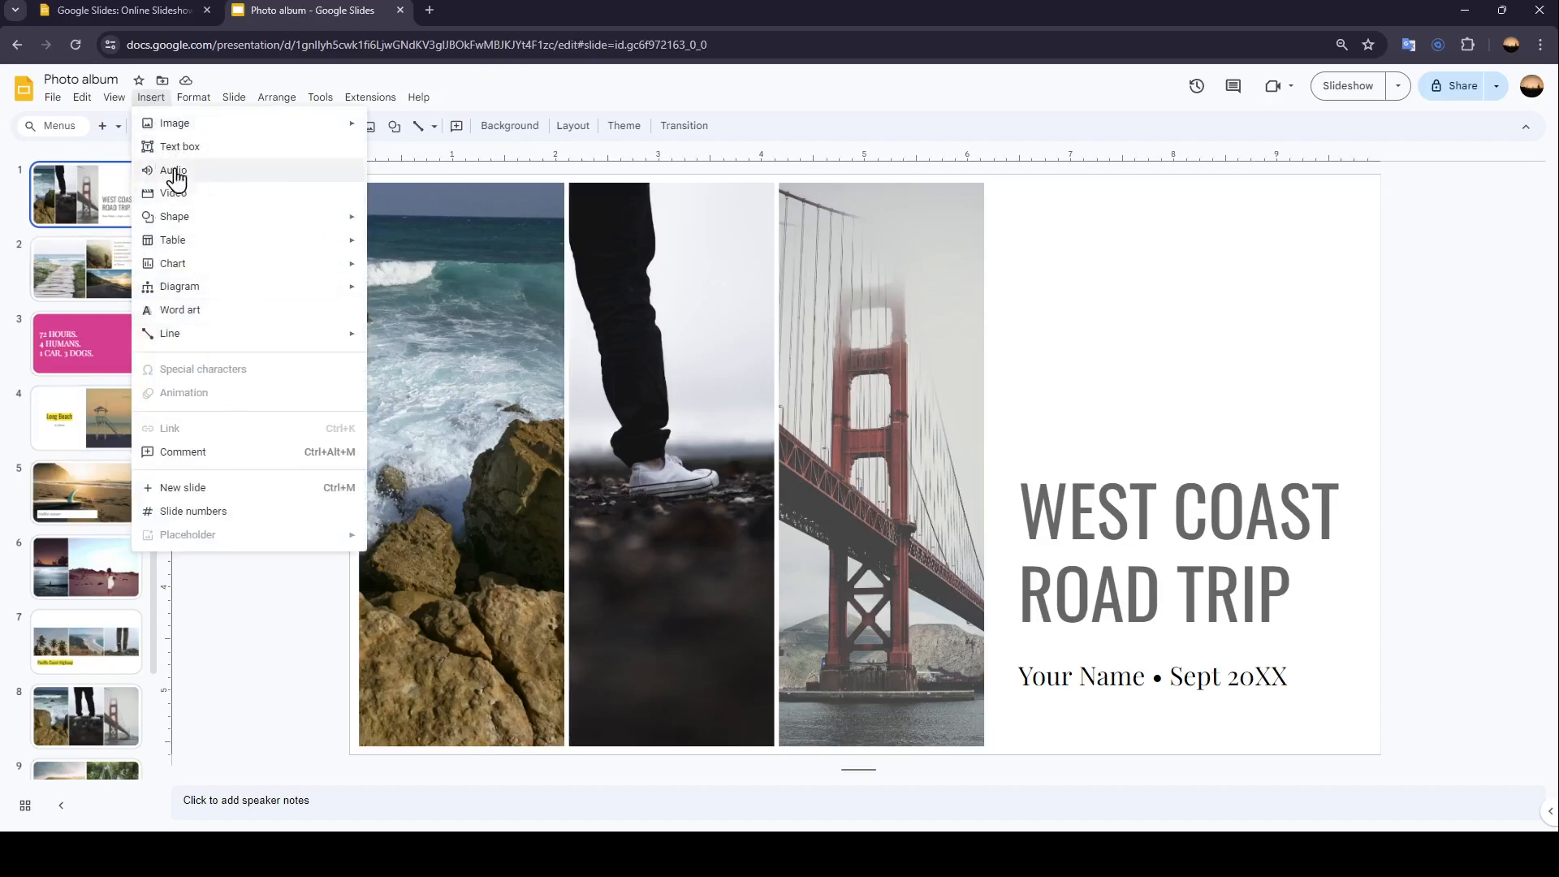
click(276, 97)
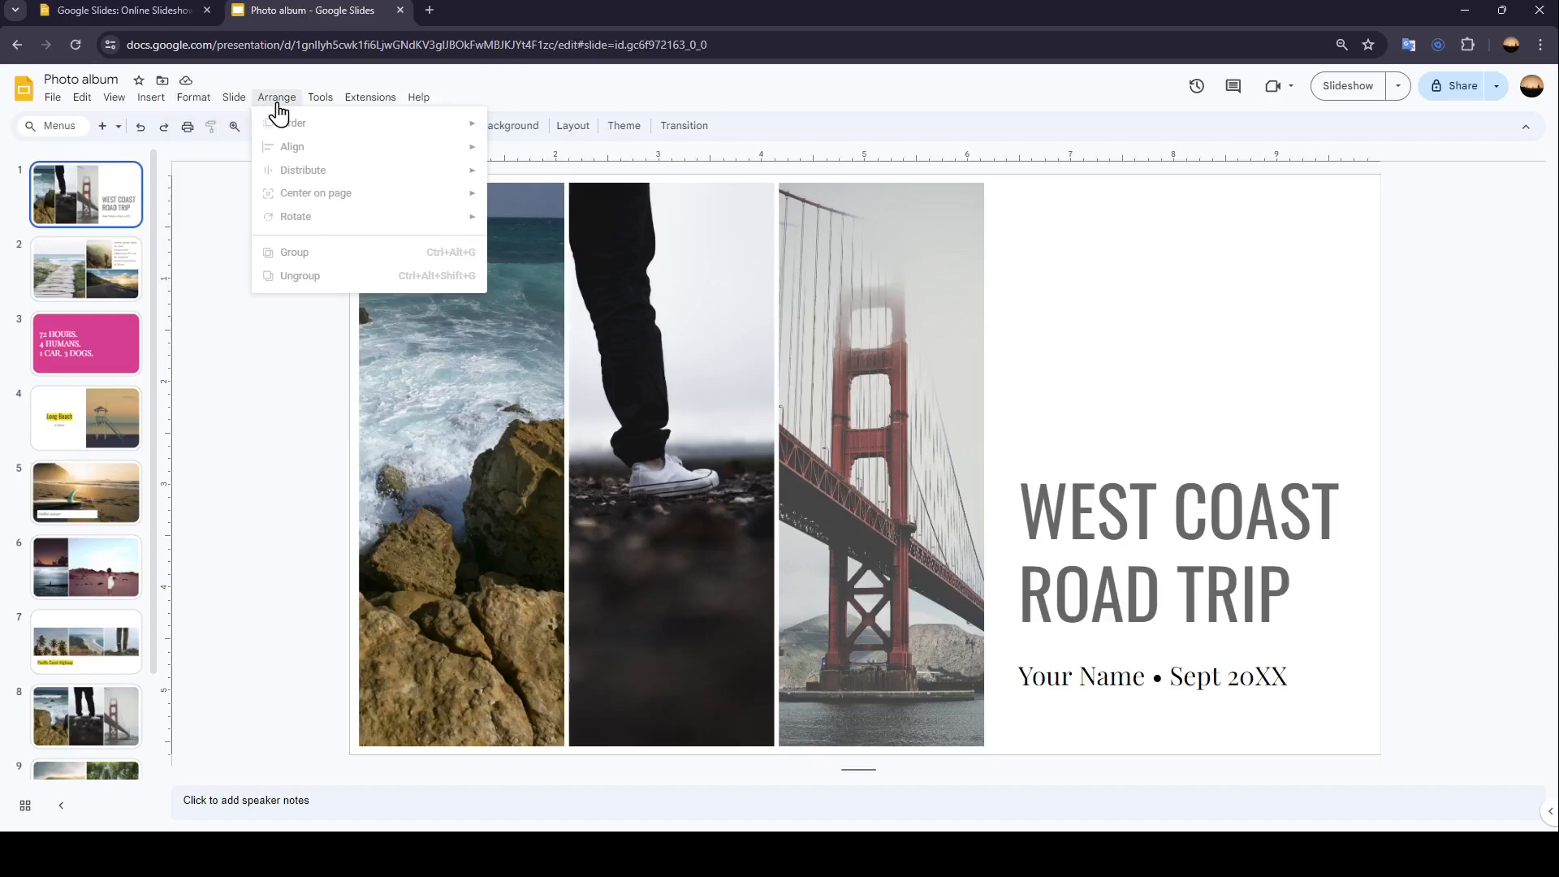
click(419, 96)
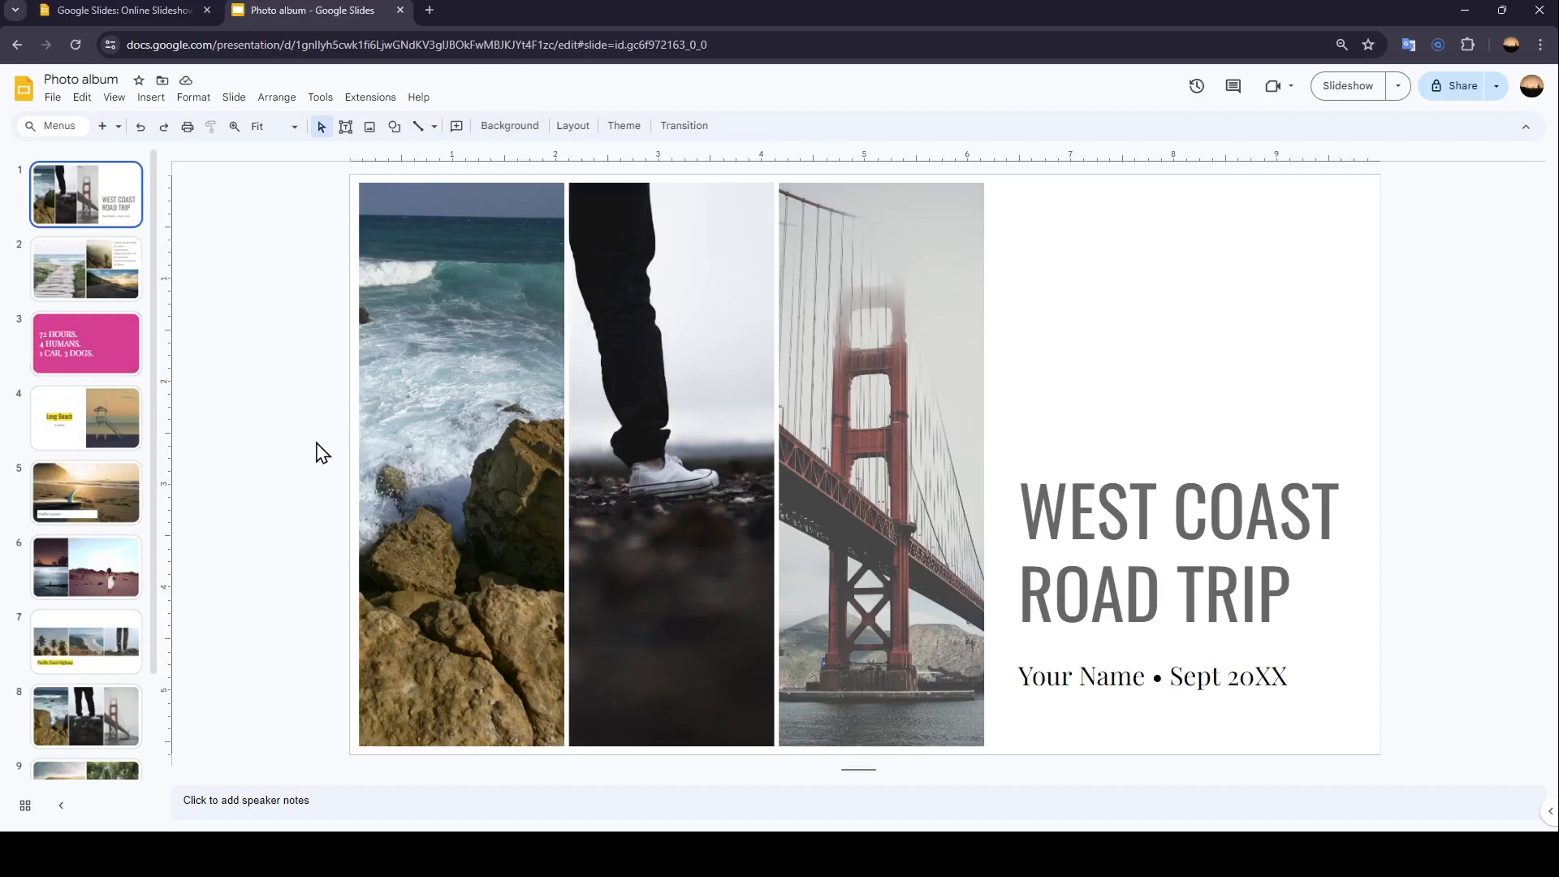
mouse_move(228, 279)
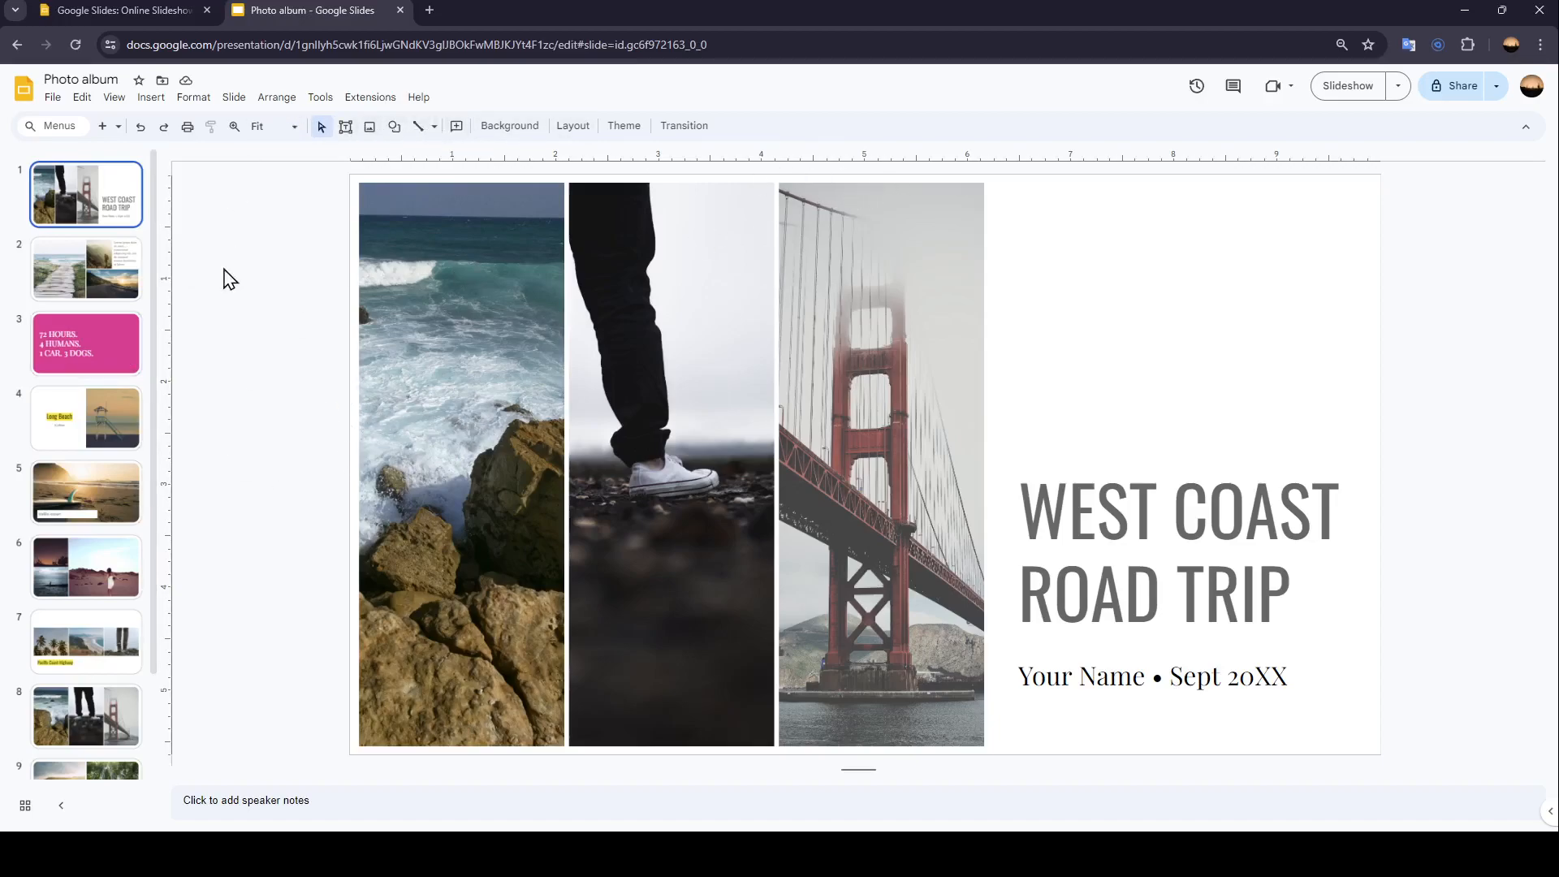
mouse_move(319, 185)
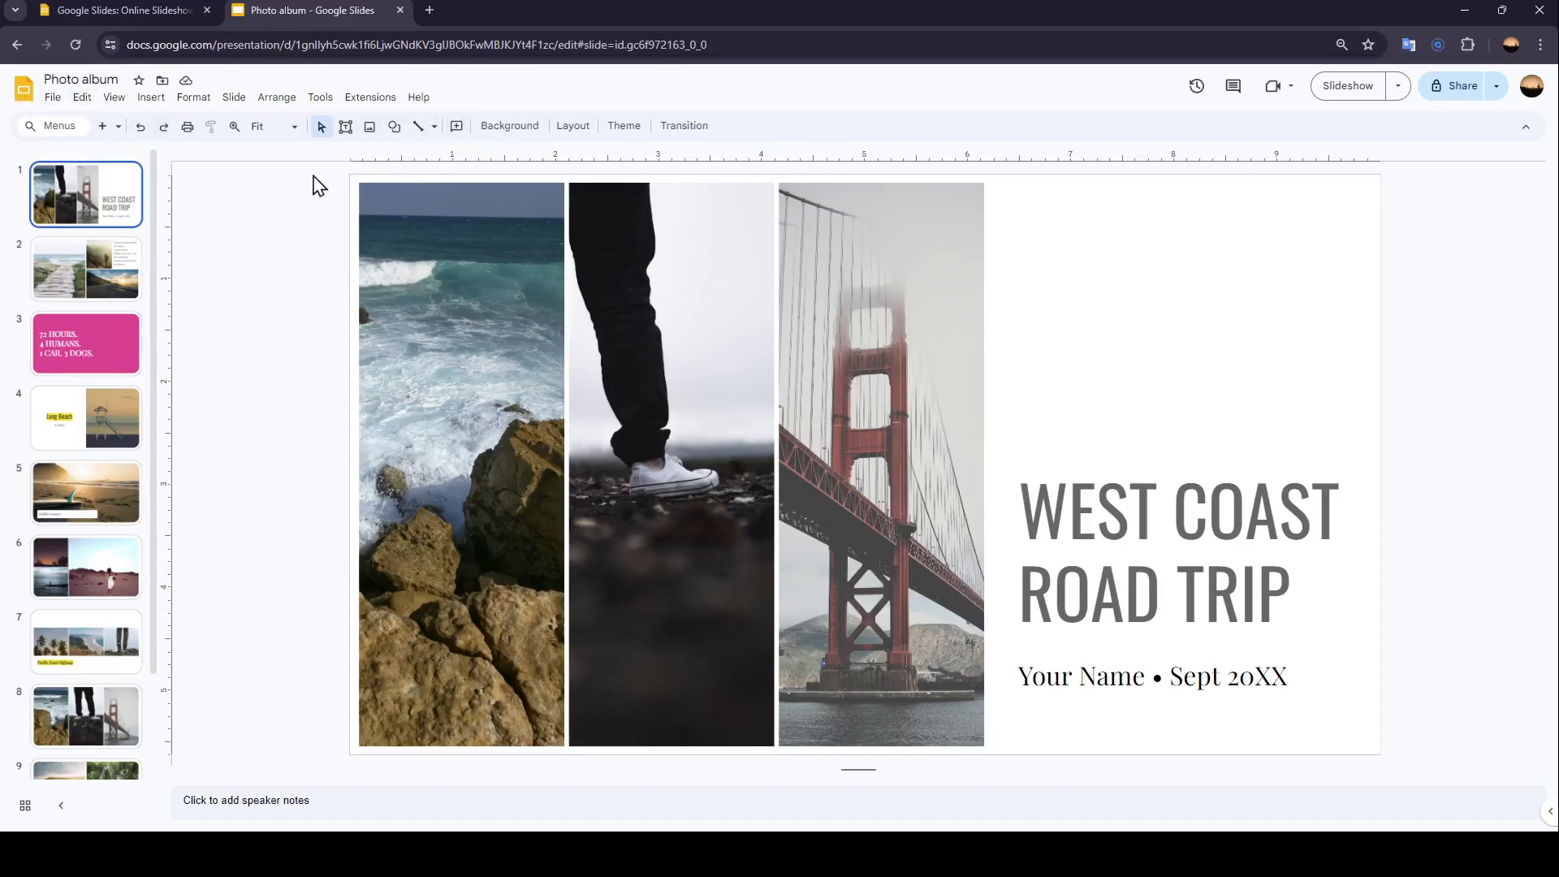
Step: In a new tab, search 'google slides' and follow the Chrome Web Store link
click(621, 10)
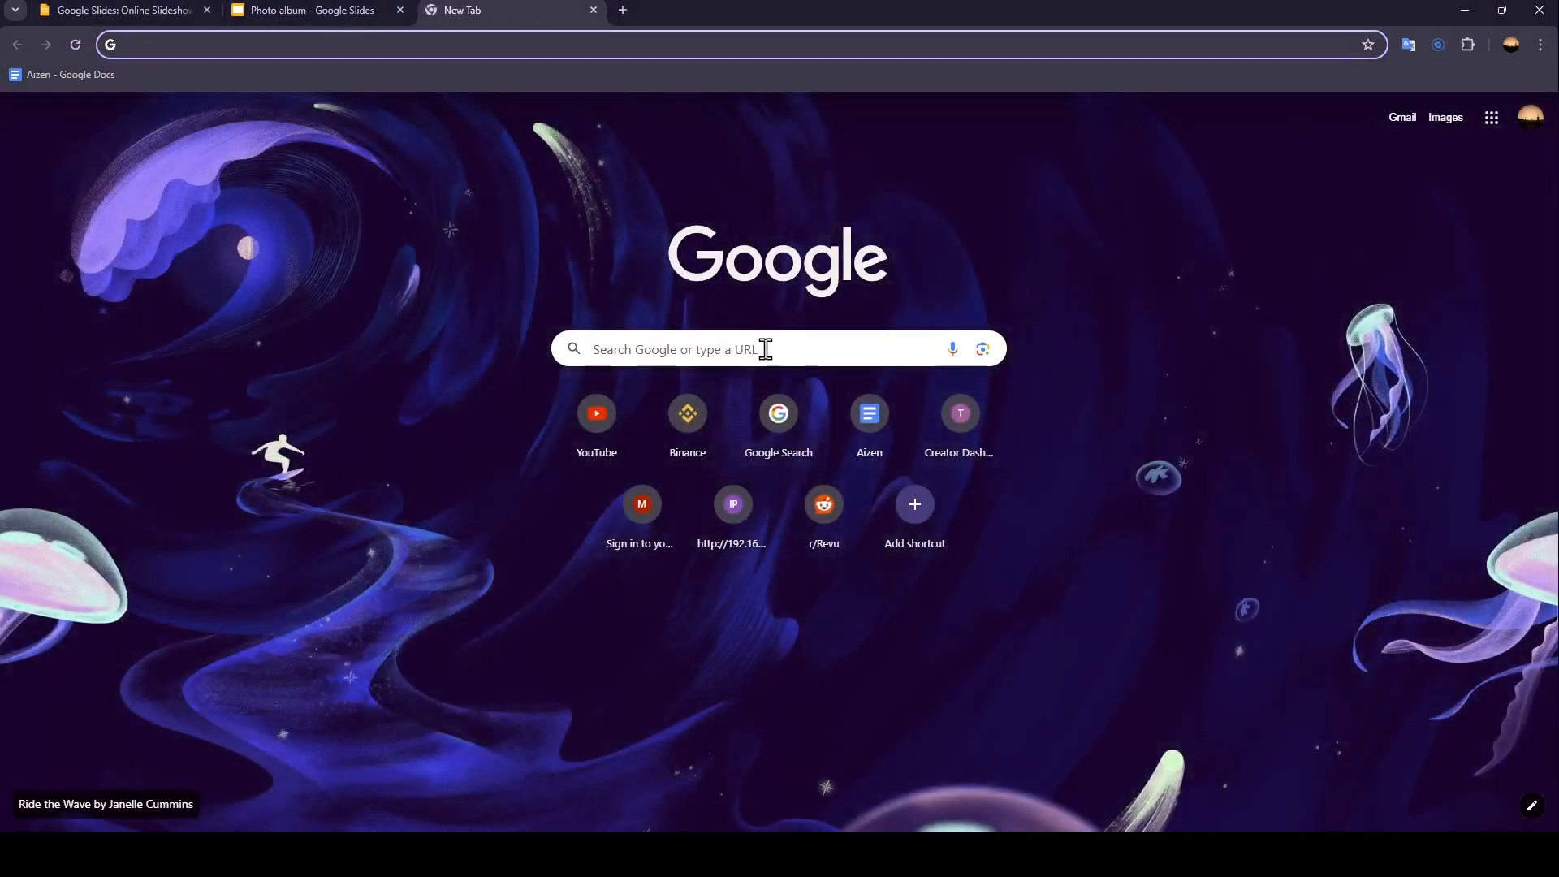
text(google slides)
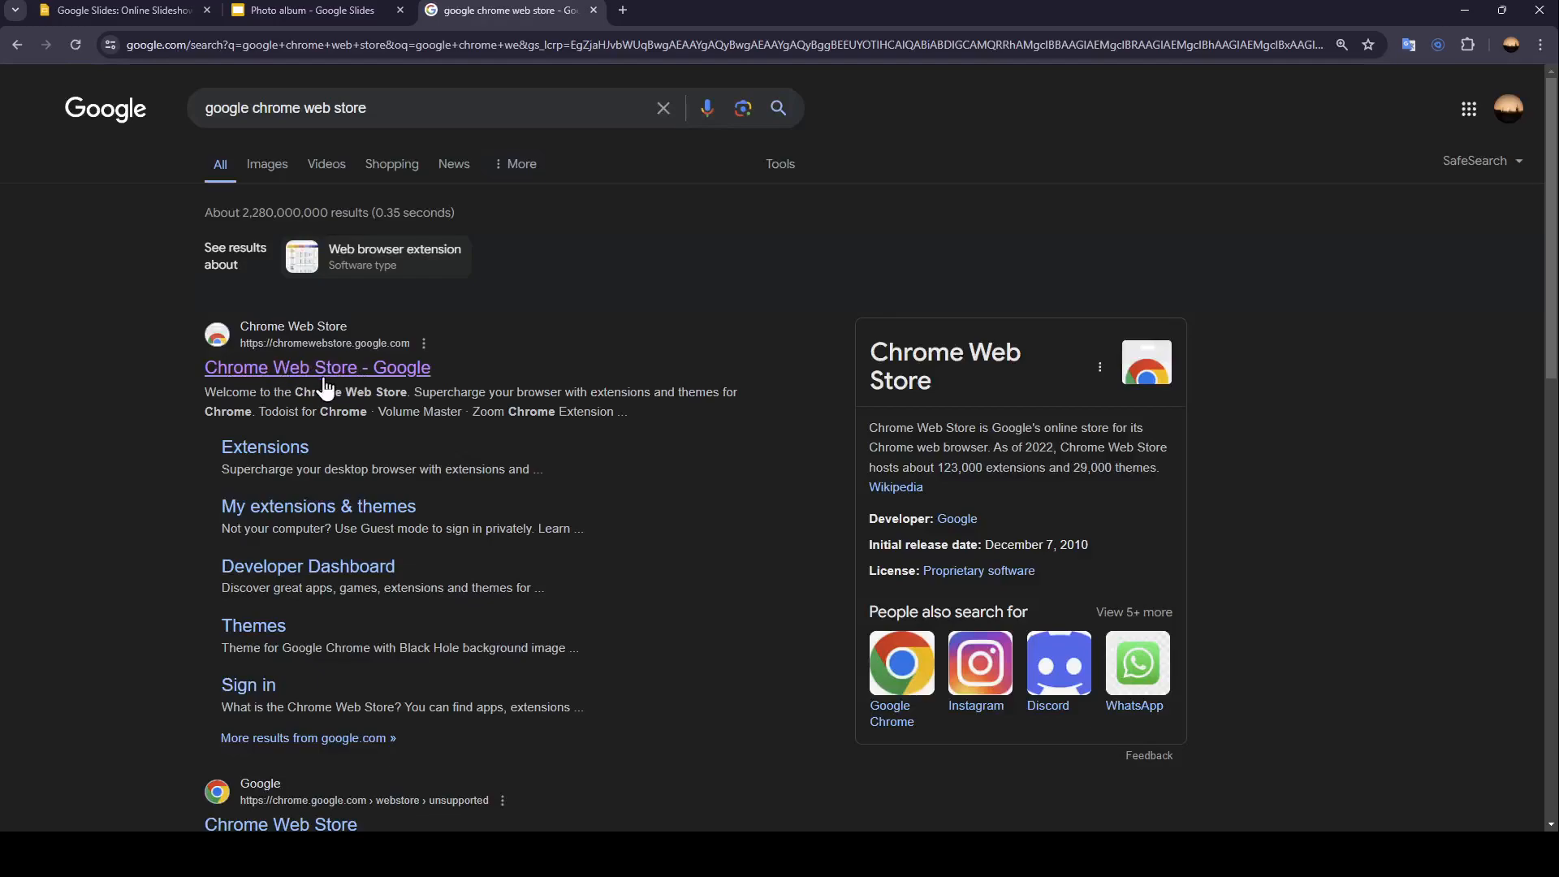
click(316, 367)
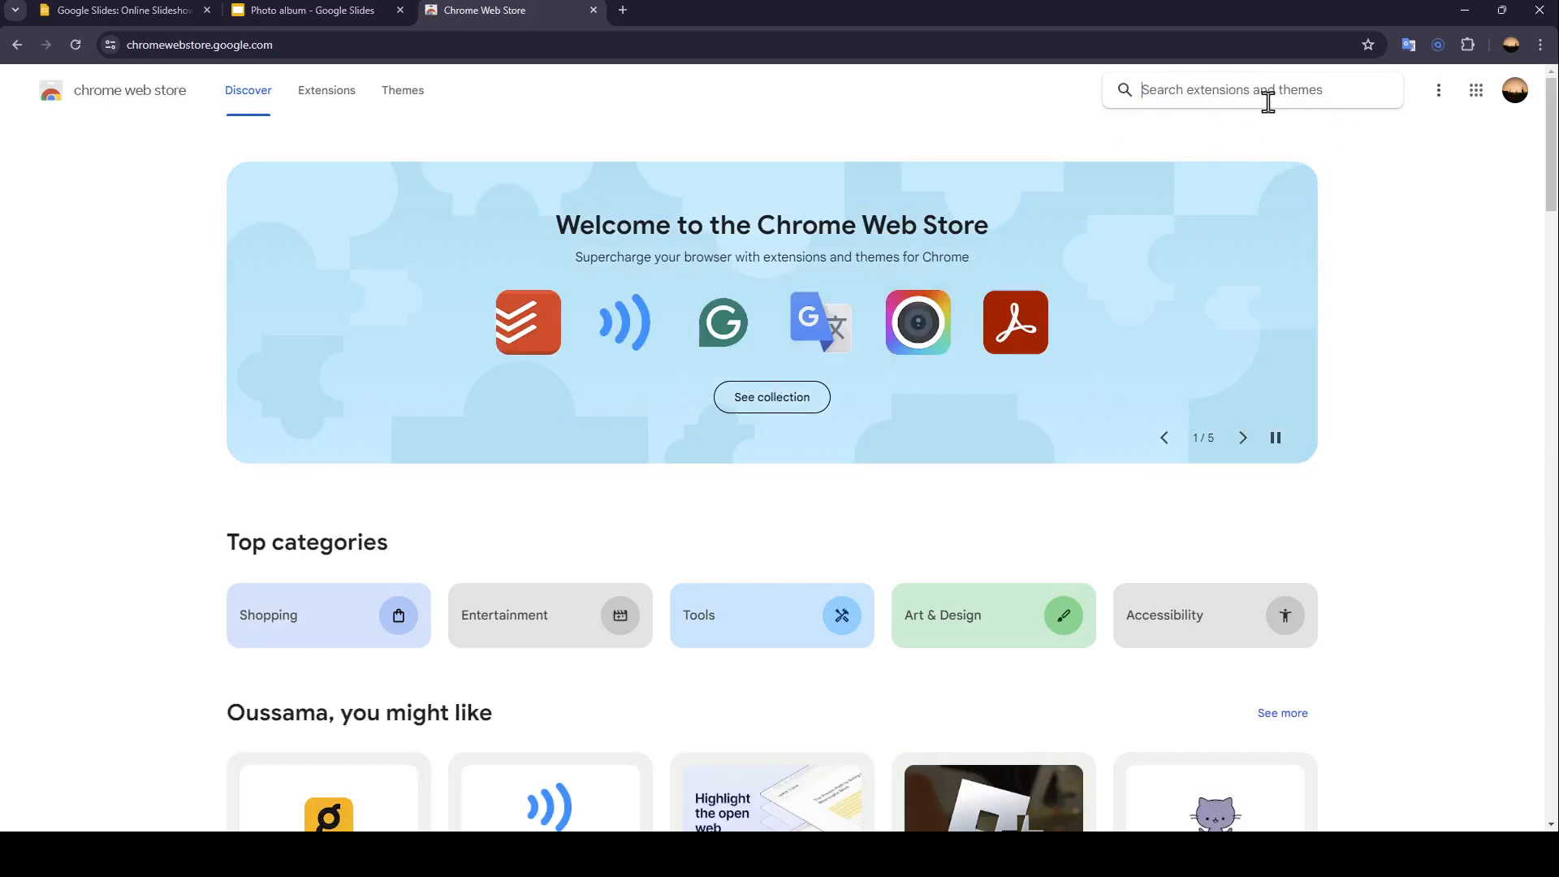
Step: Find Screencastify in the store, add it to Chrome, and launch its sign-in page
text(scree)
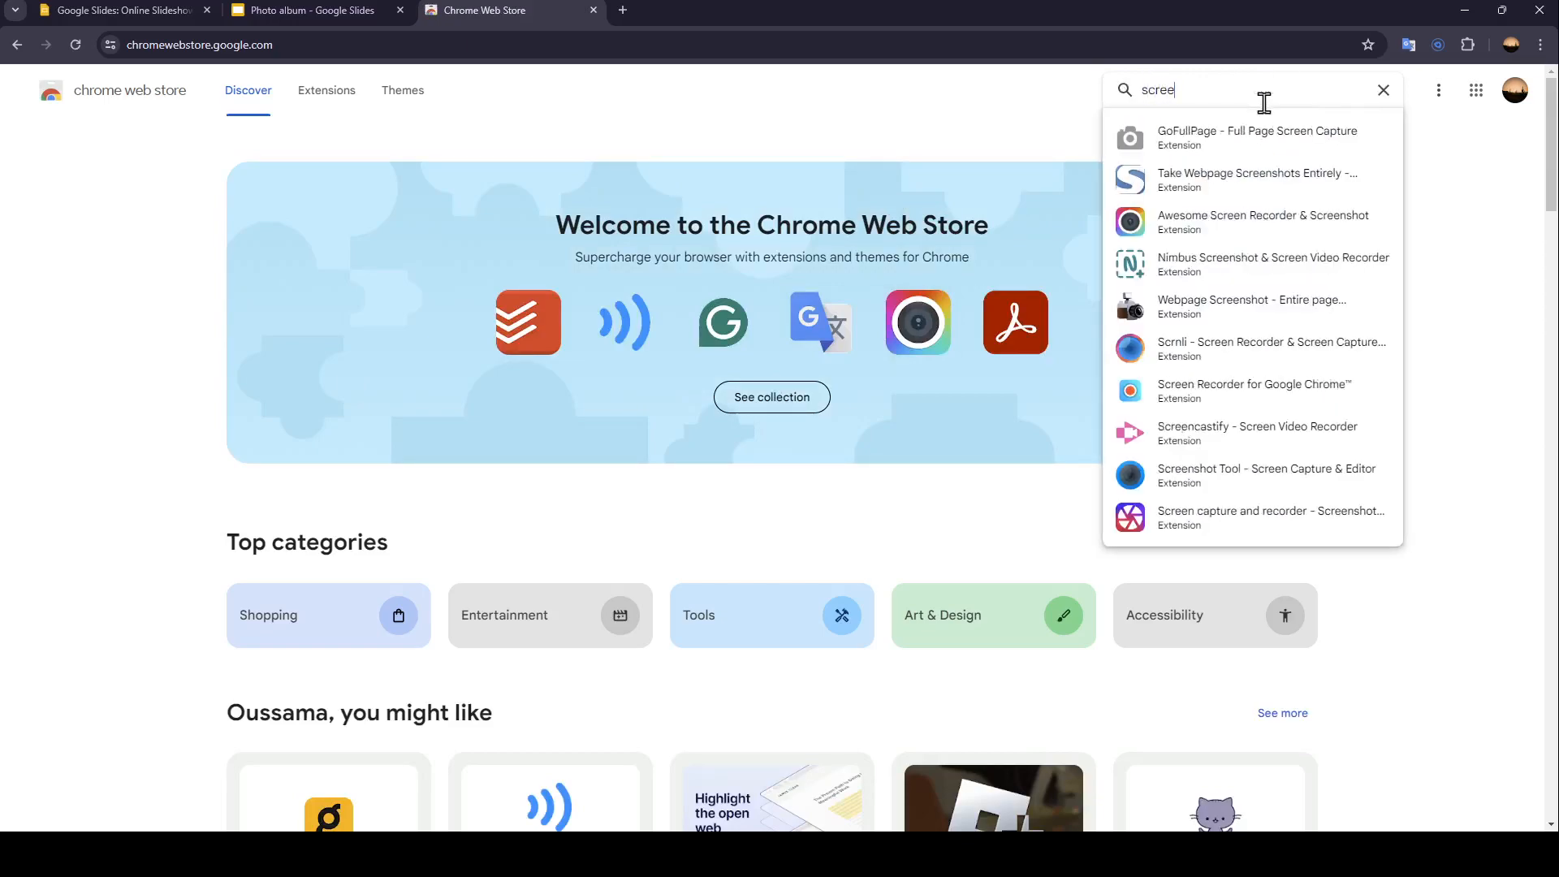
click(1256, 433)
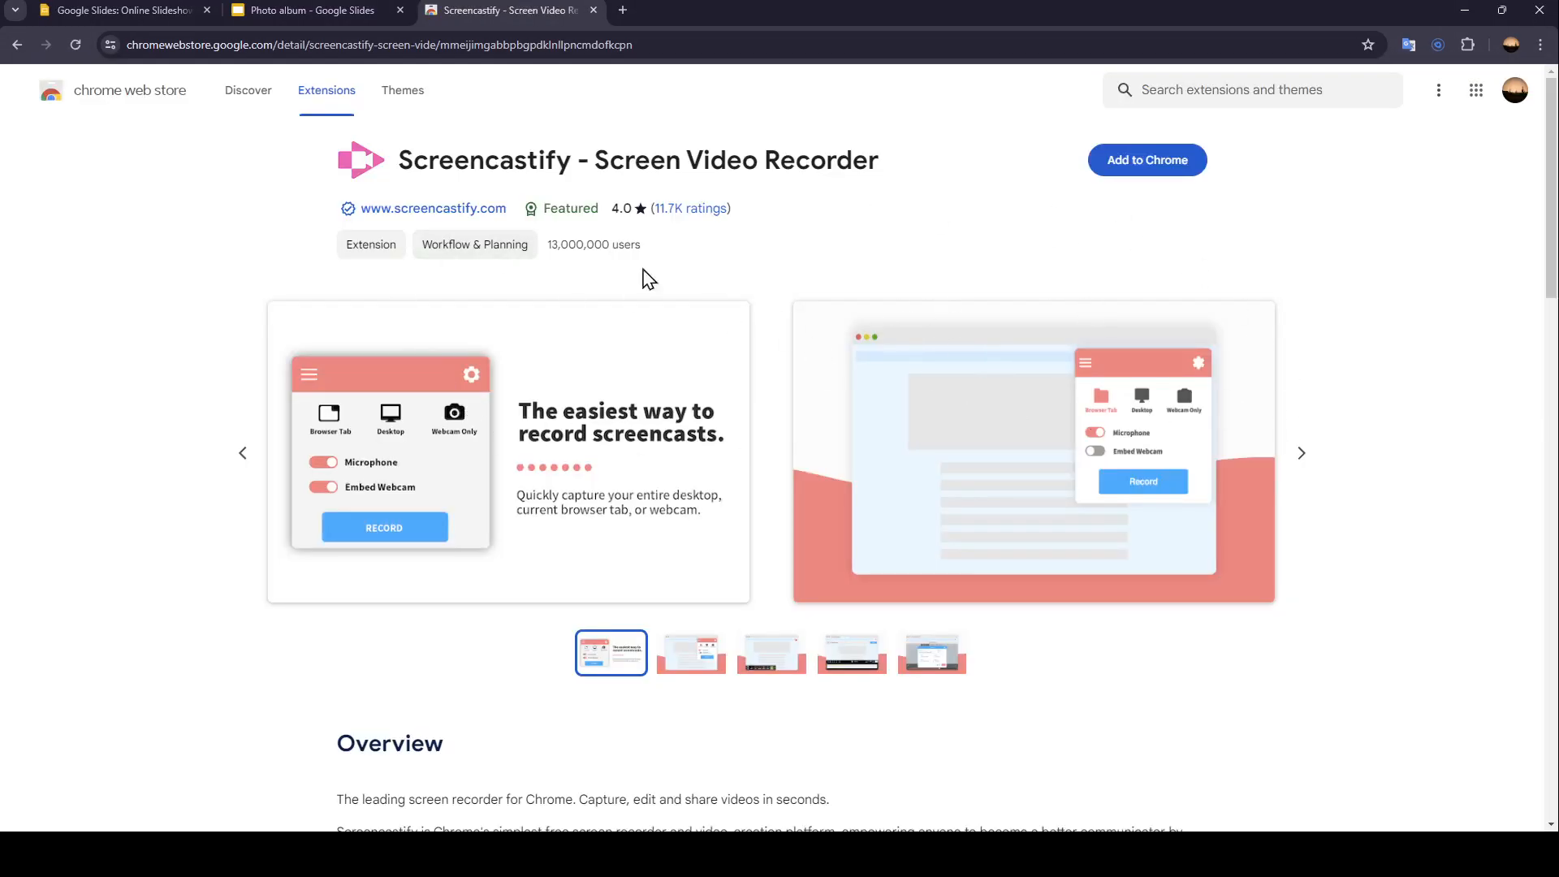
mouse_move(1146, 160)
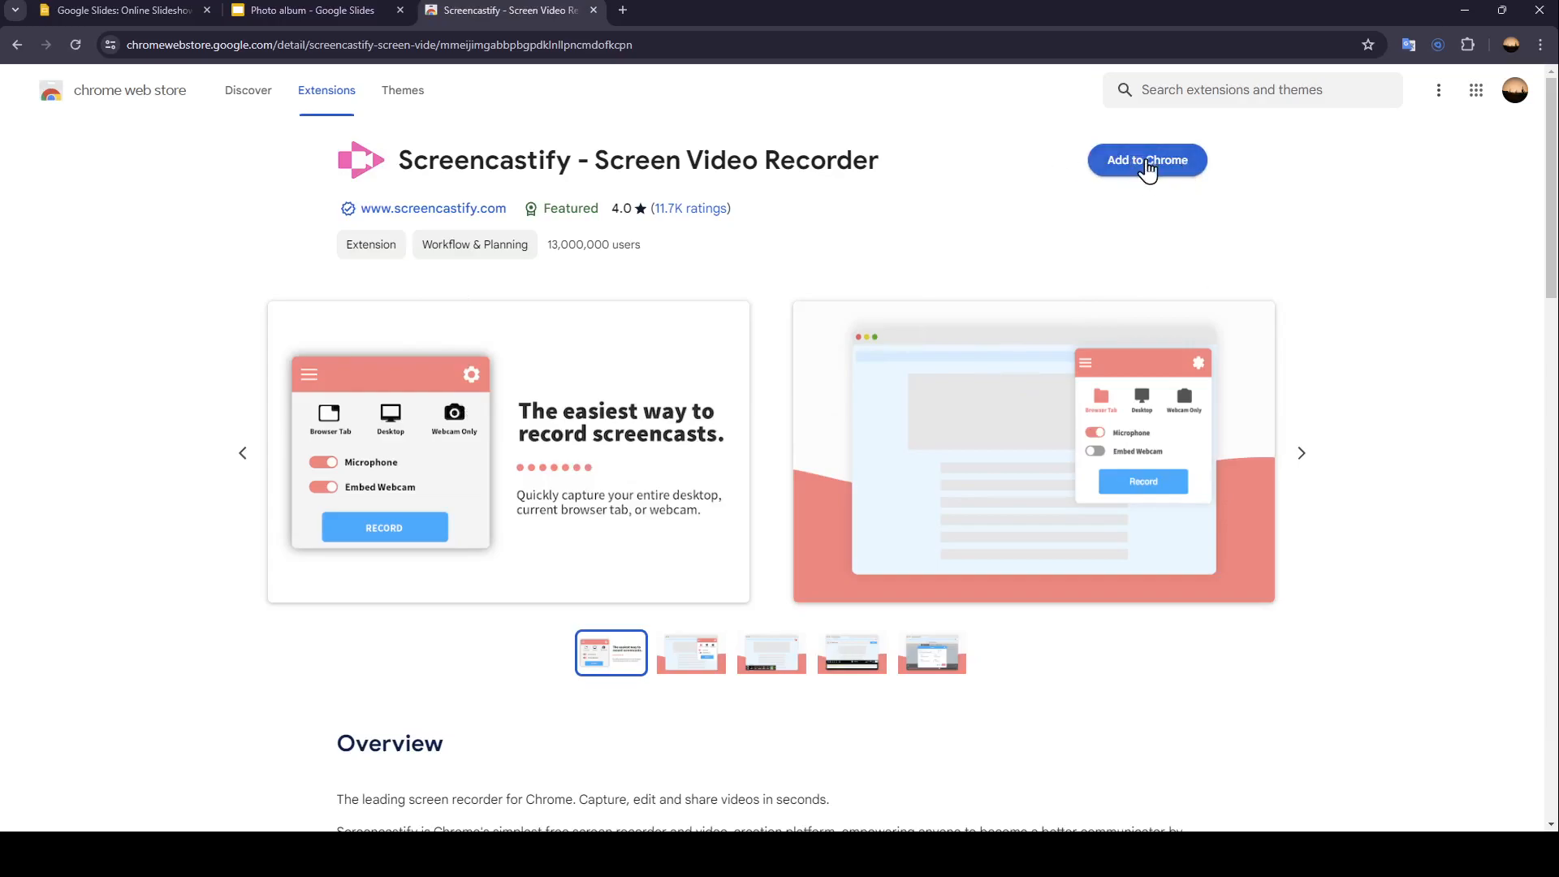
click(1146, 160)
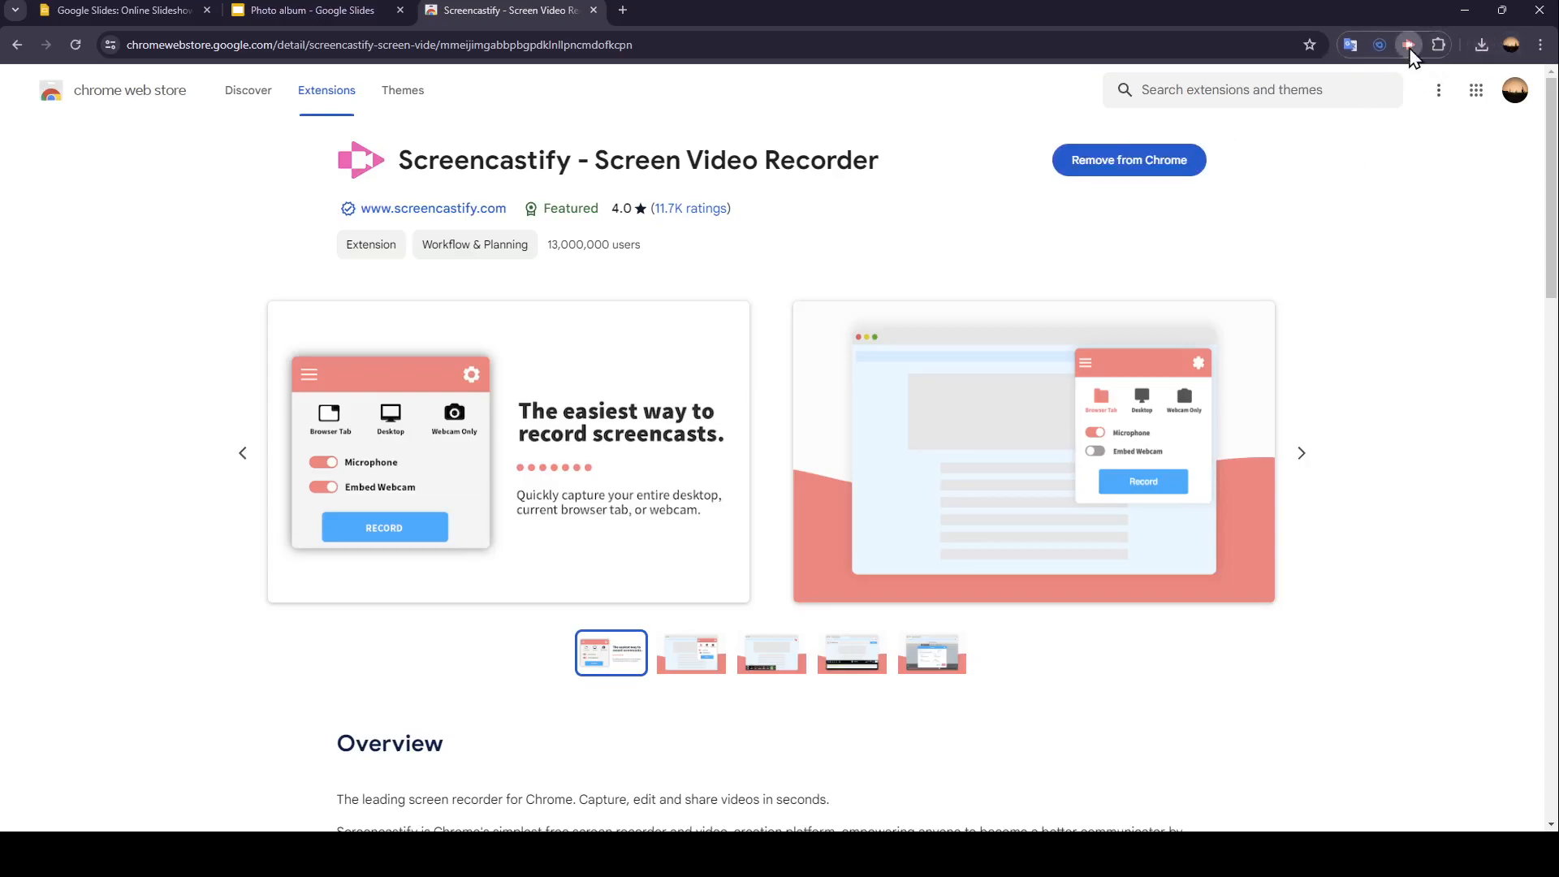
click(1408, 44)
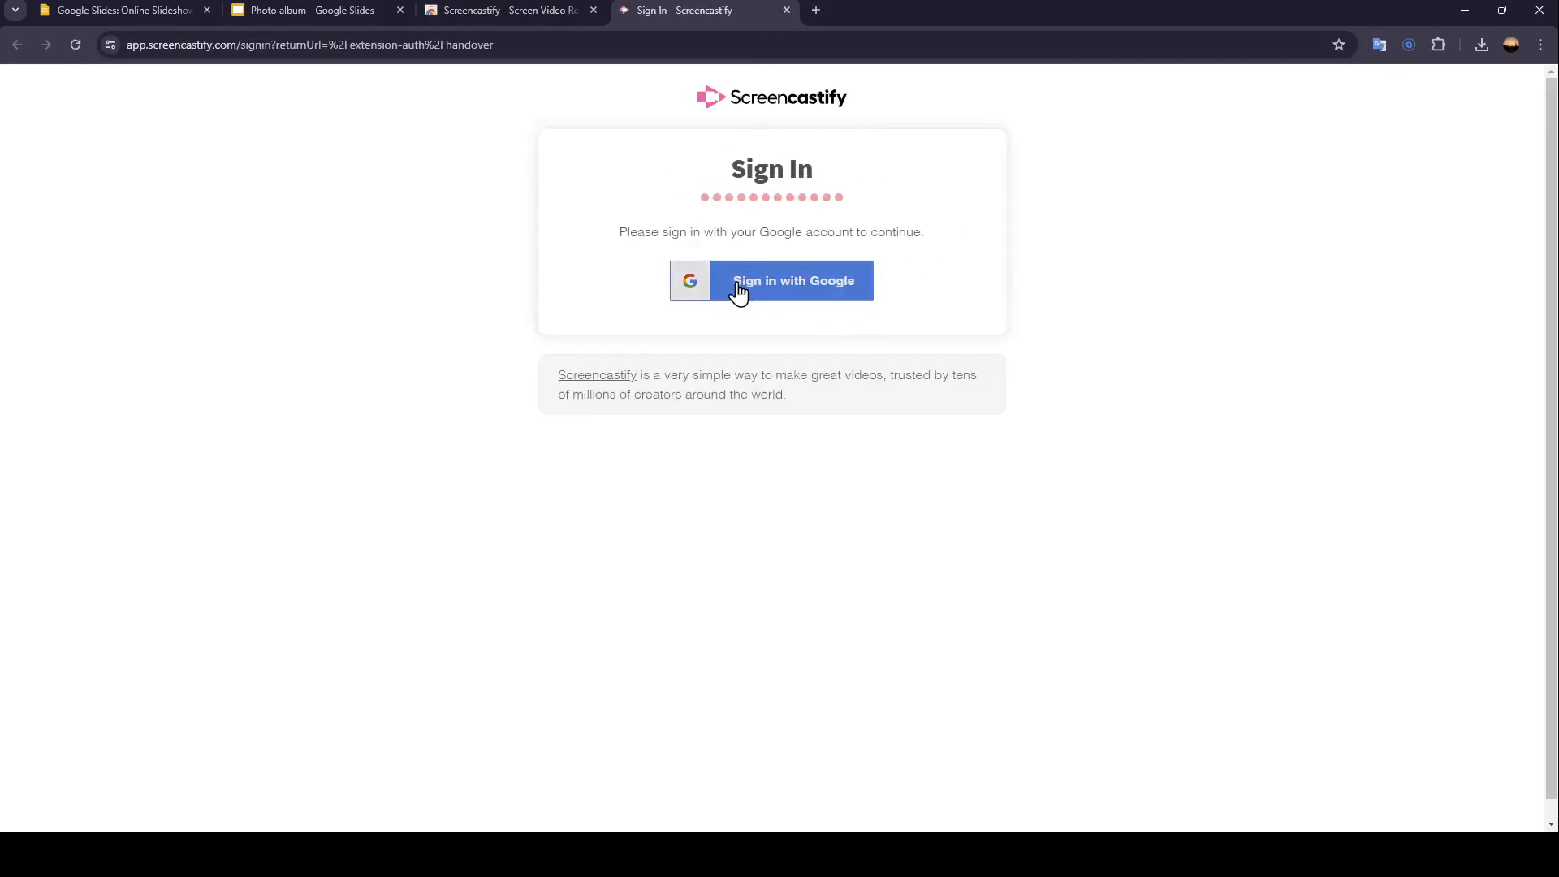
Step: Sign in with Google and register as an Education student, accepting the certification
click(770, 280)
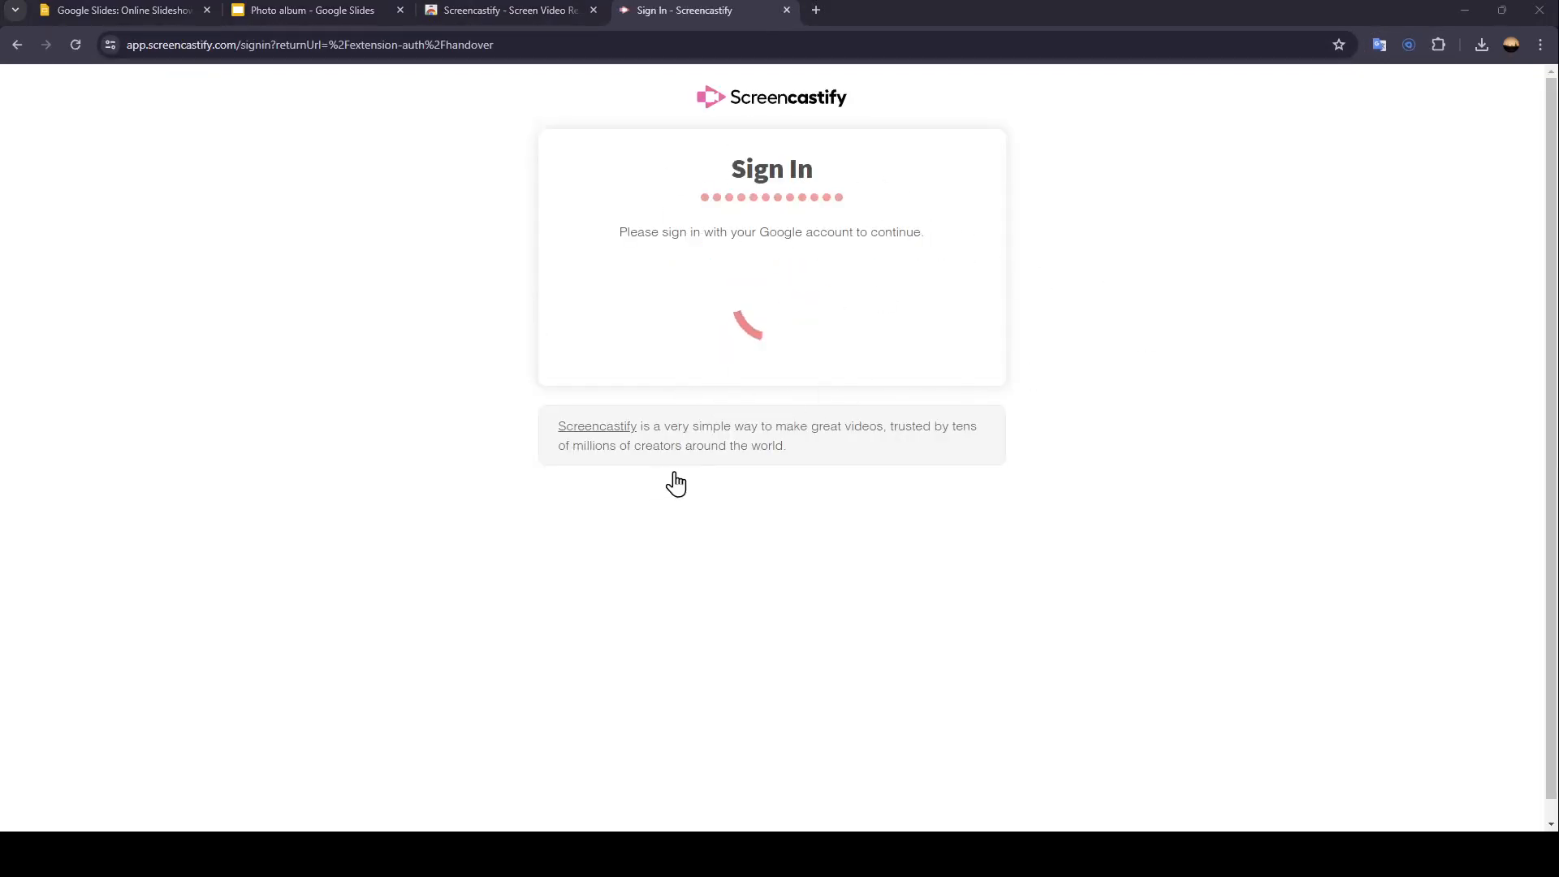
mouse_move(890, 576)
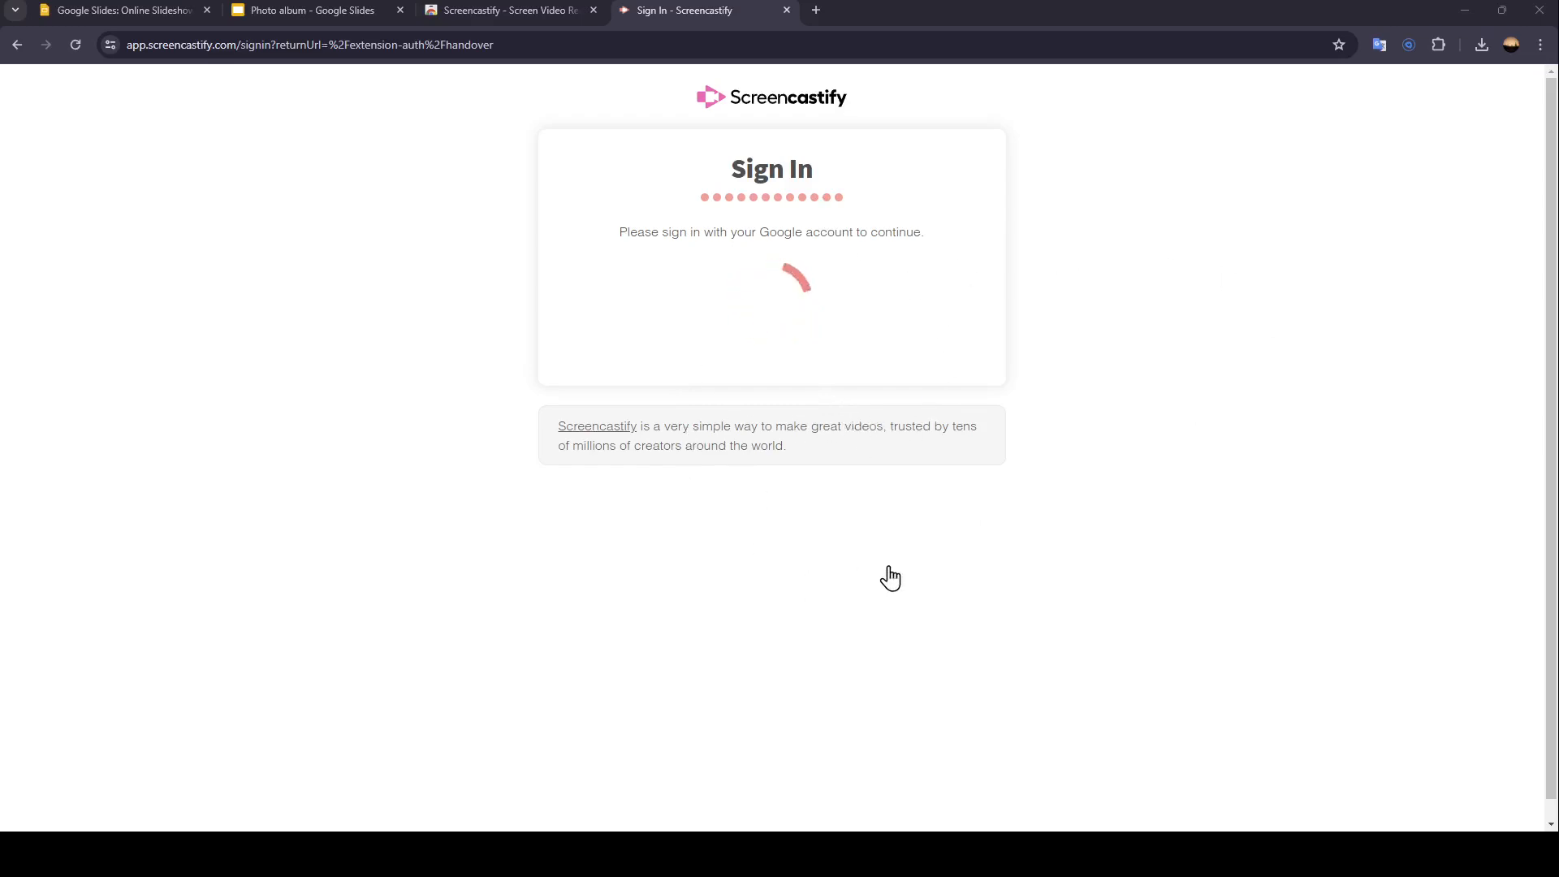
mouse_move(931, 610)
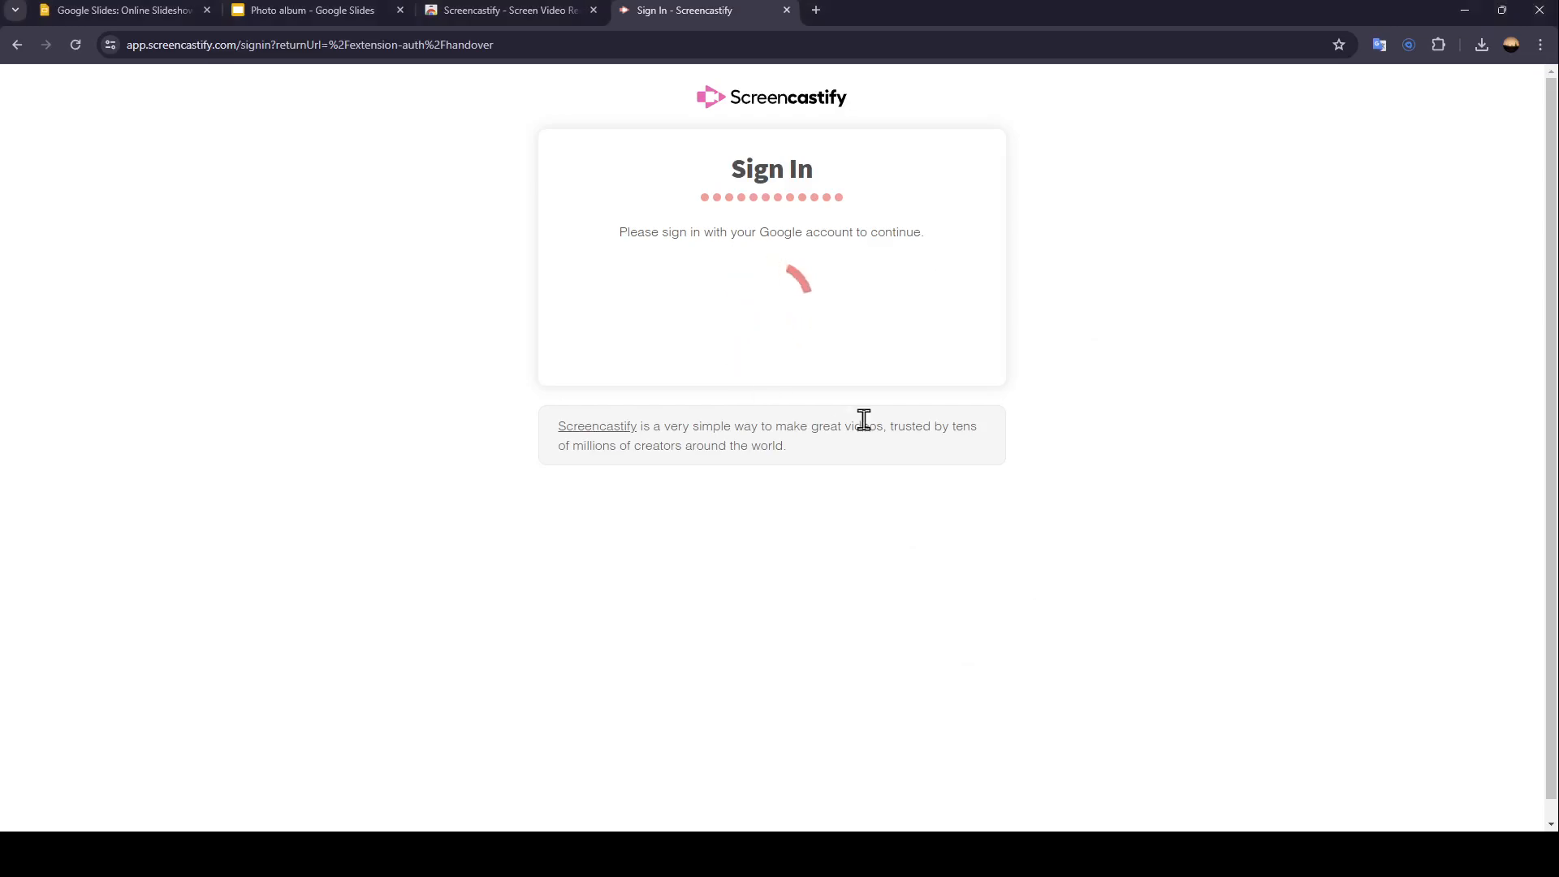
mouse_move(802, 146)
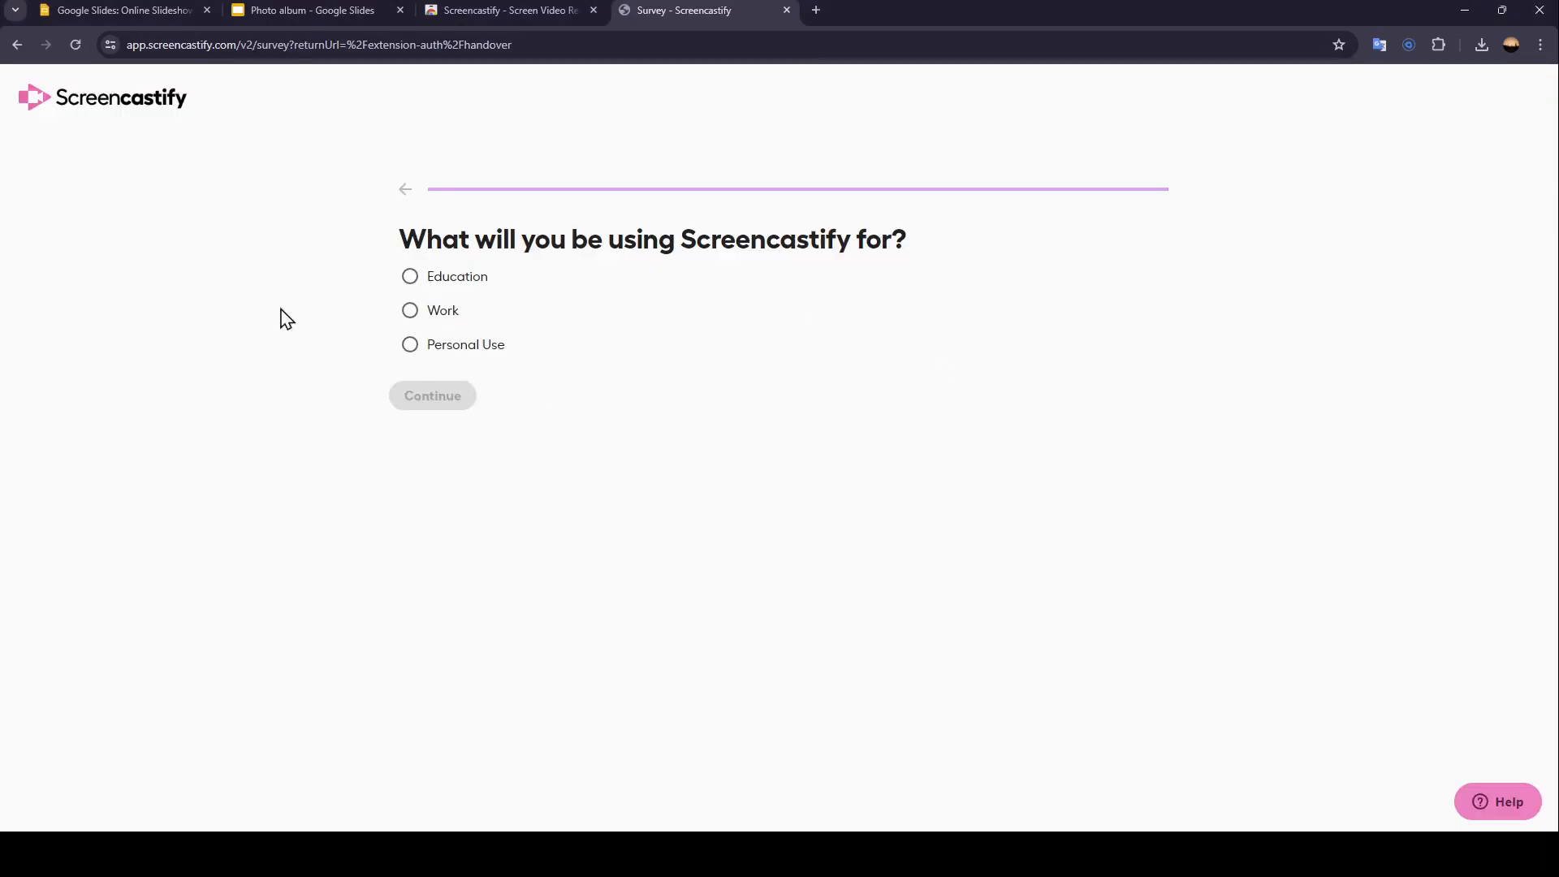
mouse_move(433, 291)
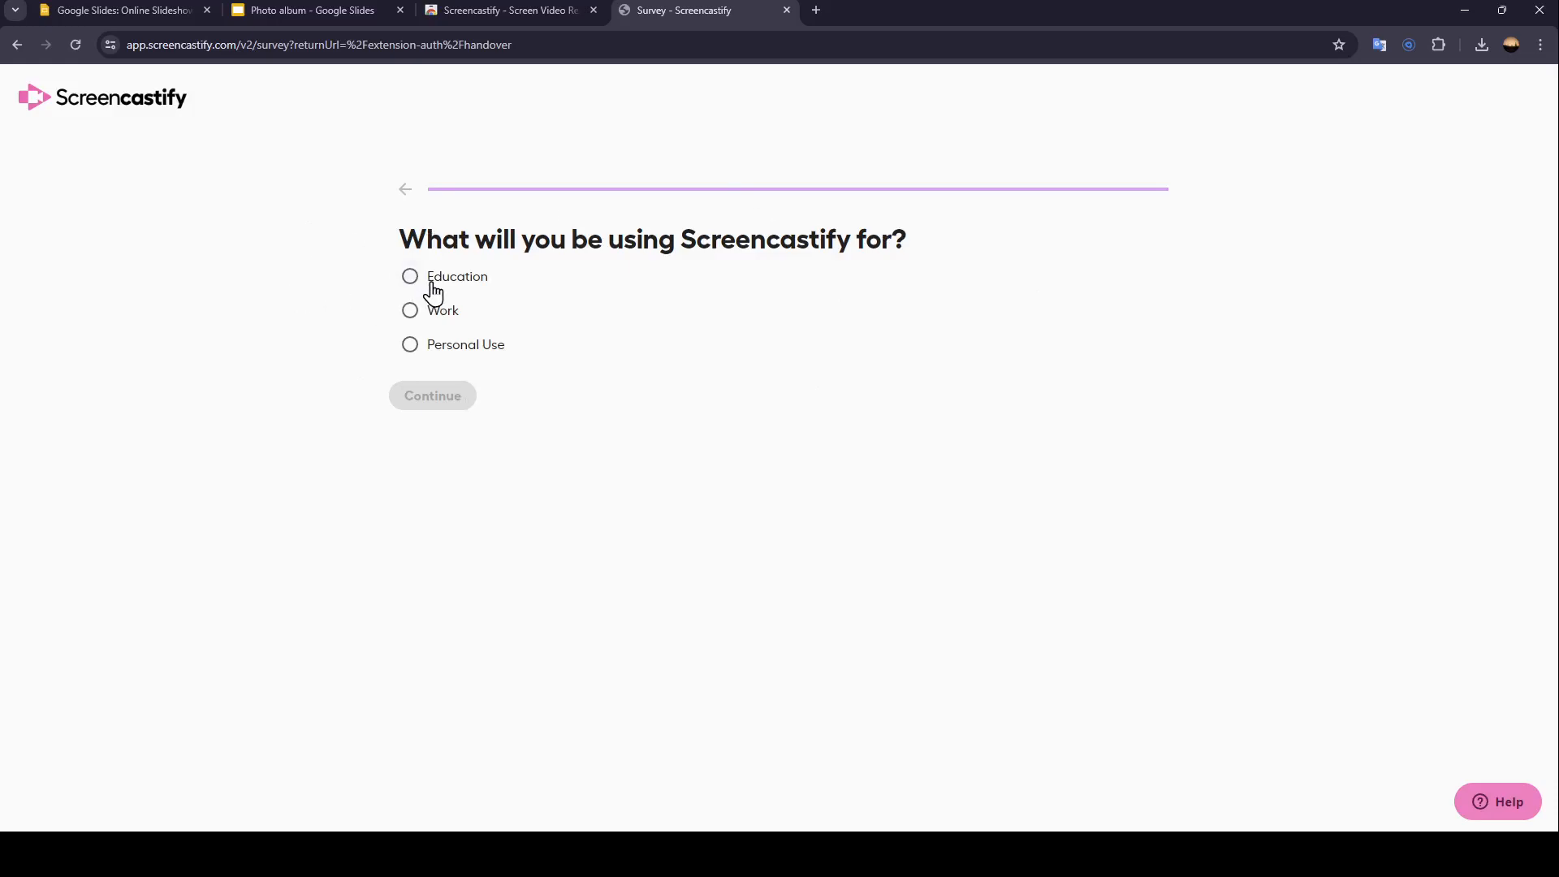
click(410, 276)
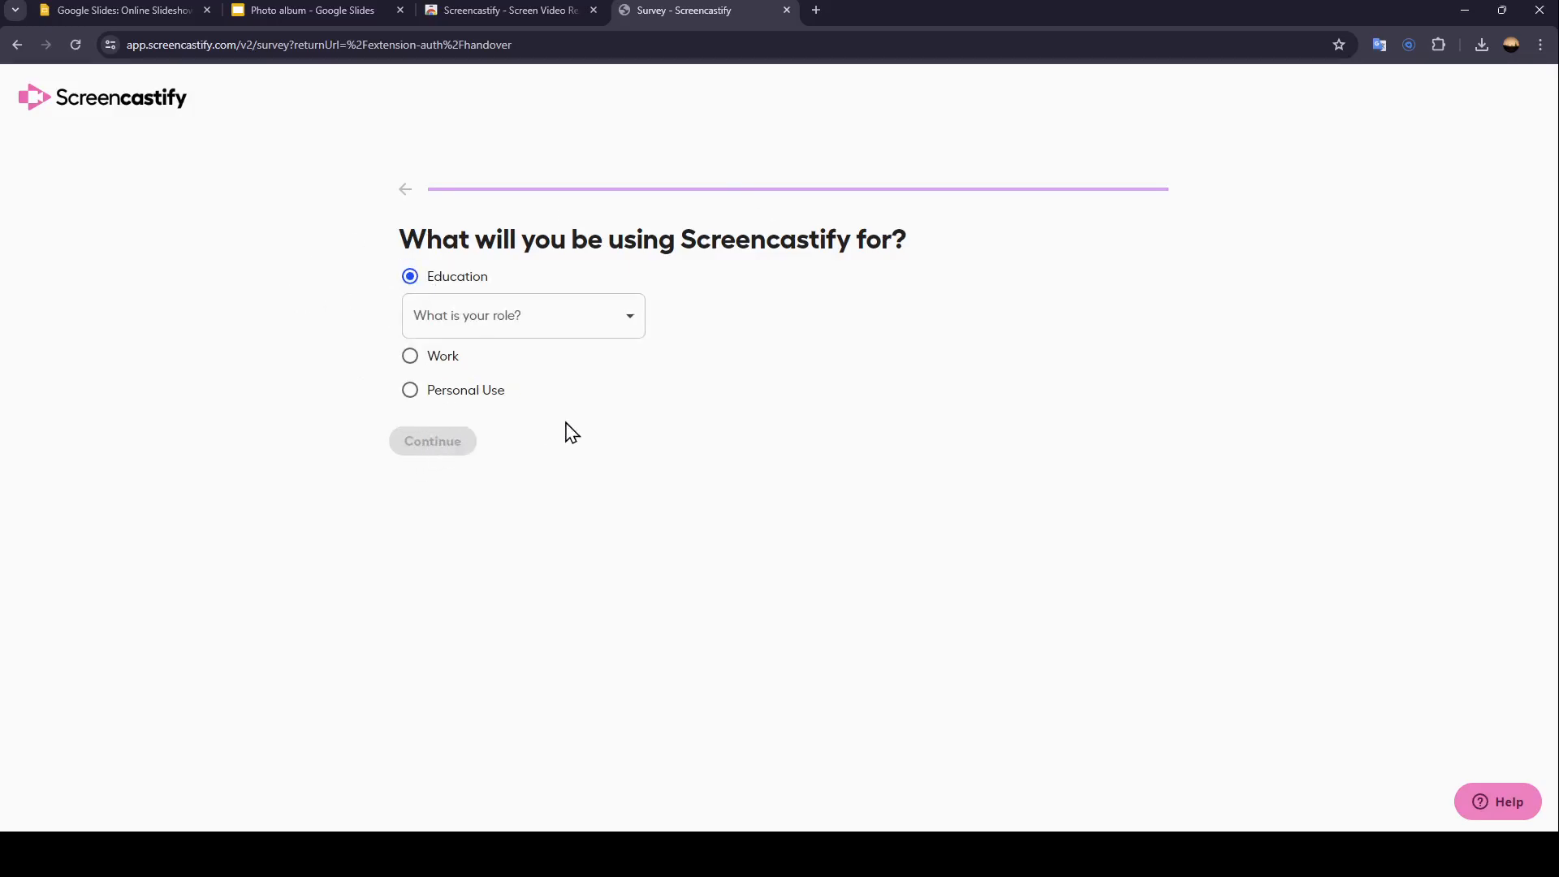
click(522, 315)
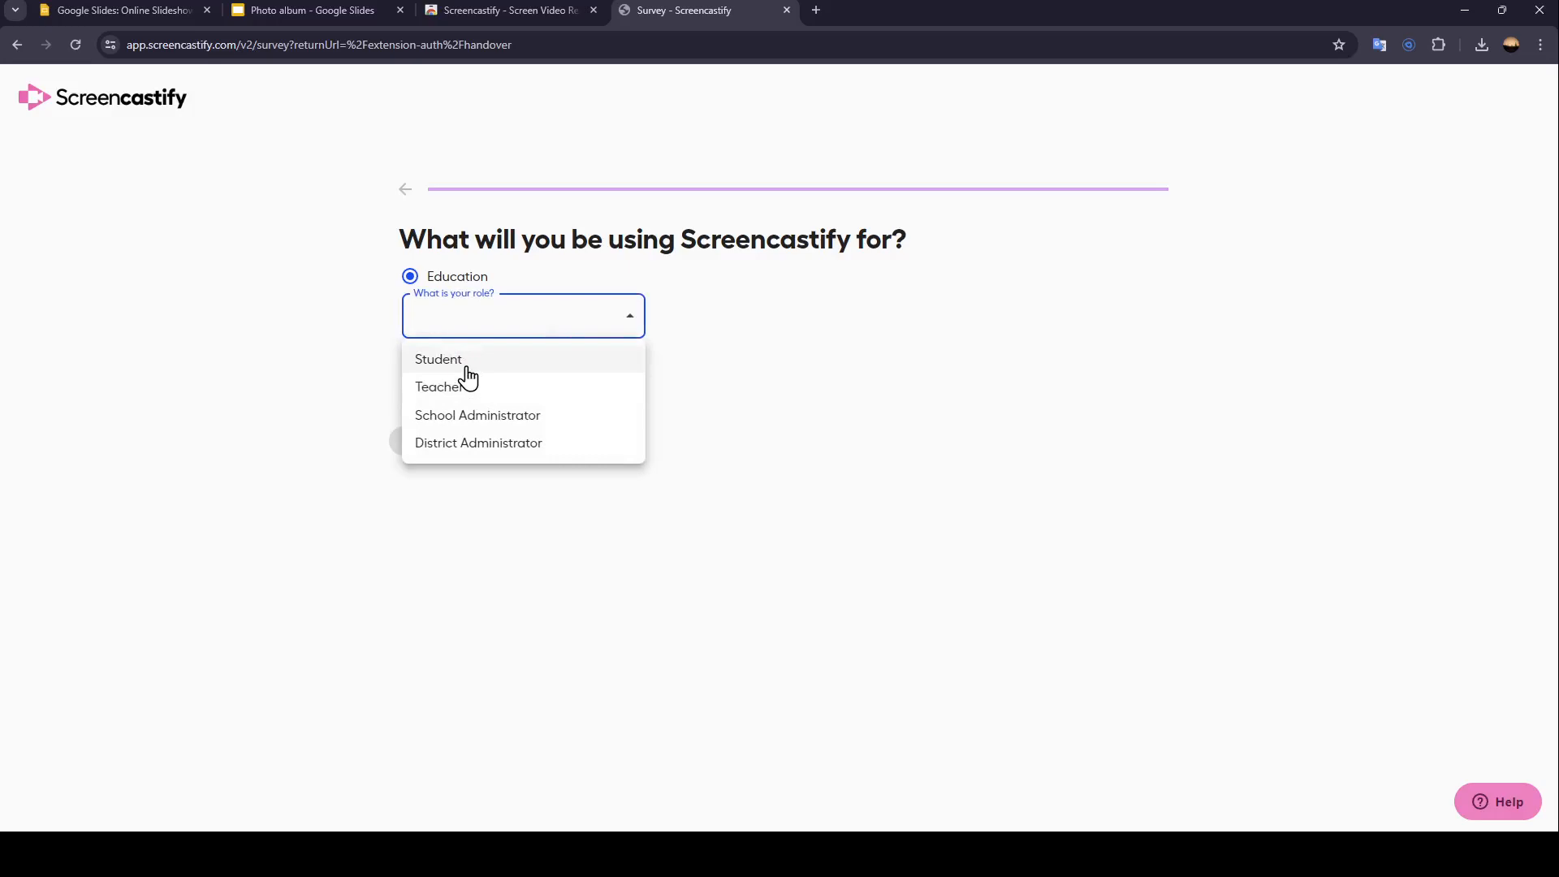
click(438, 358)
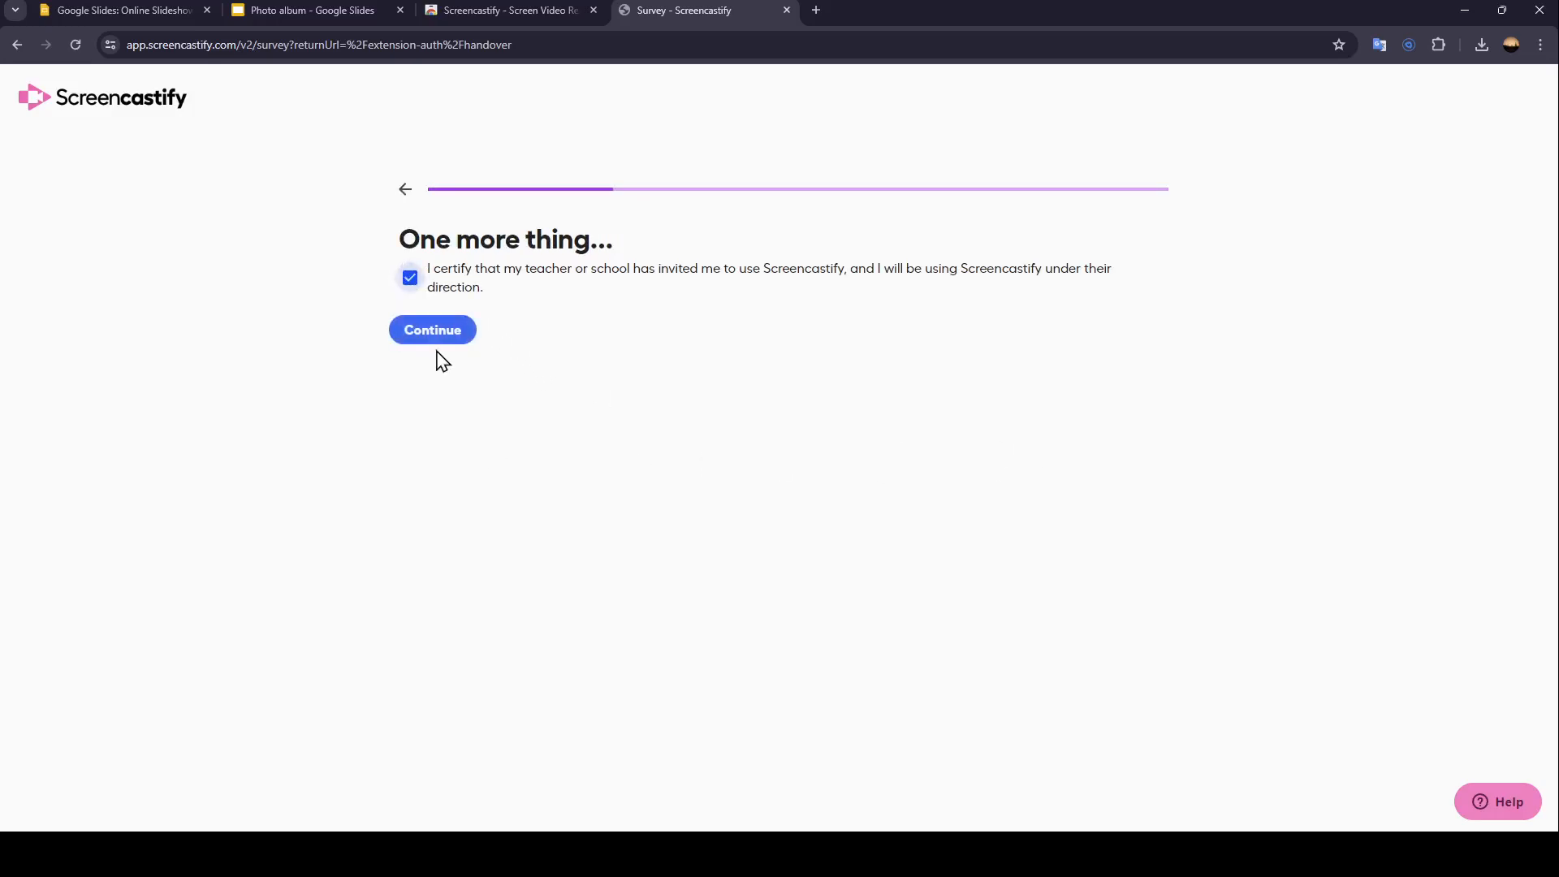
click(431, 329)
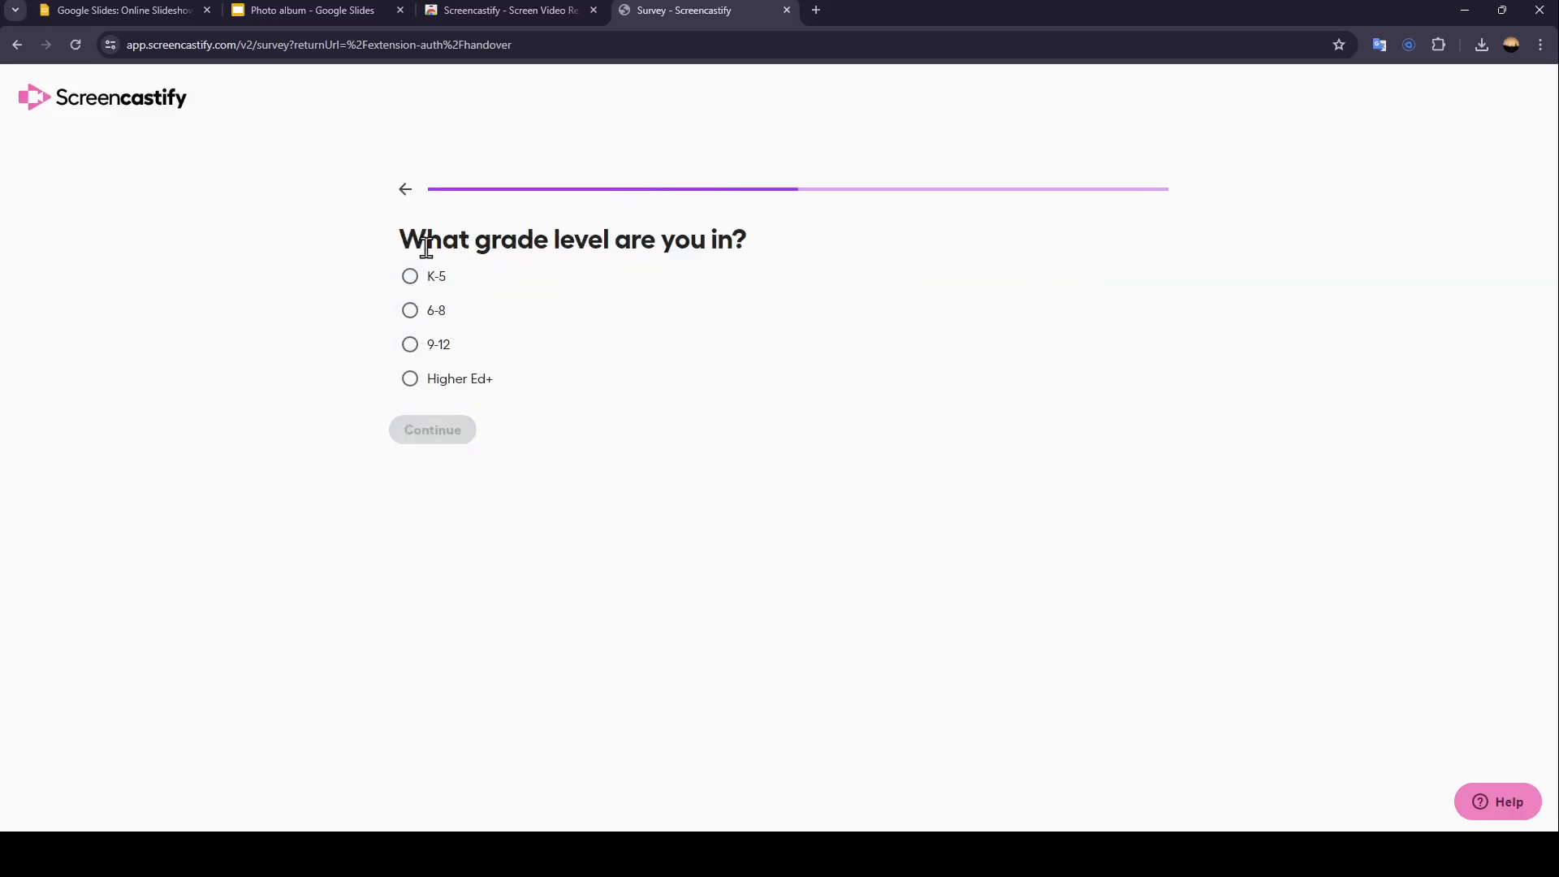
mouse_move(559, 370)
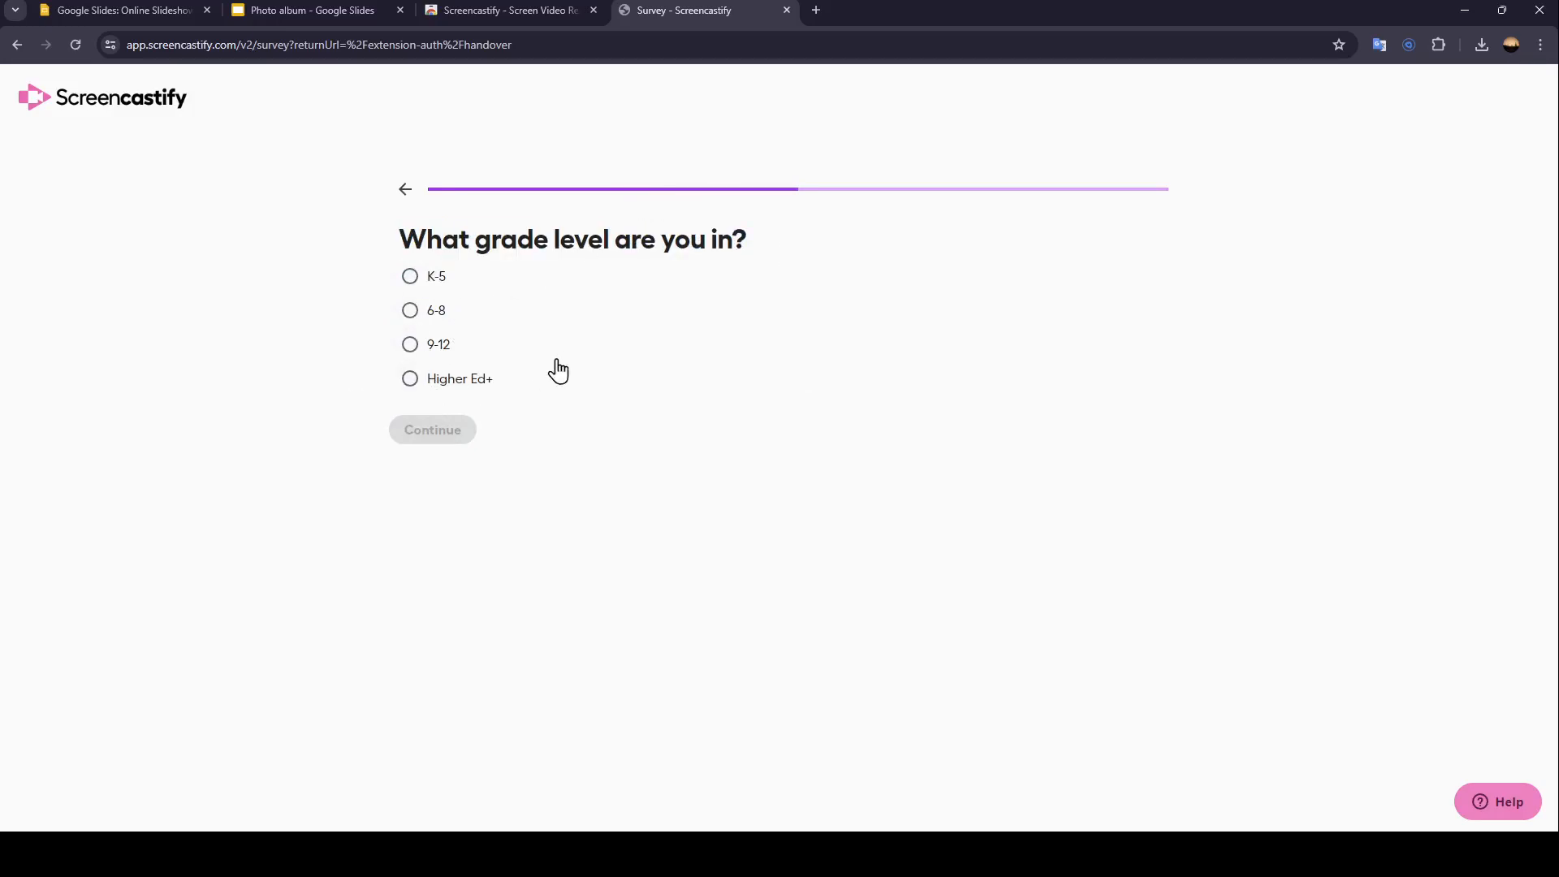
mouse_move(449, 388)
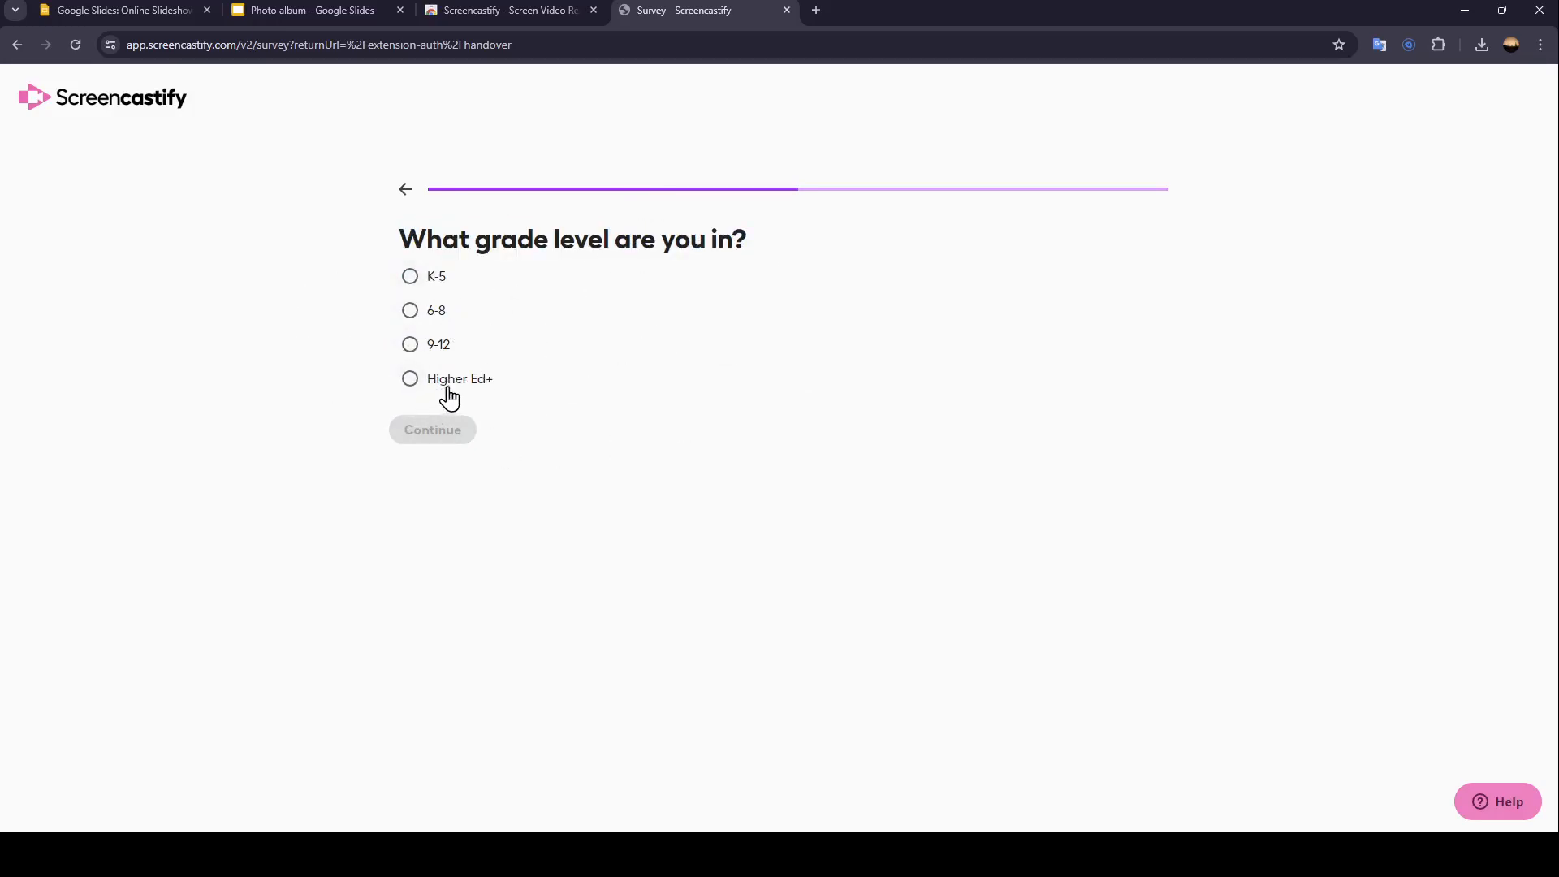
Step: Choose grade level 9-12, enter the school name, and submit the survey
click(409, 345)
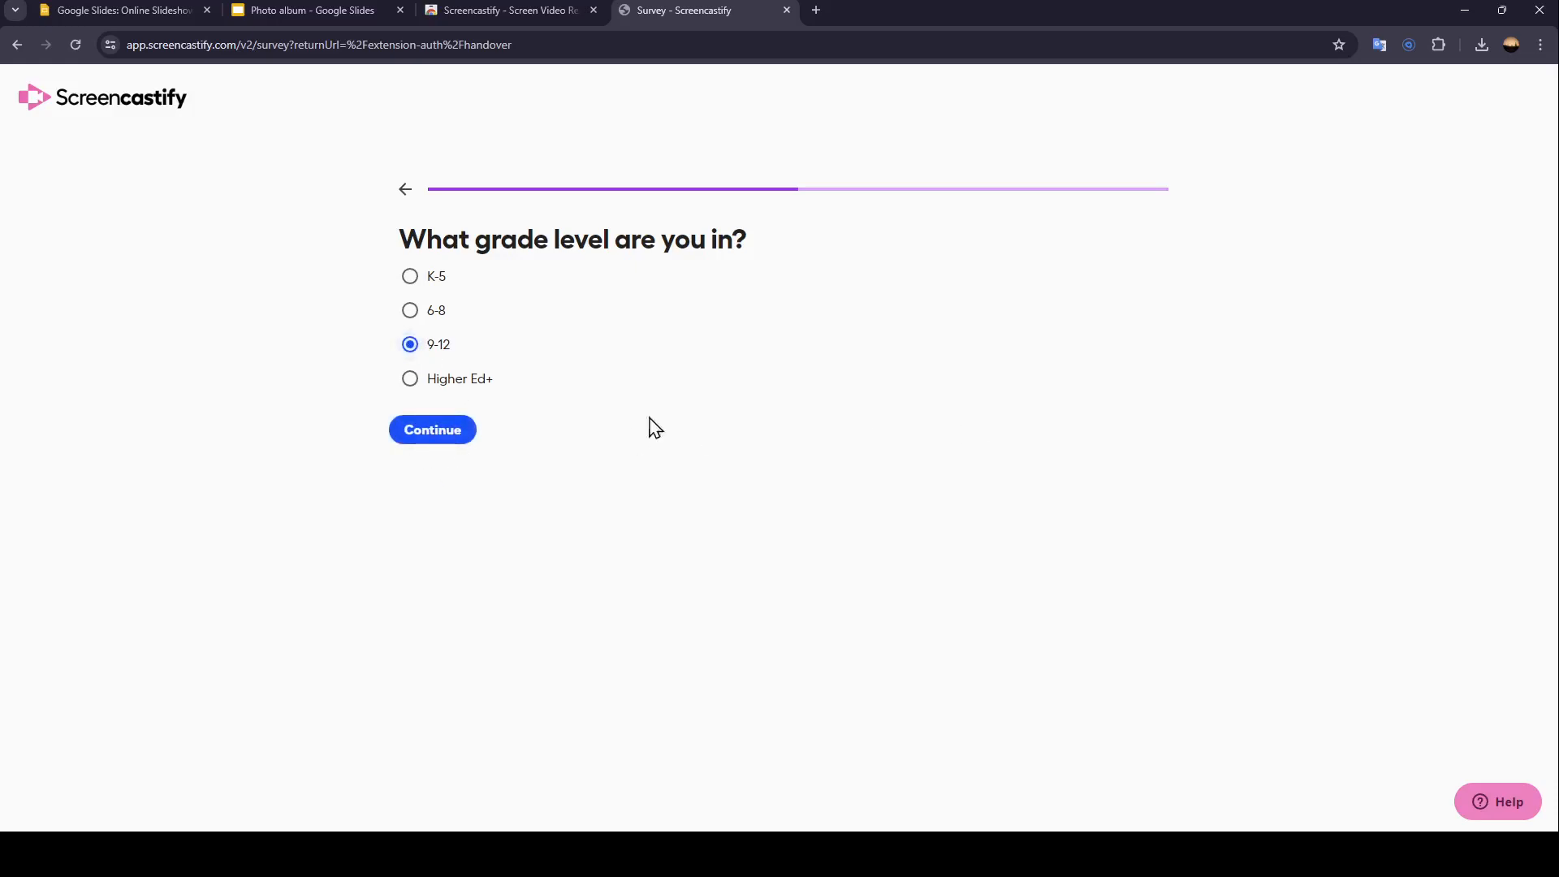
click(431, 429)
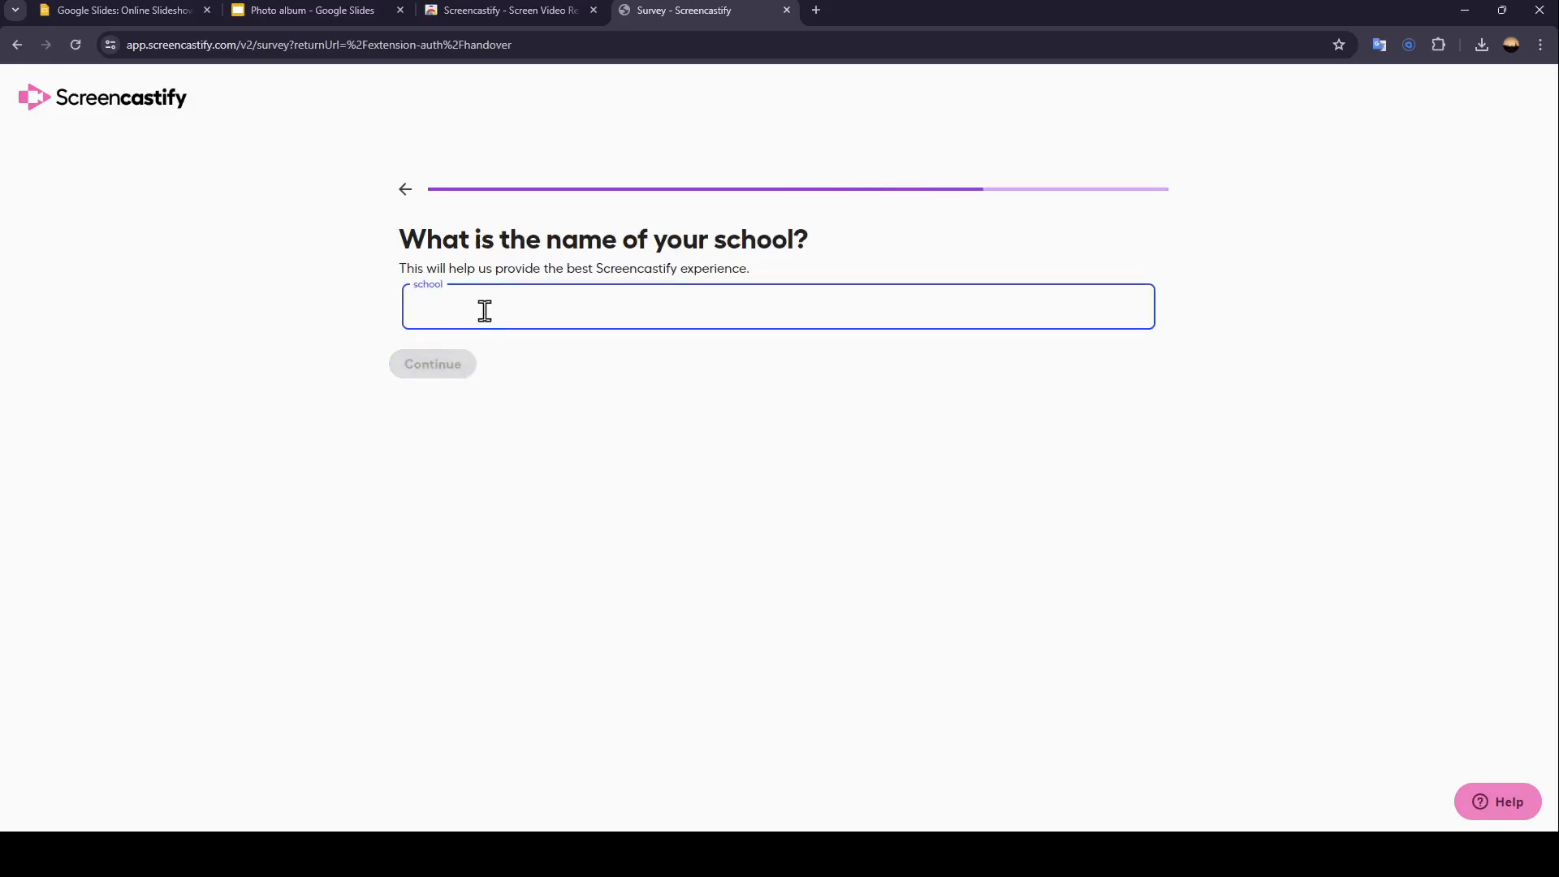
text(wfafwfawfwfawf)
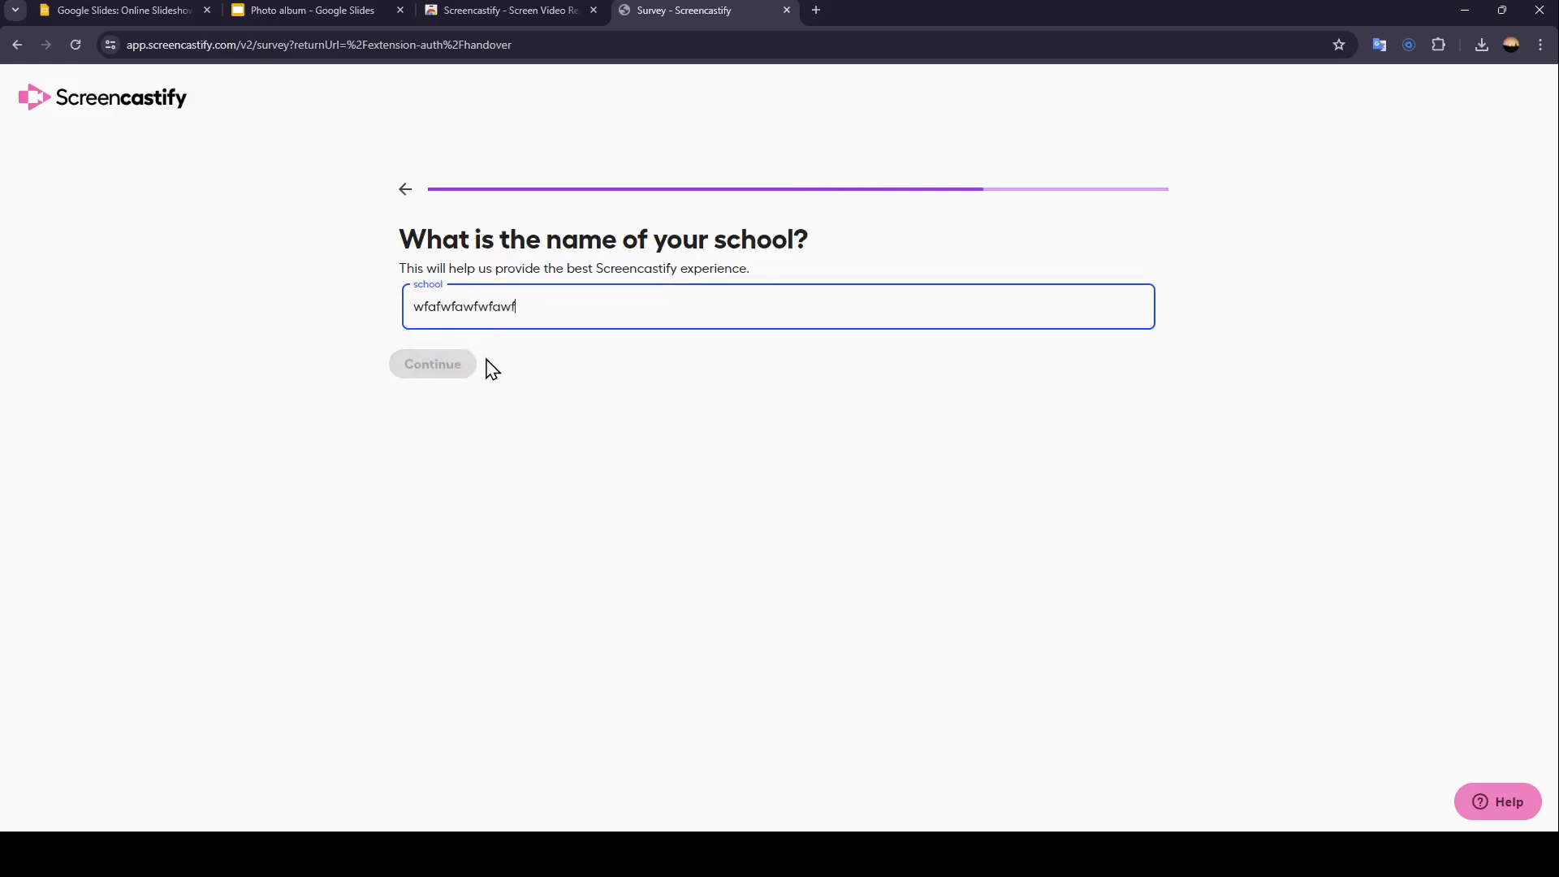
click(431, 363)
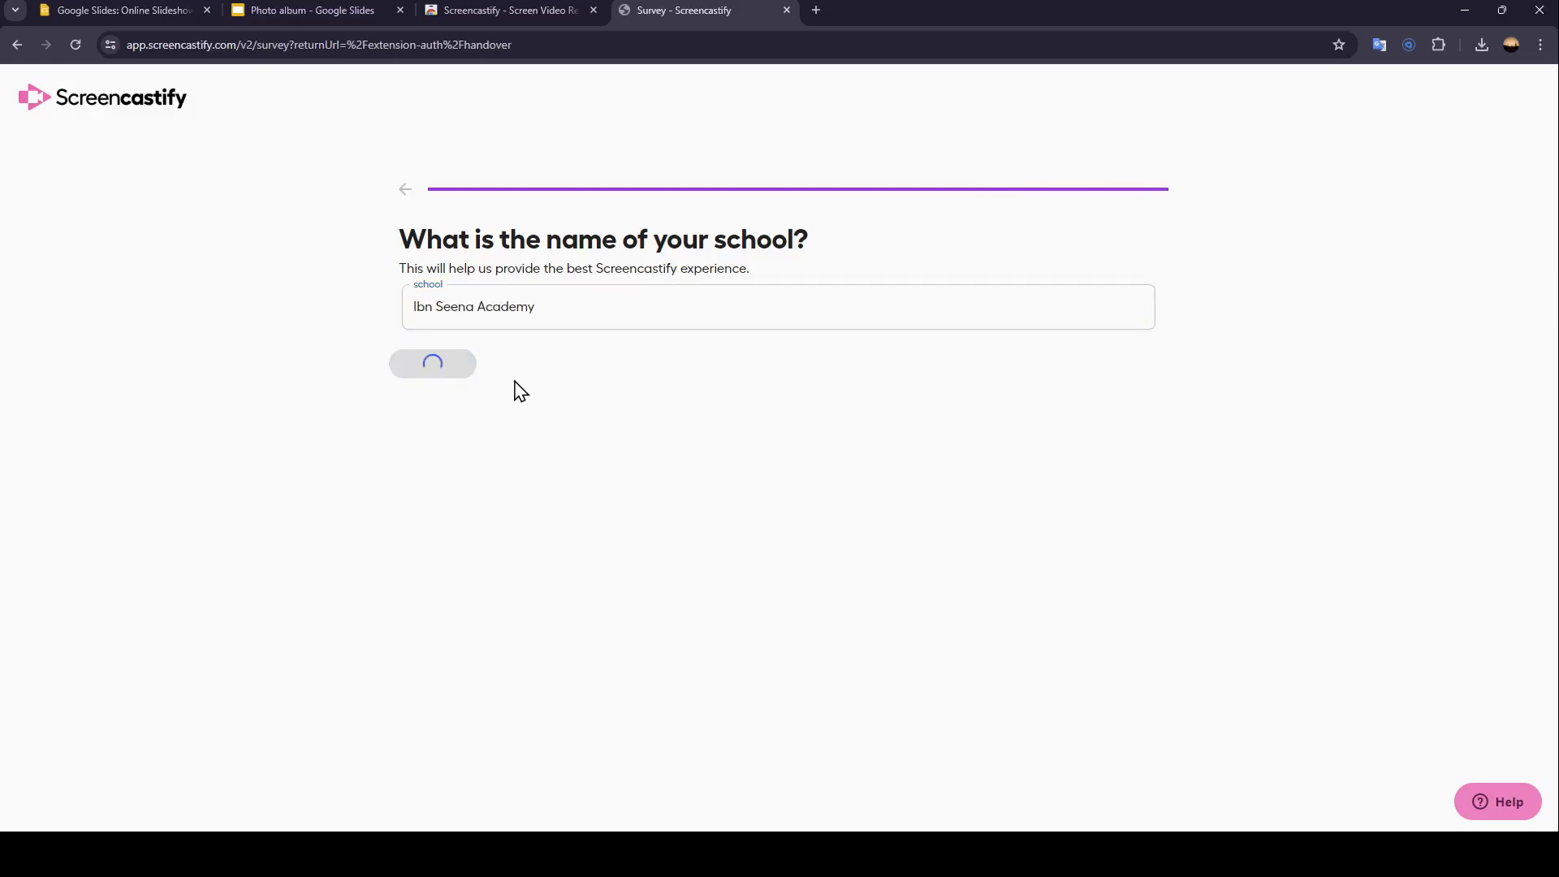
click(433, 362)
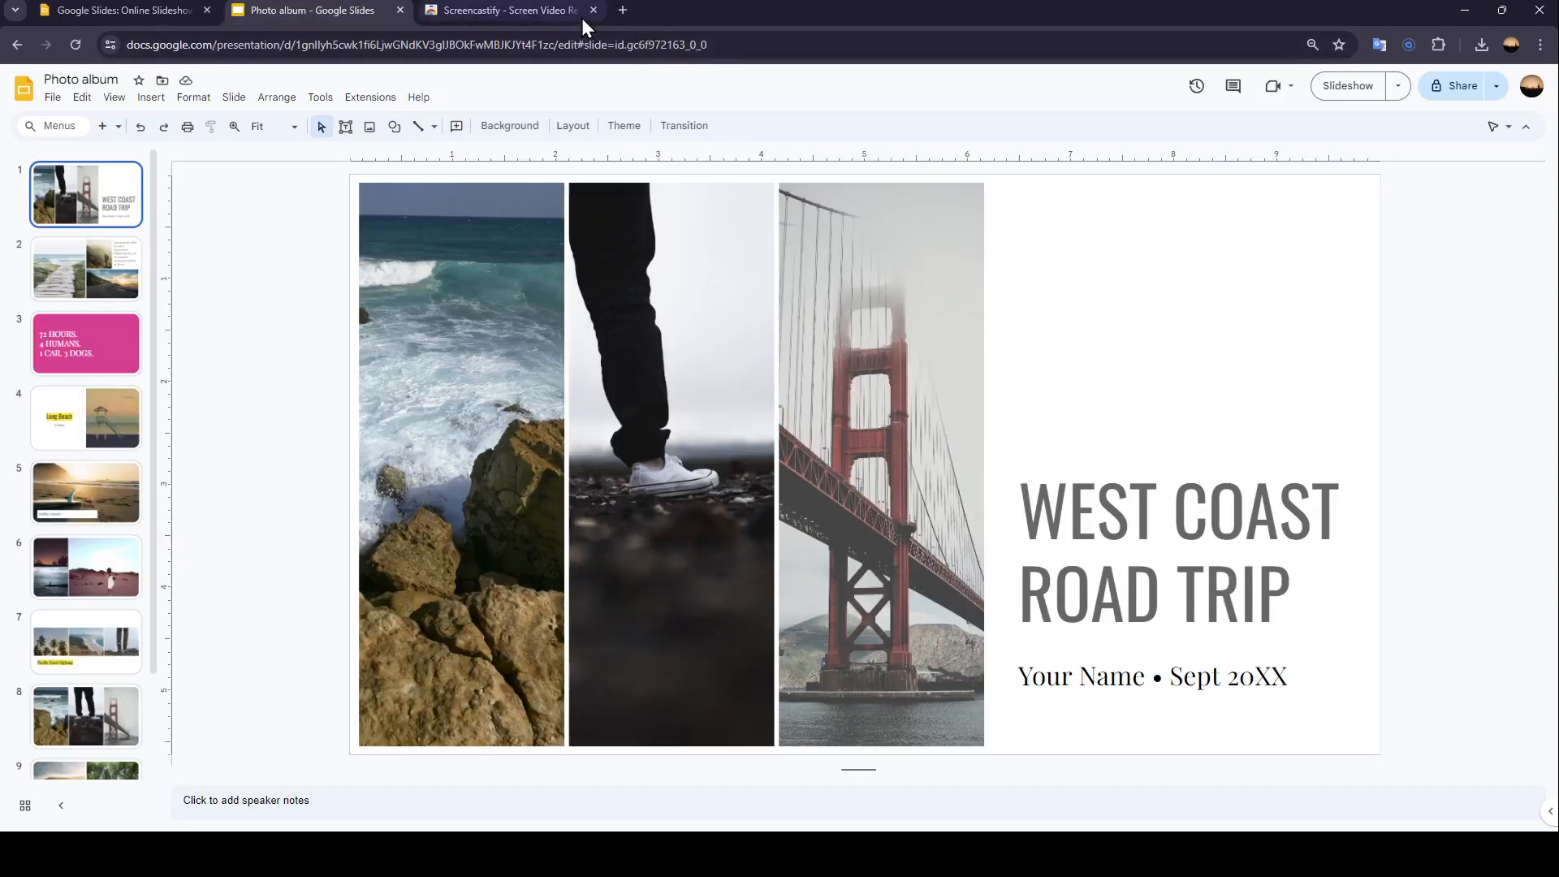
Step: Close the leftover Screencastify Chrome Web Store tab
click(594, 11)
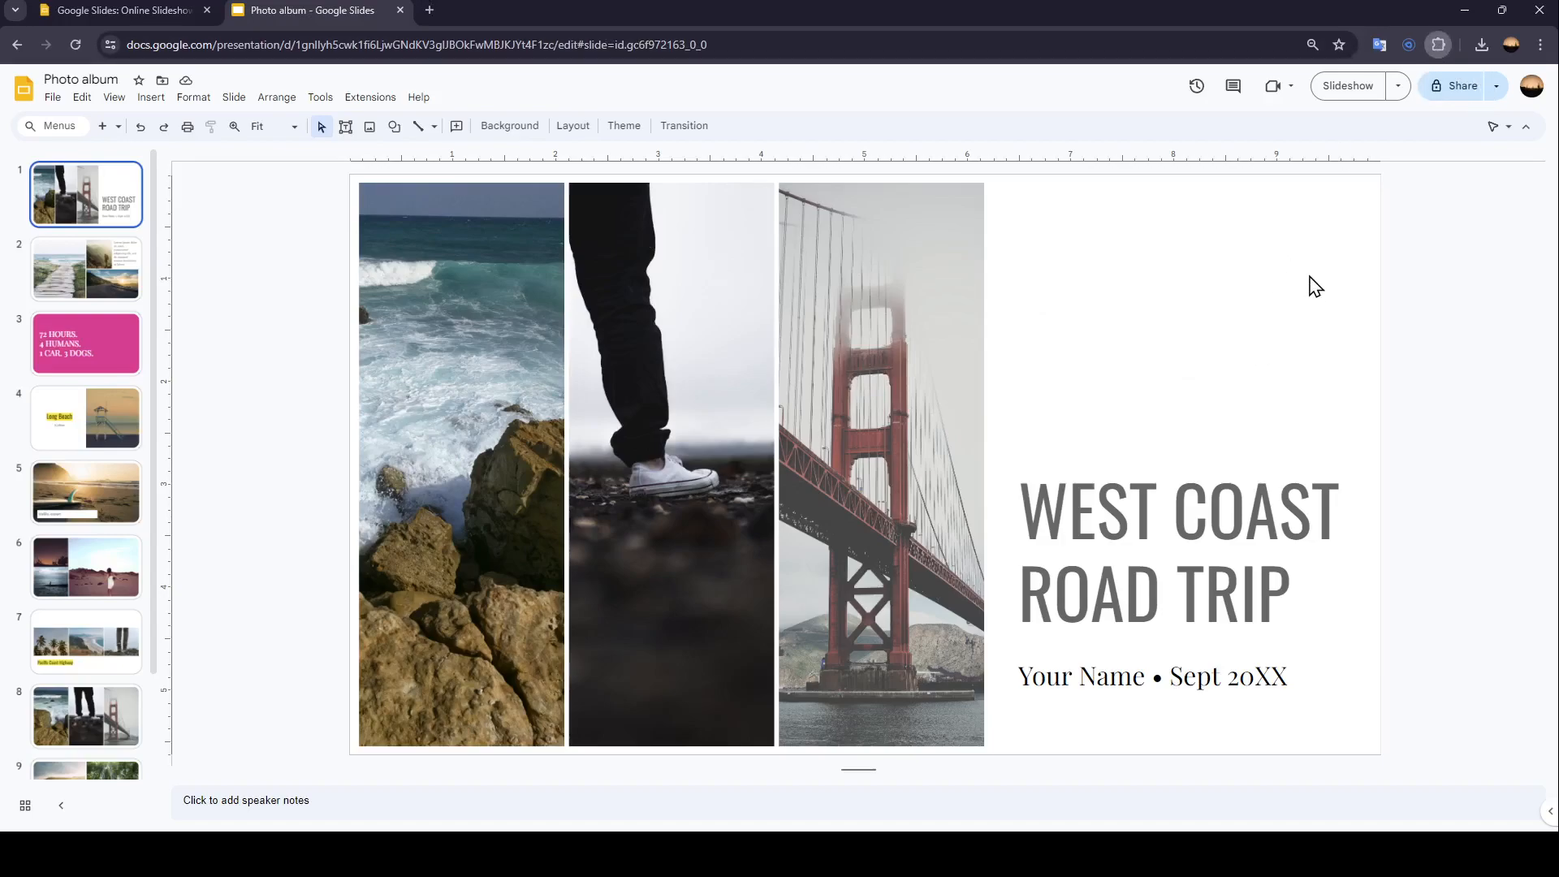
mouse_move(1290, 271)
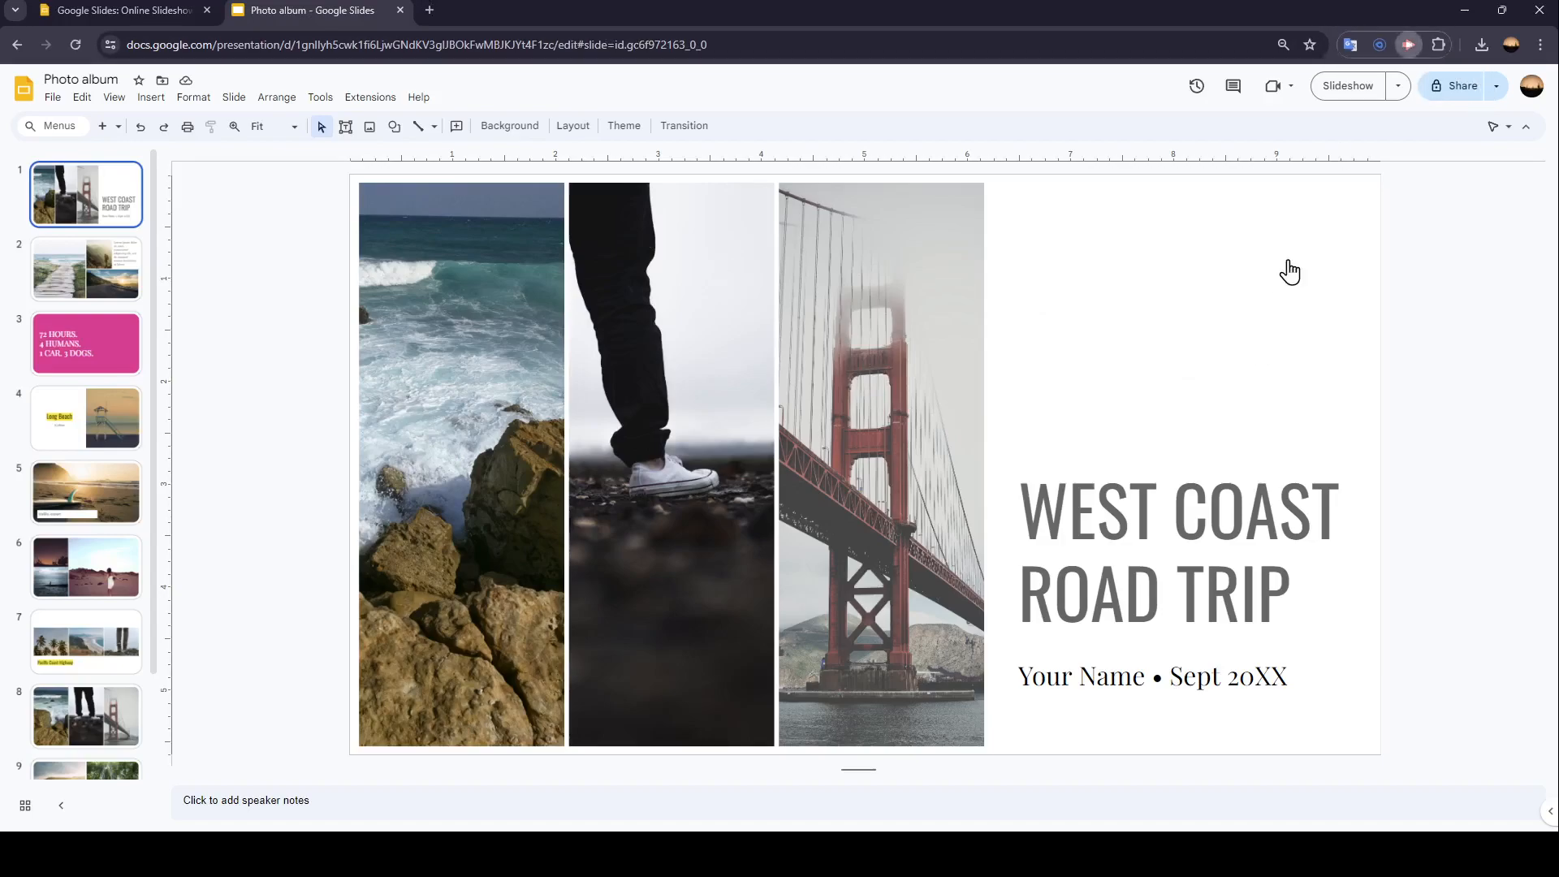
mouse_move(1260, 440)
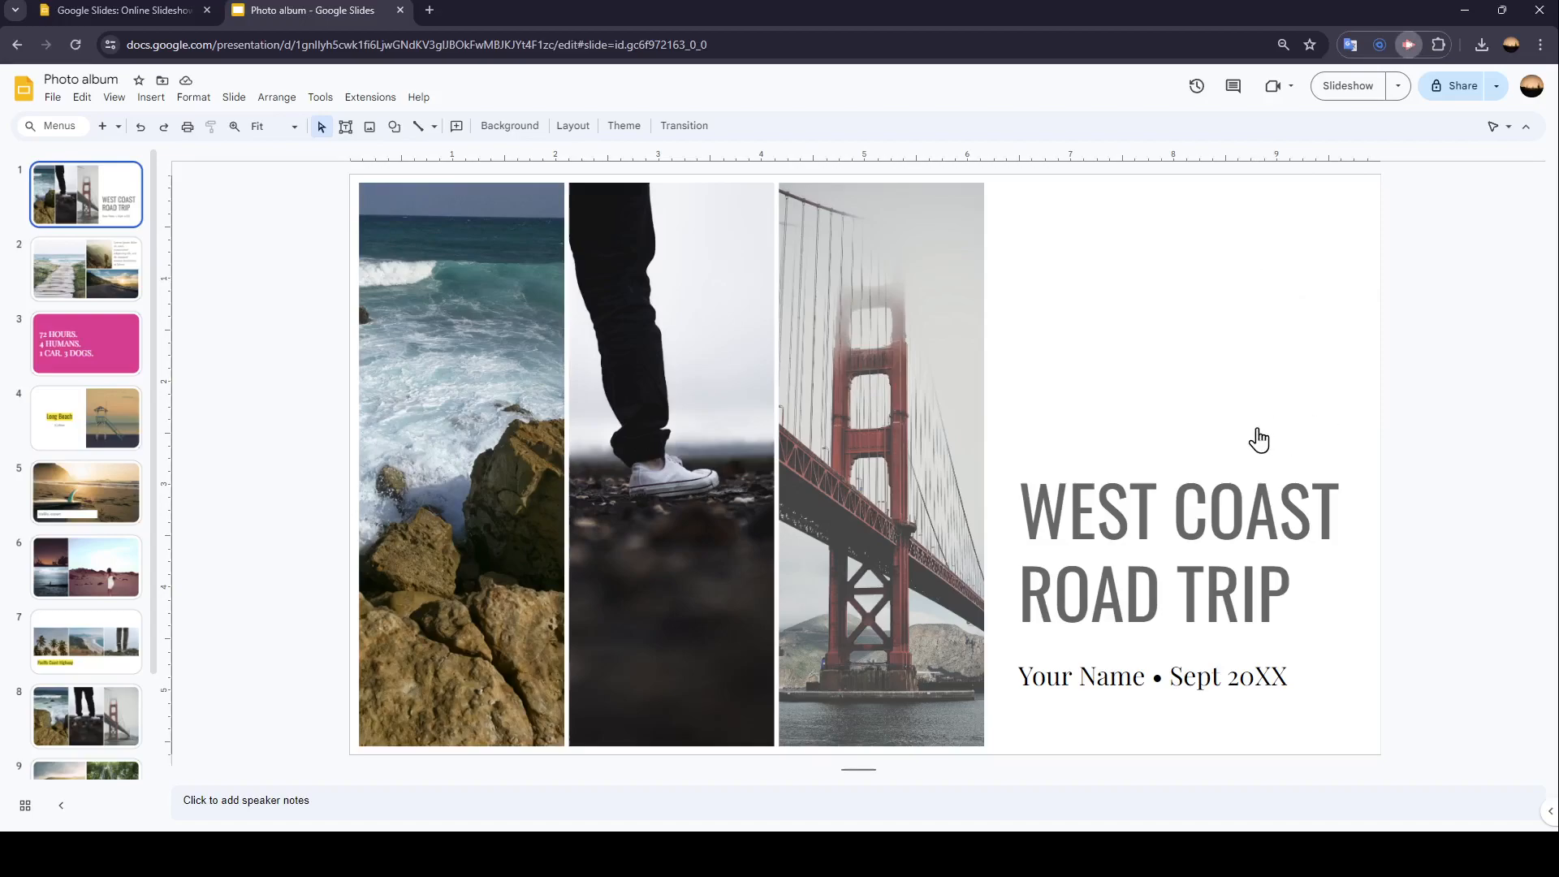
mouse_move(1279, 435)
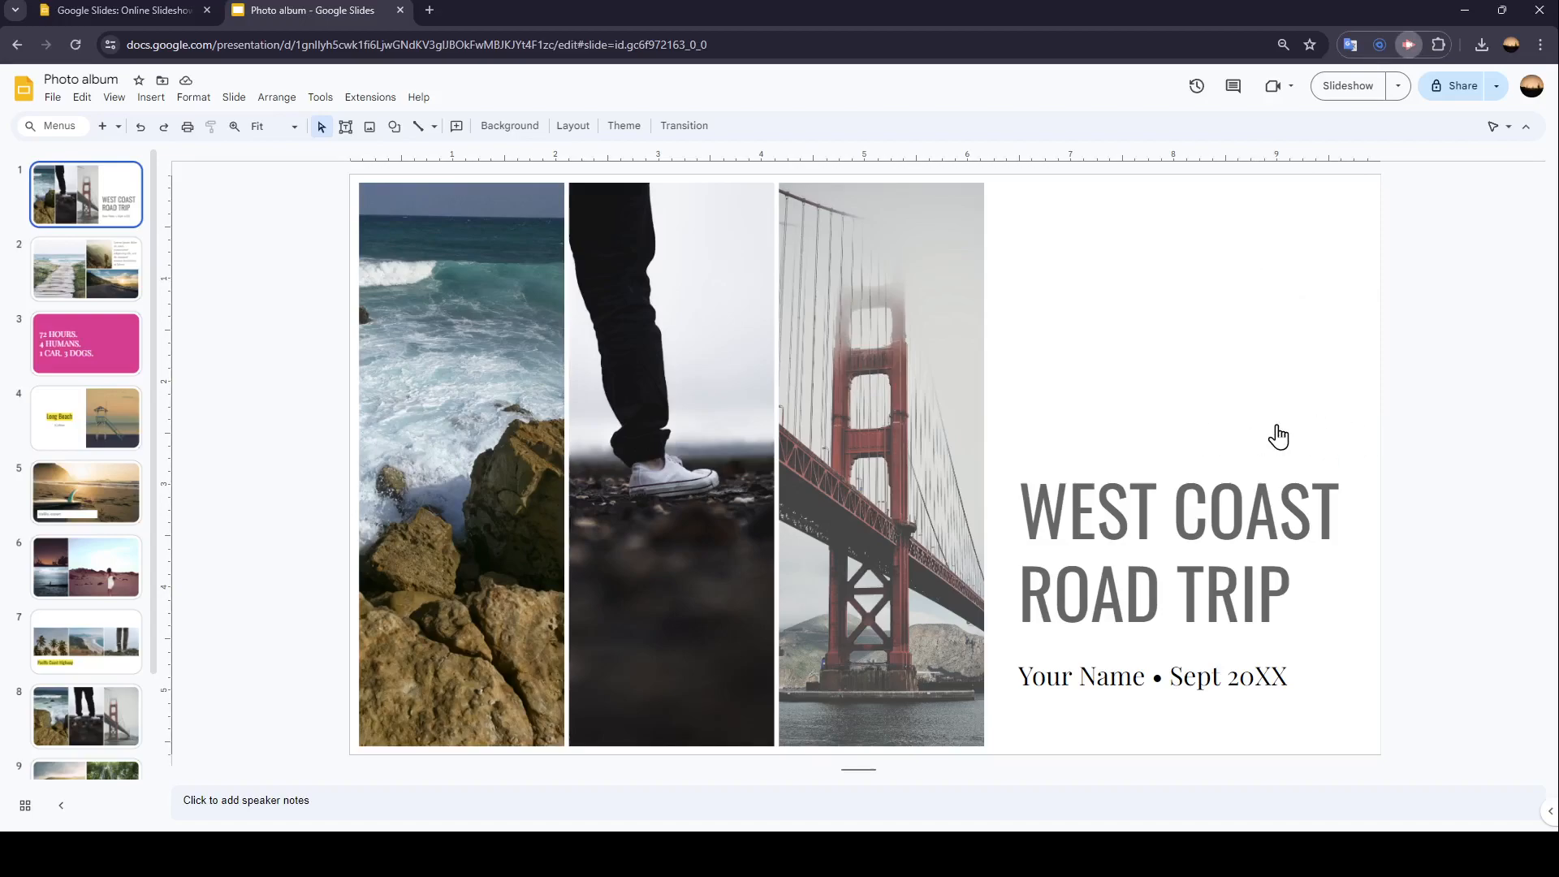
mouse_move(1036, 296)
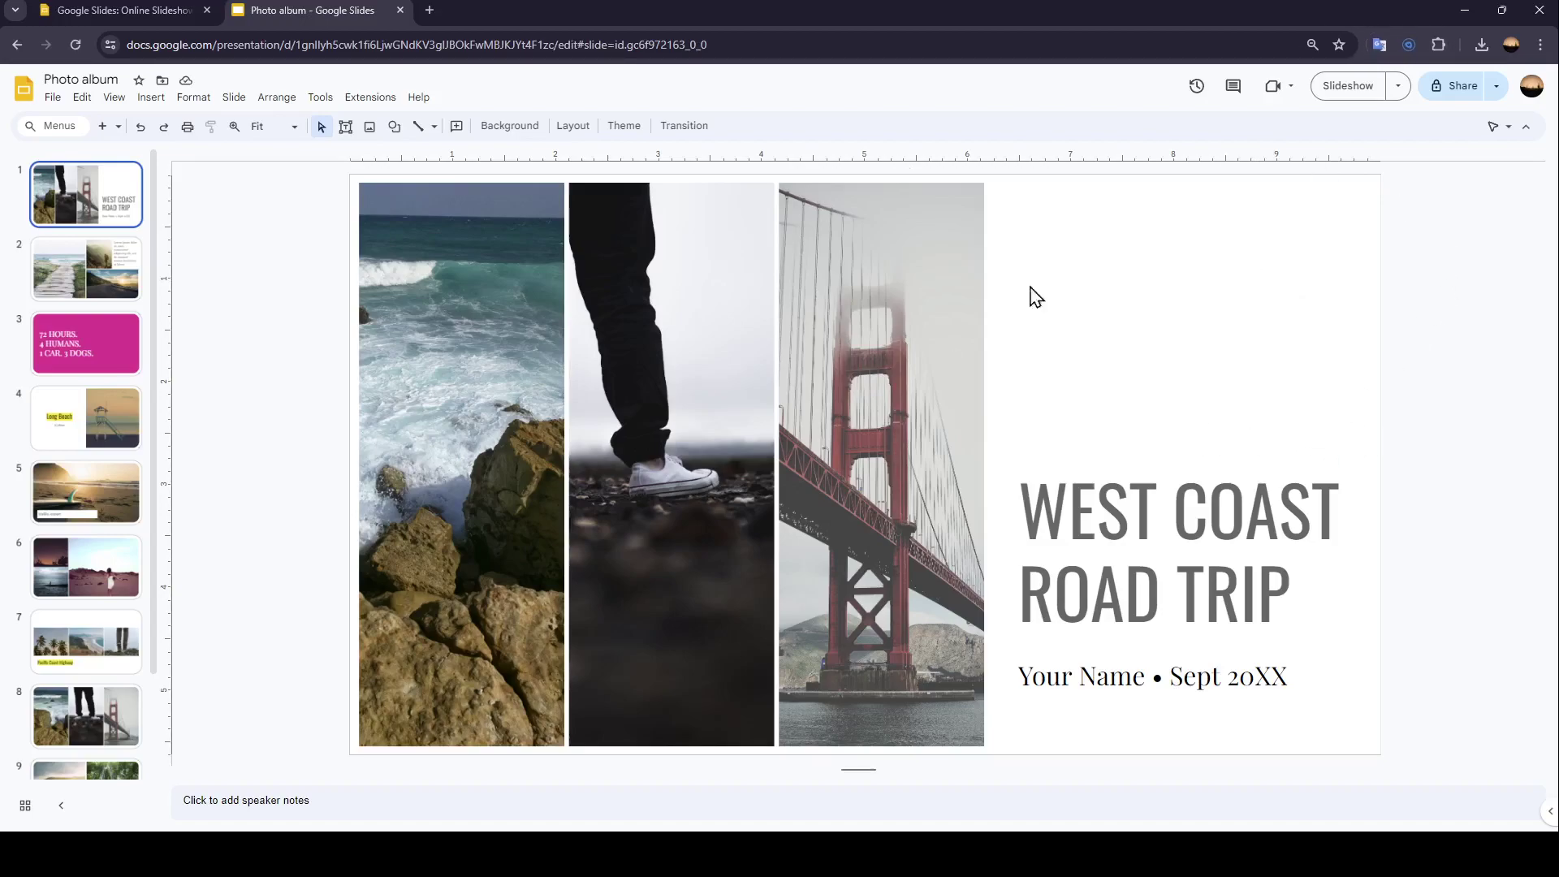